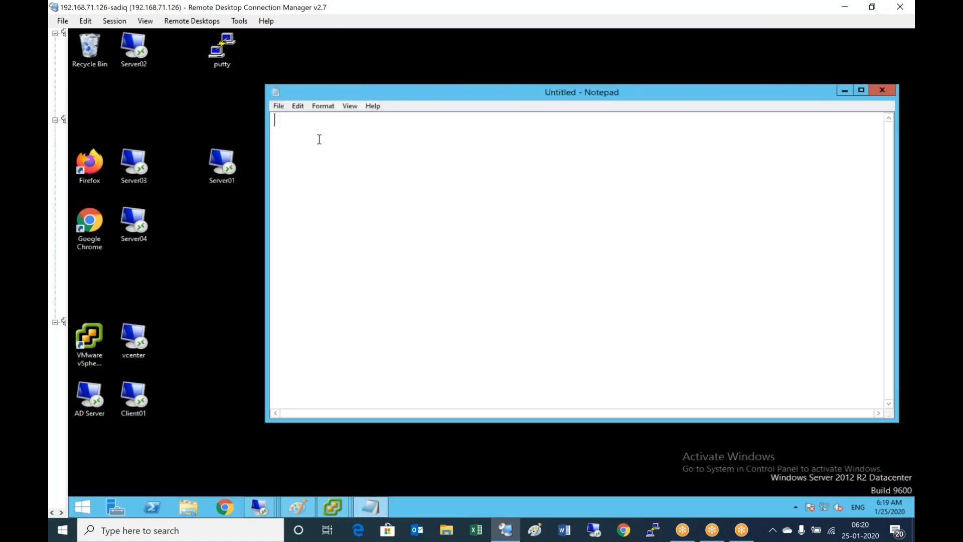
Write the heading 'How to install UAG (Unified Access Gateway) and Configure'.
text(H)
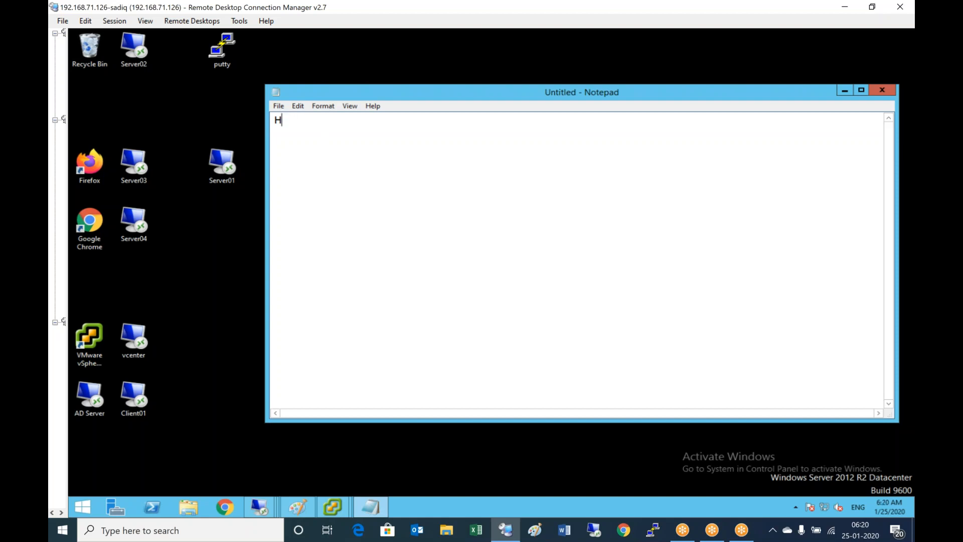
text(ow to in)
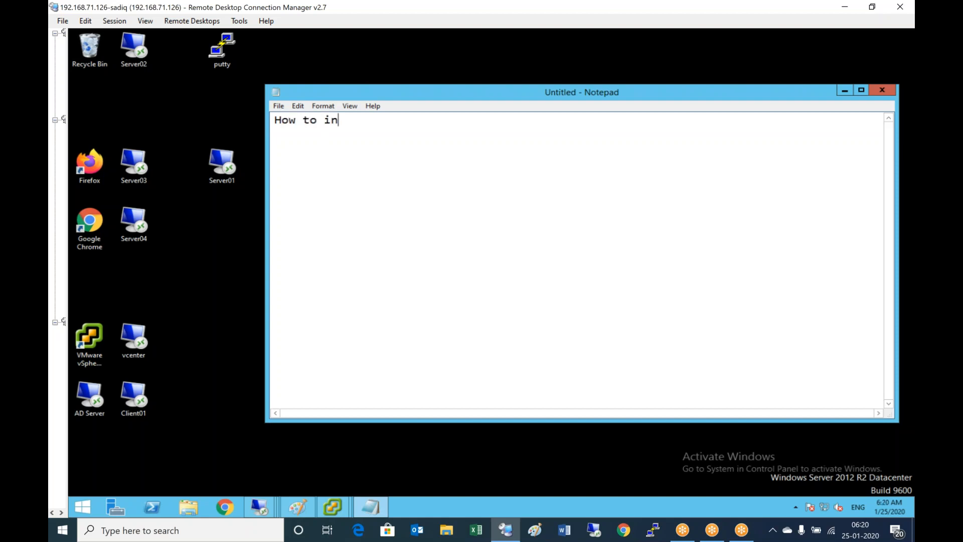
text(stall UAG)
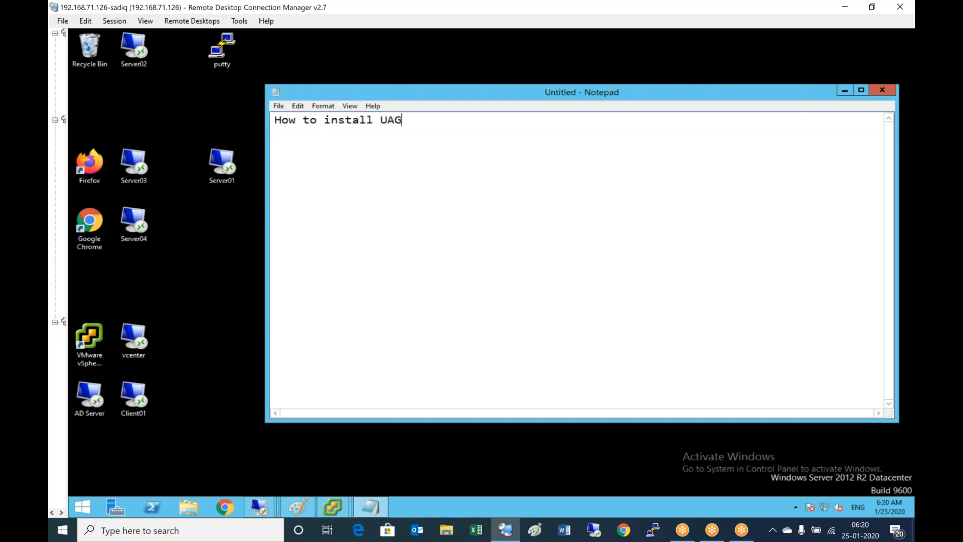
text((I)
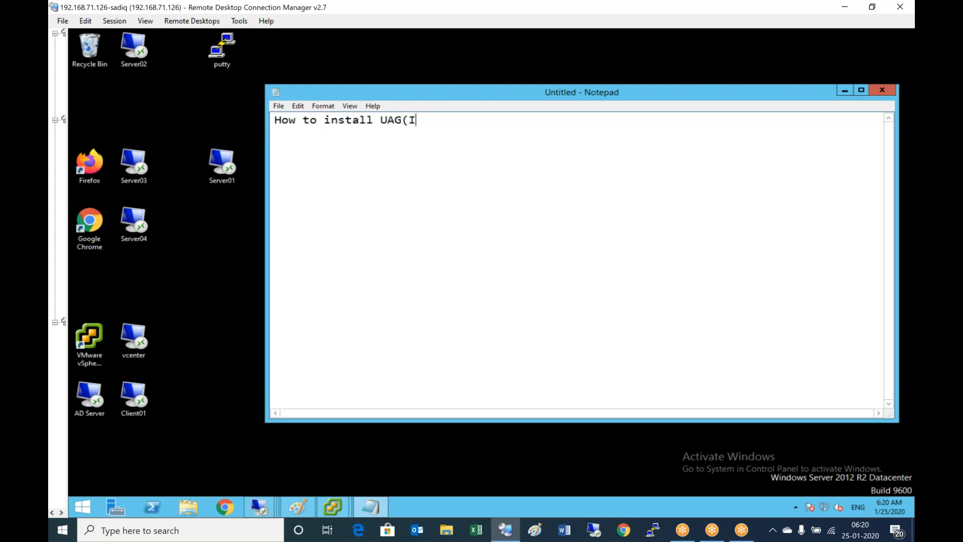
text(U)
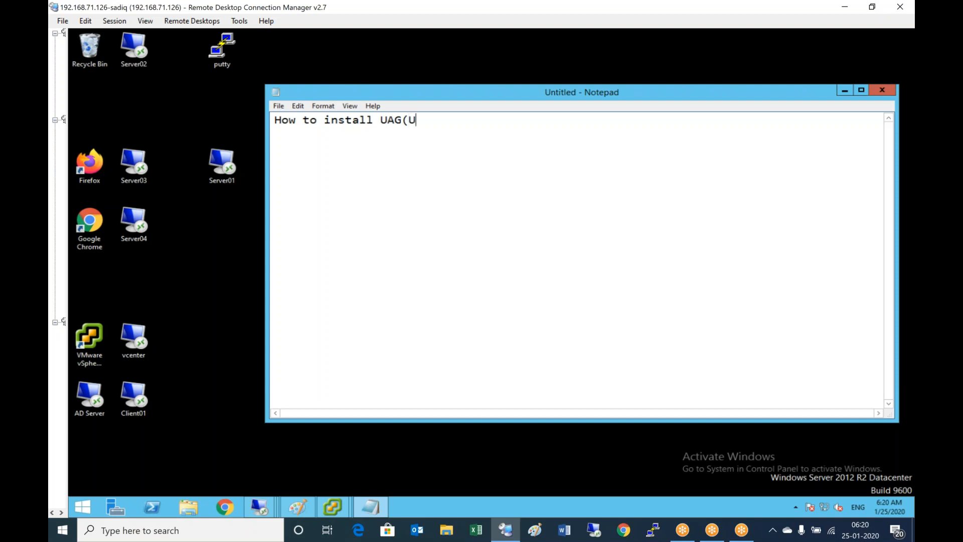
text(nified Acces)
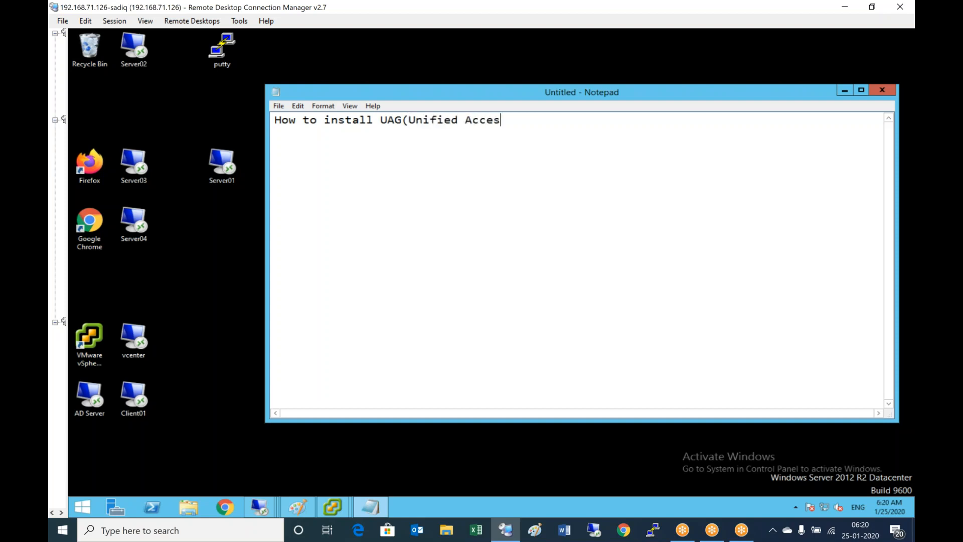
text(s Gateway)
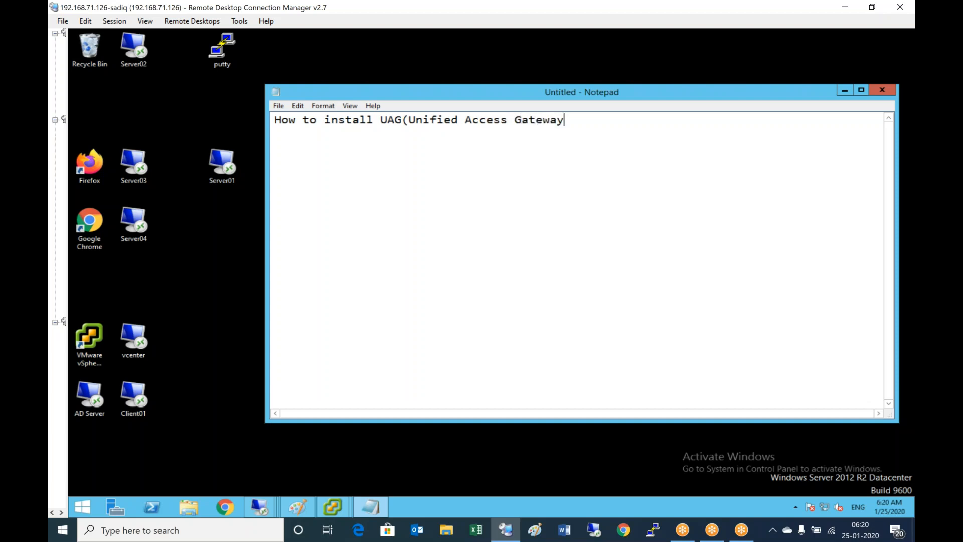
text() and Confg)
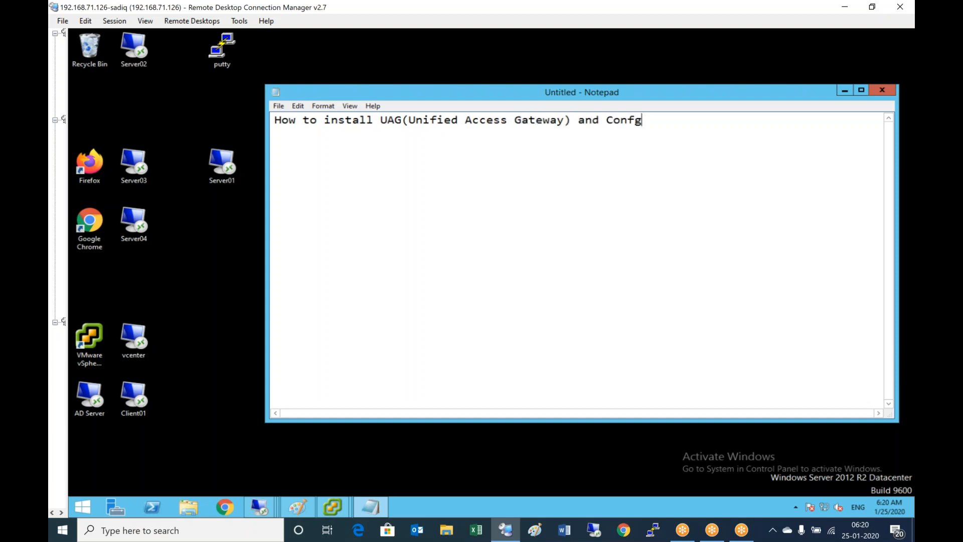
text(igure)
text(a))
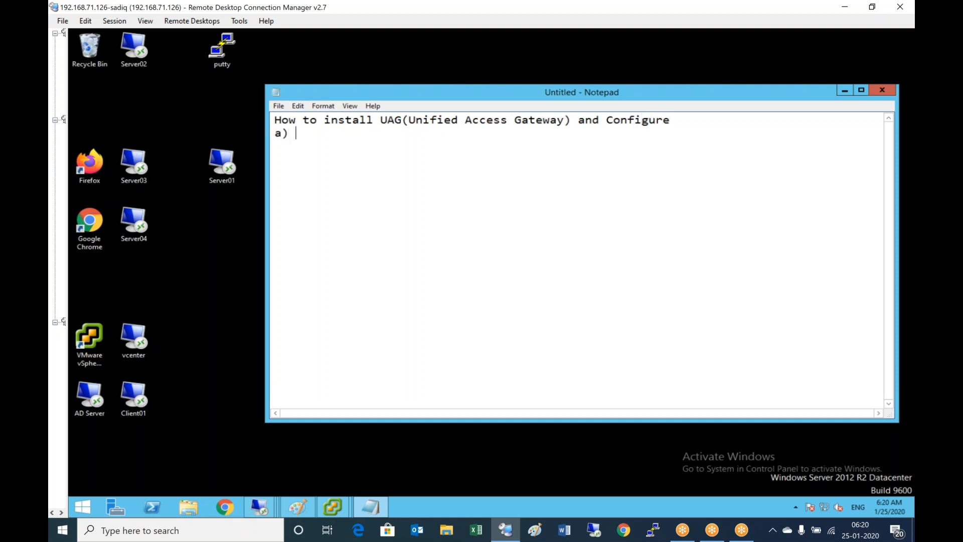
Add step a) Login to vSphere client (using vSphere client or Web client).
text(Long)
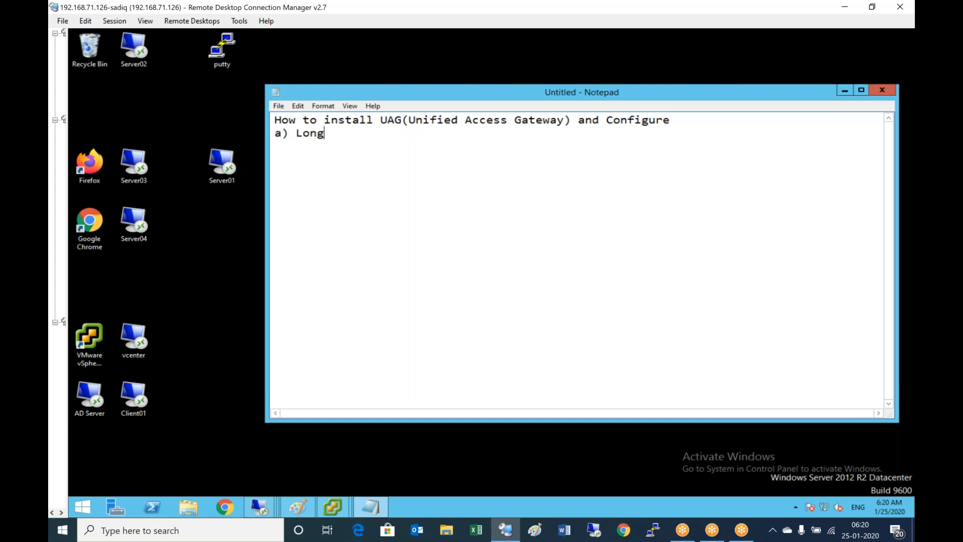
text(ogin to)
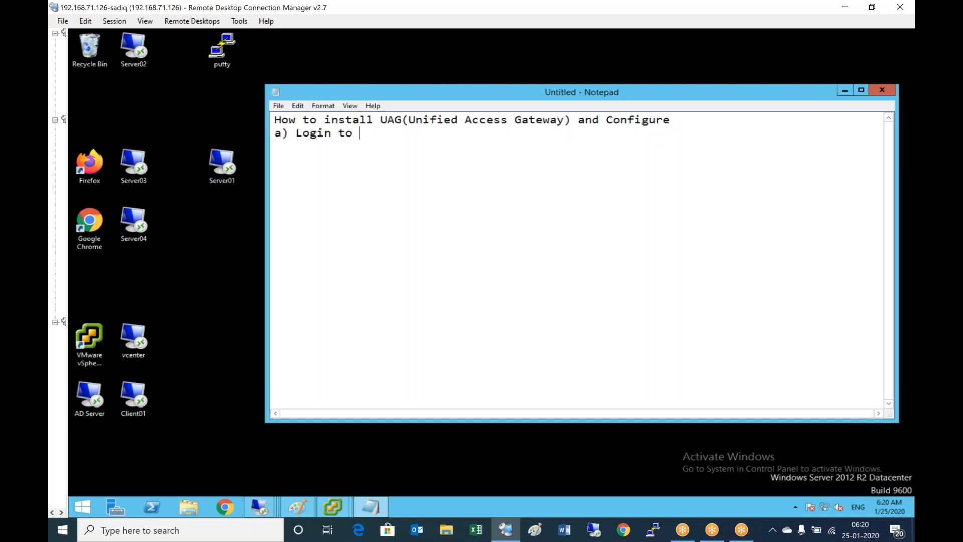
text(vSphere clie)
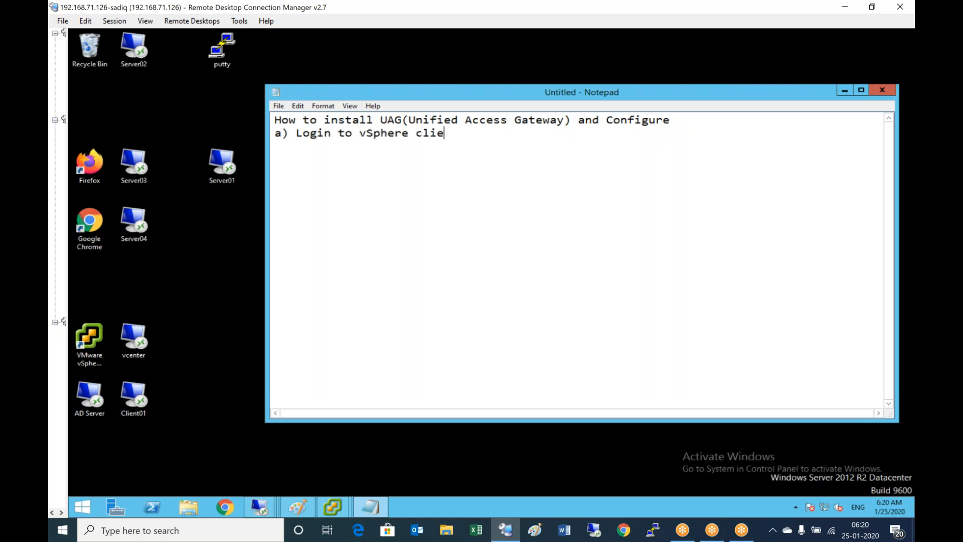
text(n)
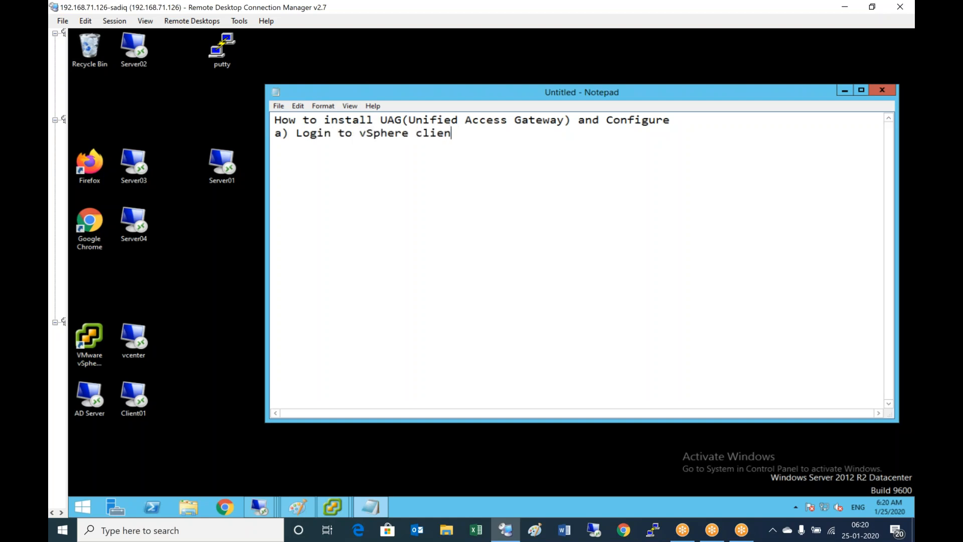
text(using)
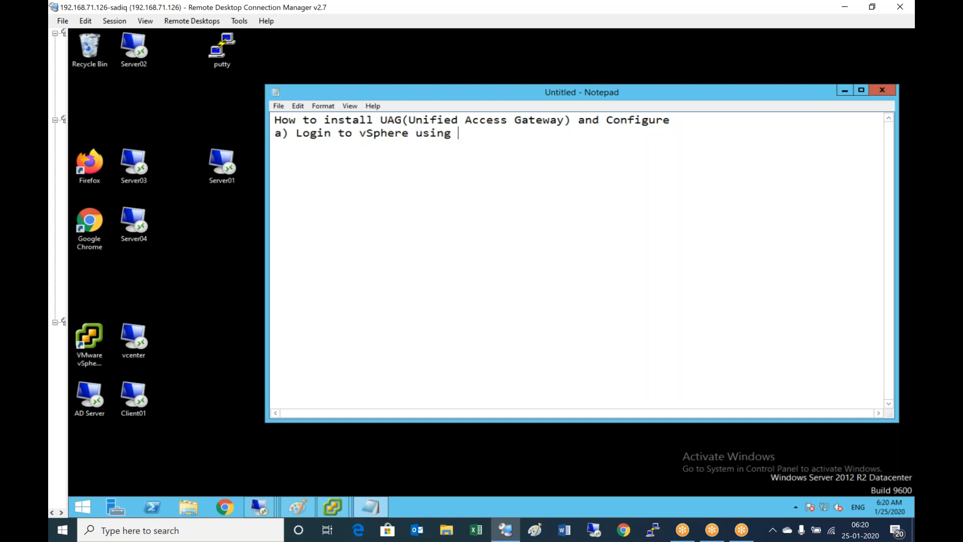
text(vSpher)
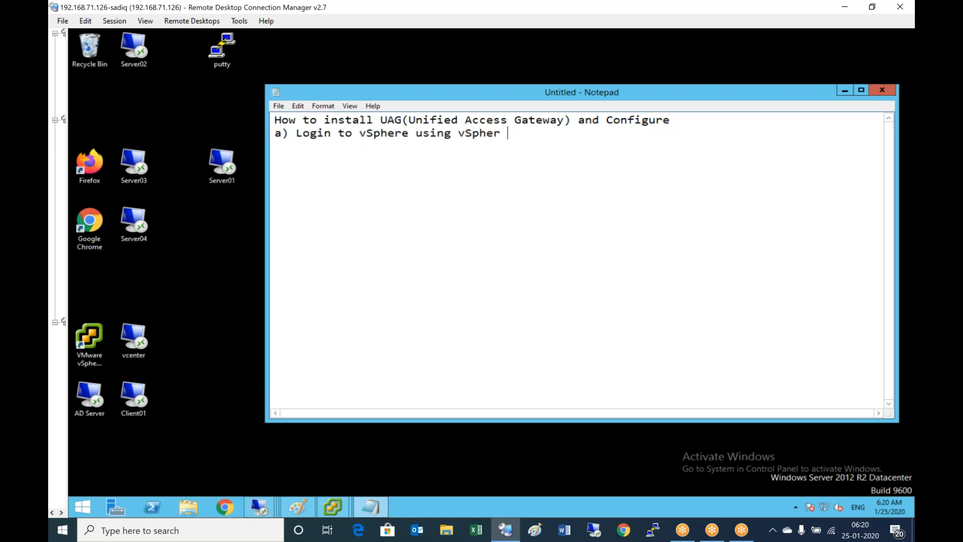
text(clien)
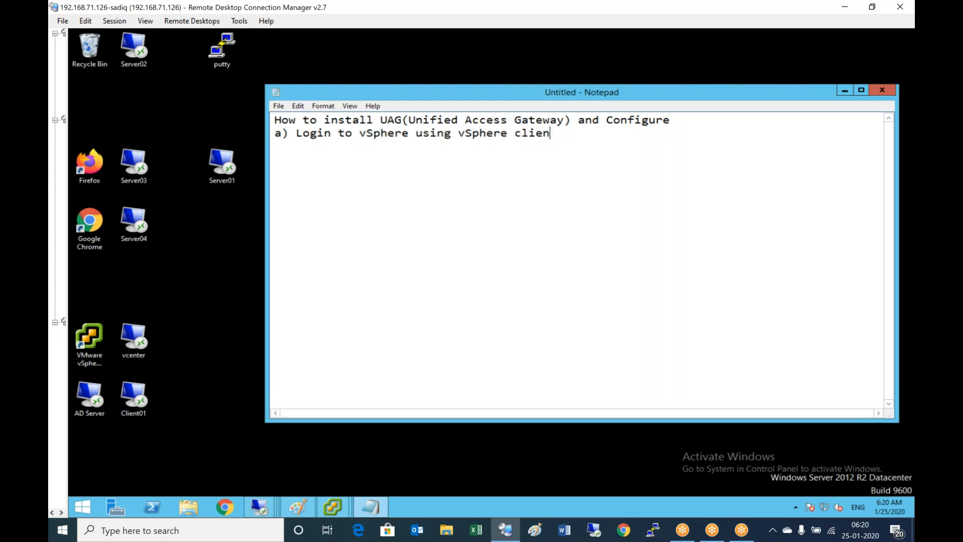
text(t or)
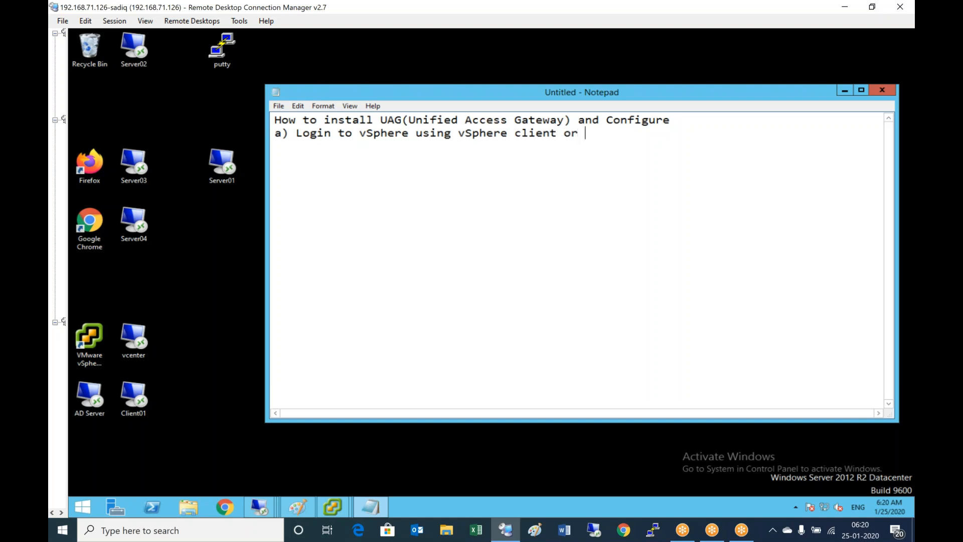
text(Web)
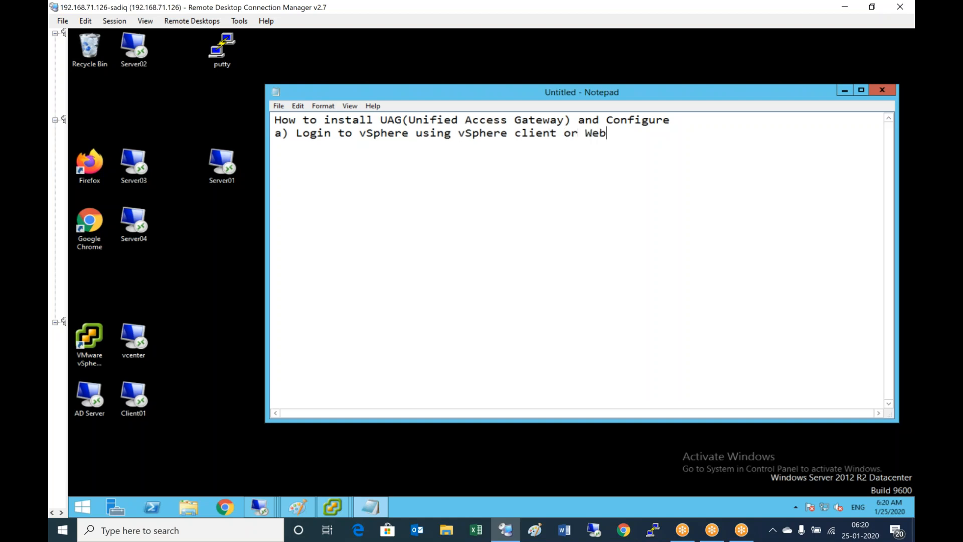
text(client)
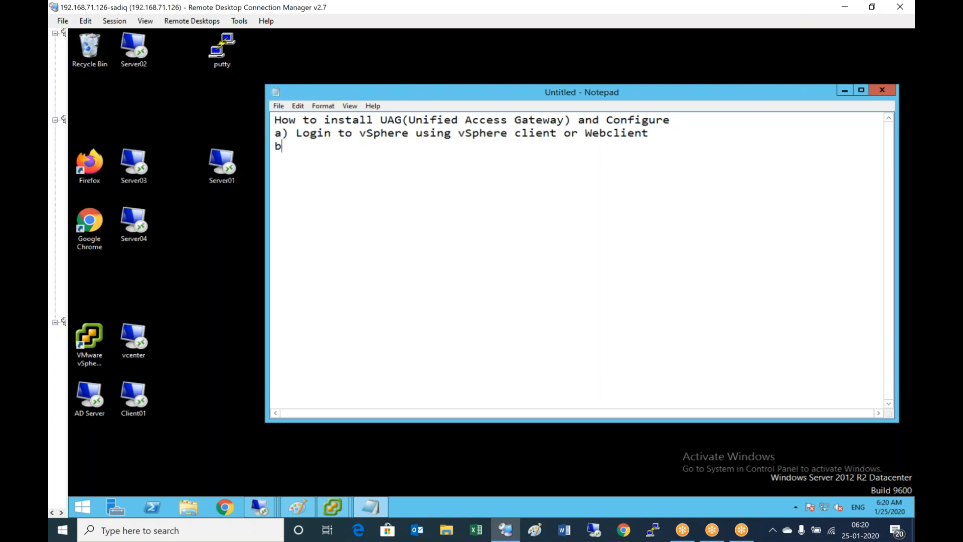
text())
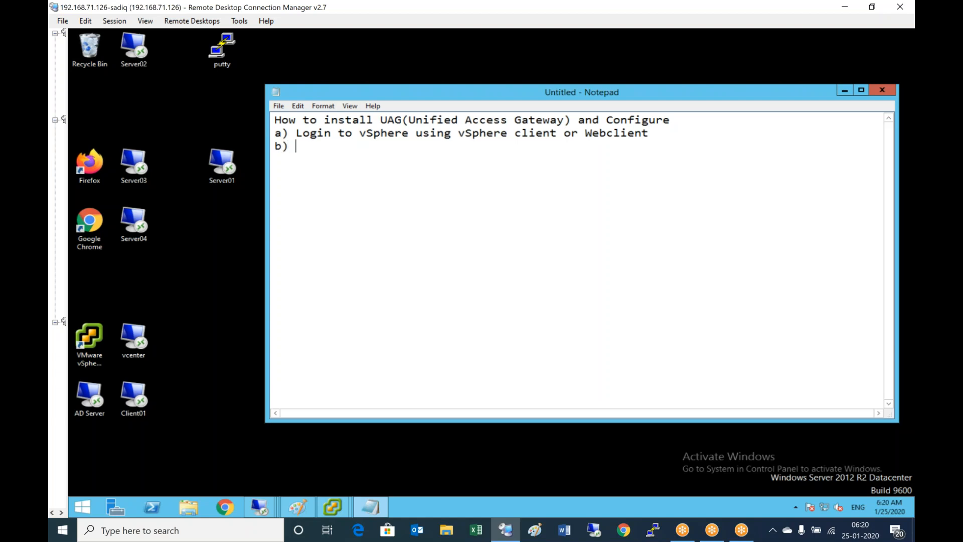
Add step b) Deploy OVF file and configure Network settings.
text(Deplo)
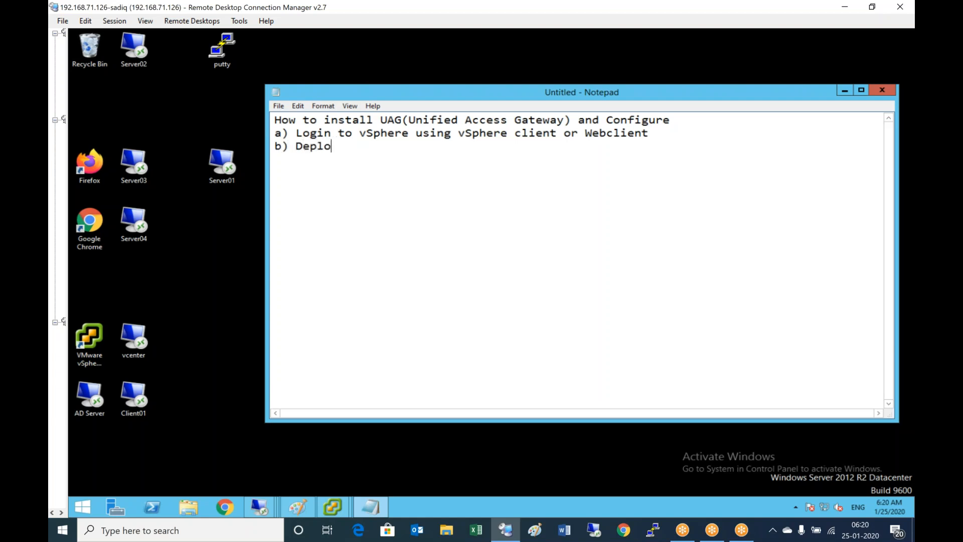
text(y OVF f)
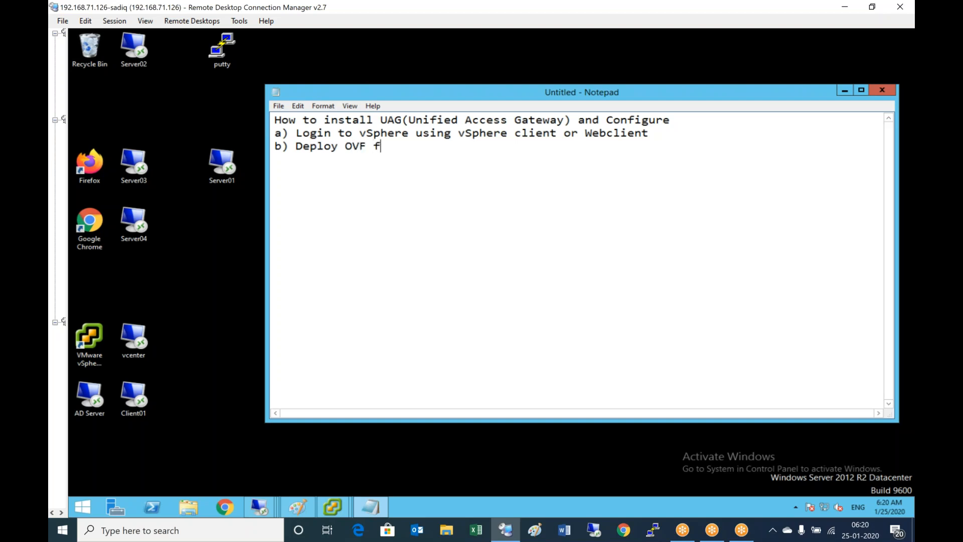
text(ile a)
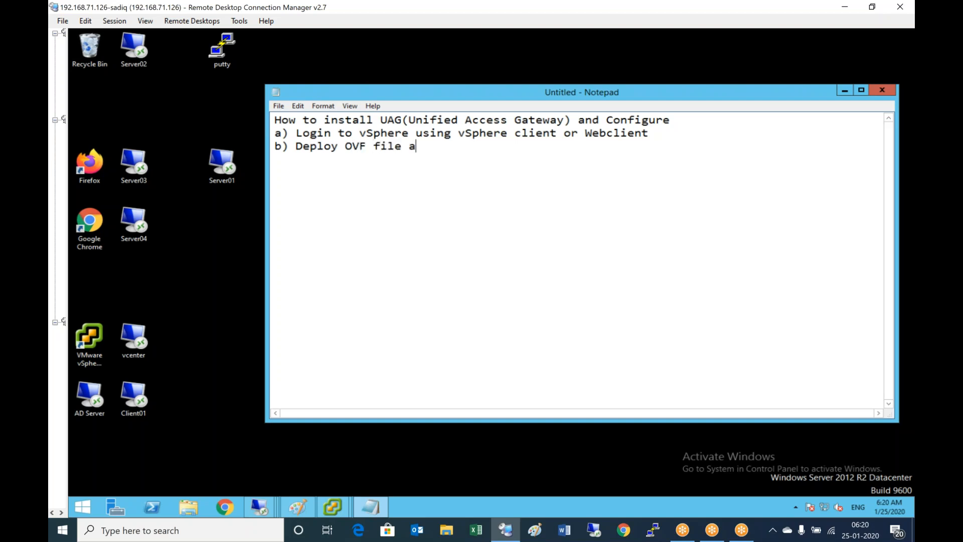
text(nd configure)
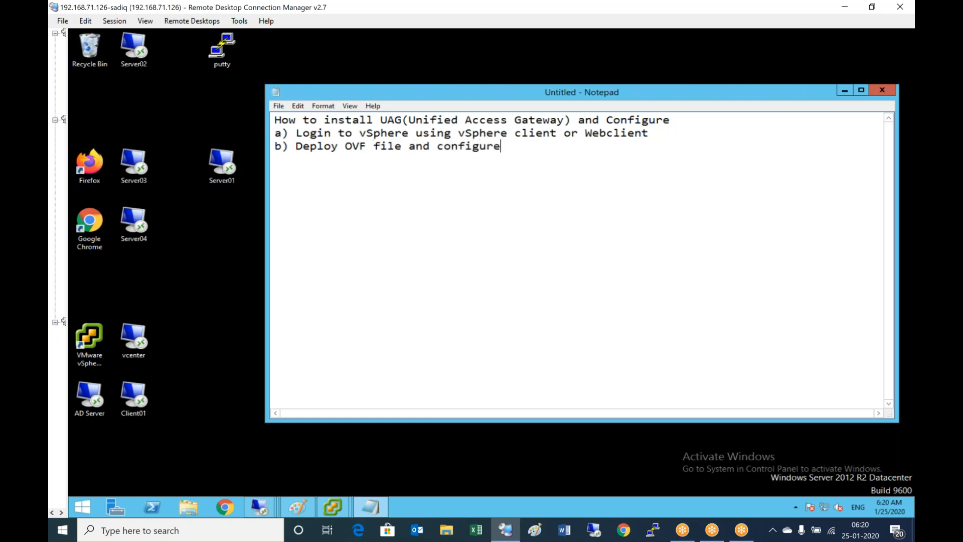
text(Network settings)
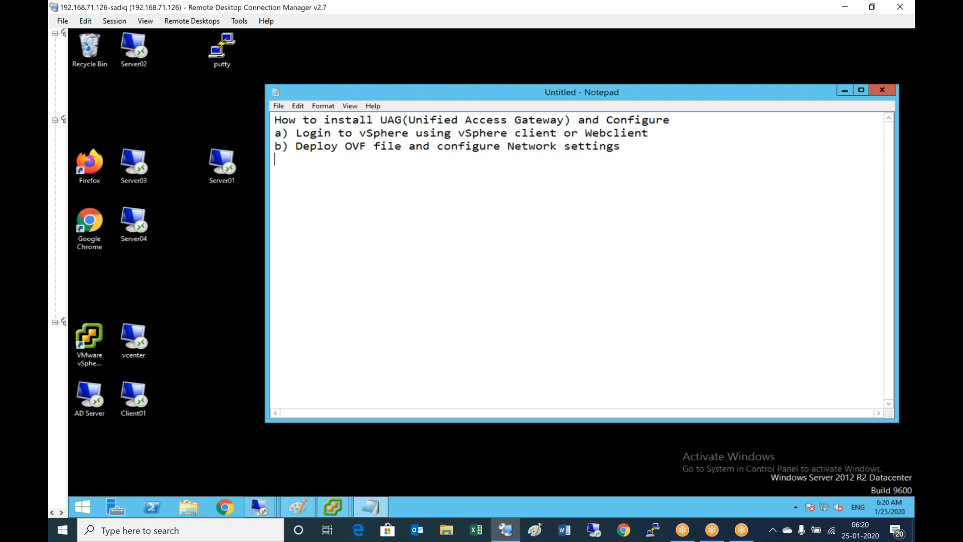
Add step c) Configure UAG on its own line in the outline.
text(c))
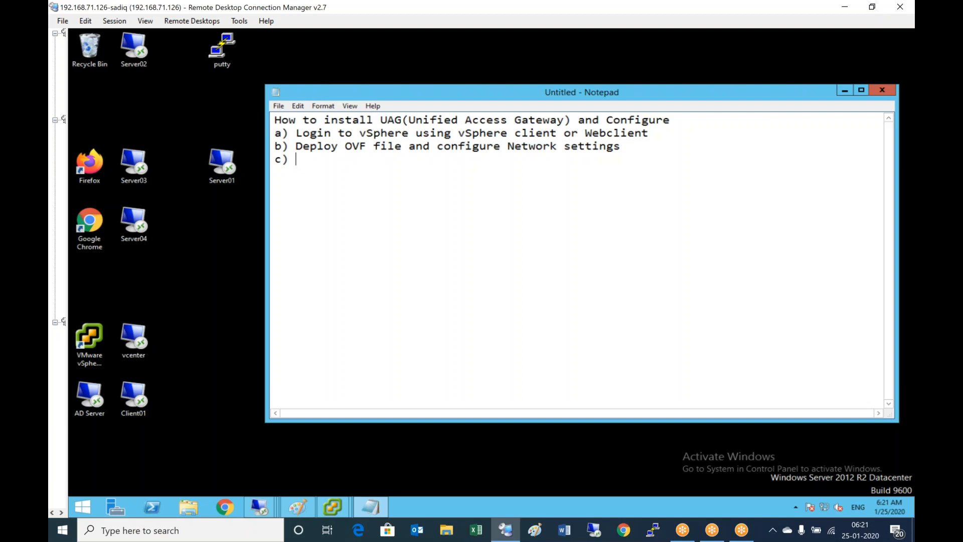
text(Conf)
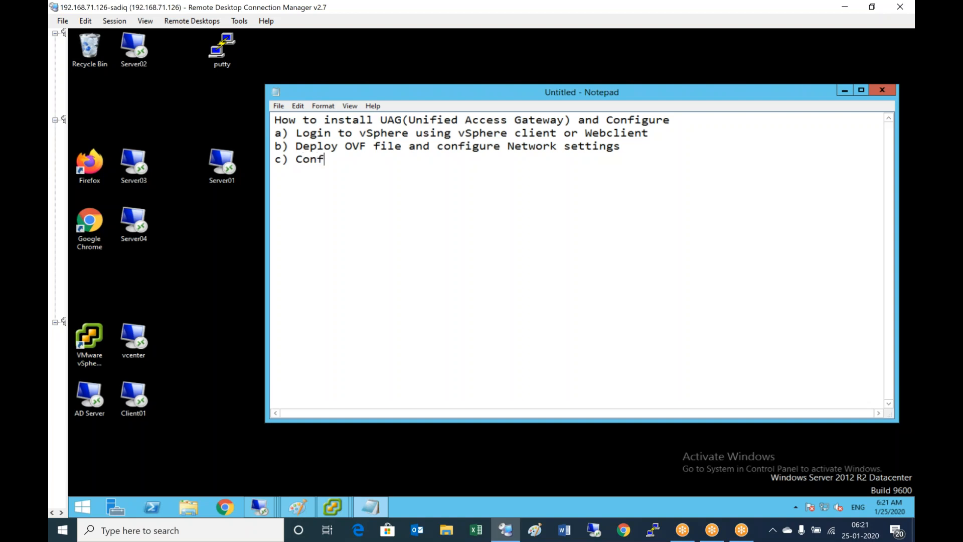
text(igure)
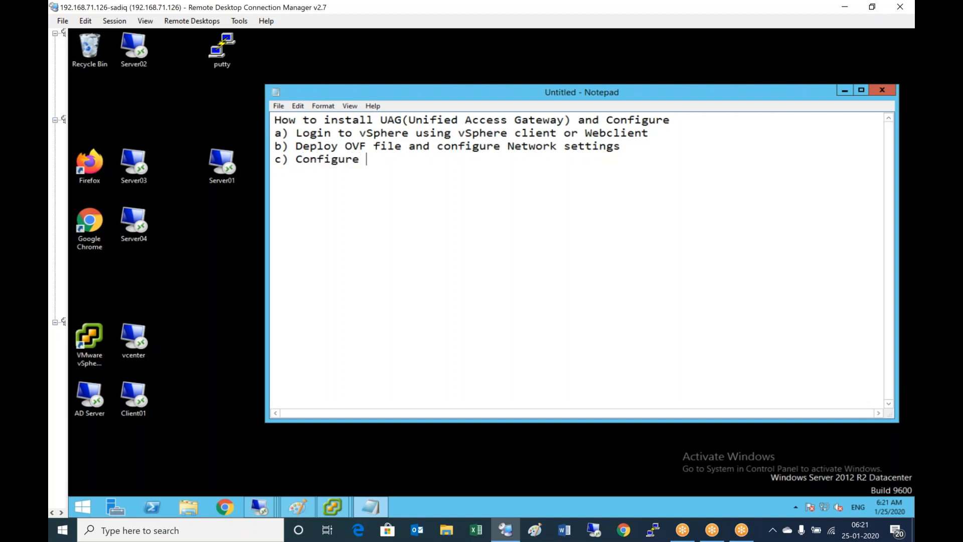
text(UAG)
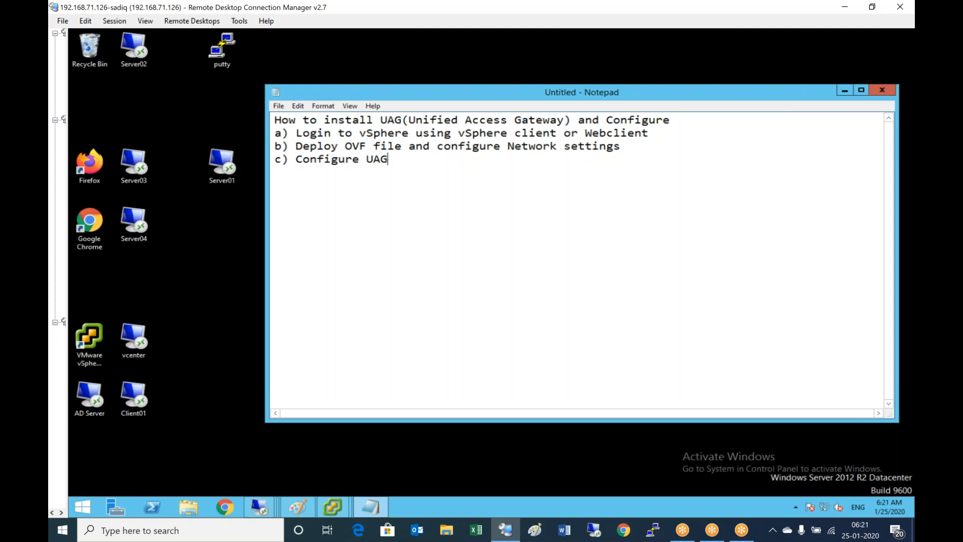
key(enter)
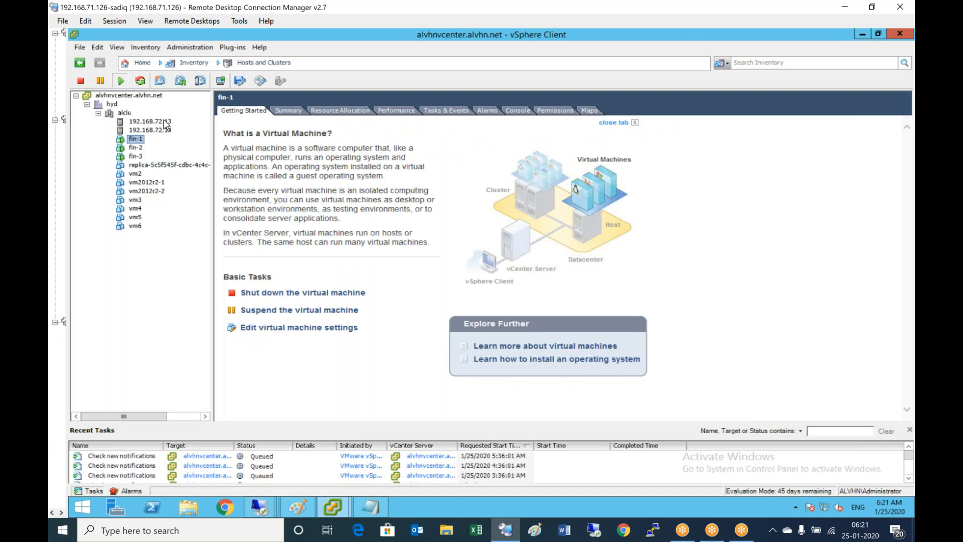
Select ESXi host 192.168.72.13 and bring up the File menu commands.
click(149, 122)
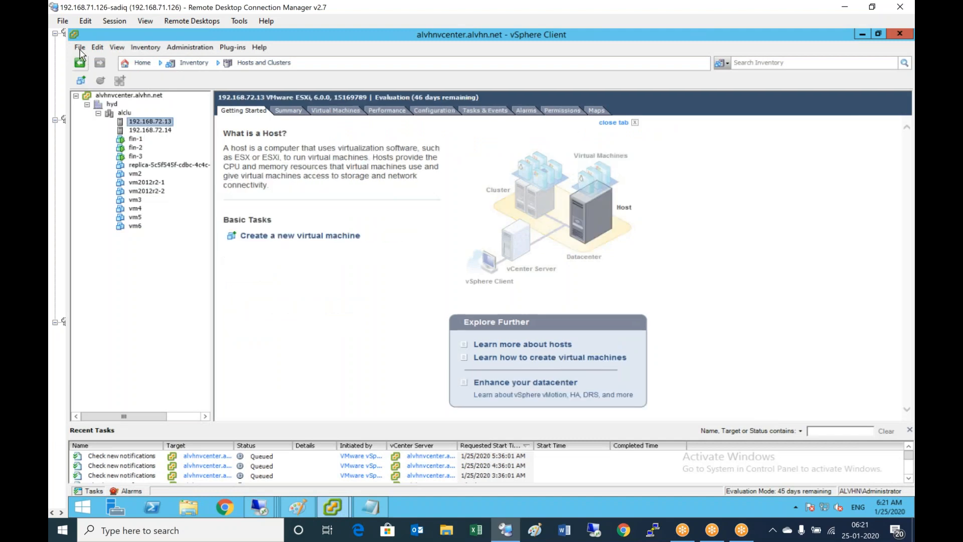
click(78, 47)
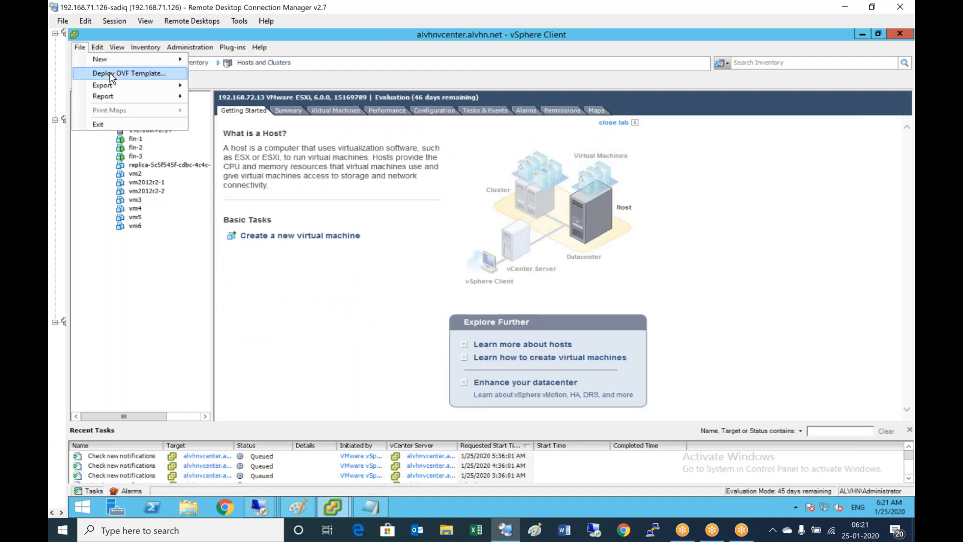
Start Deploy OVF Template with the euc-unified-access-gateway OVA from C:\UAG as source.
click(129, 73)
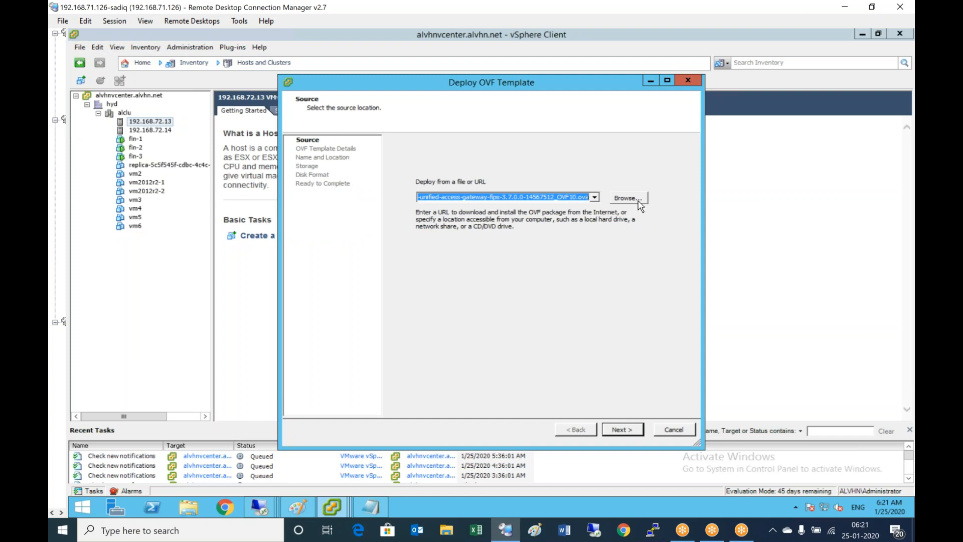
click(626, 198)
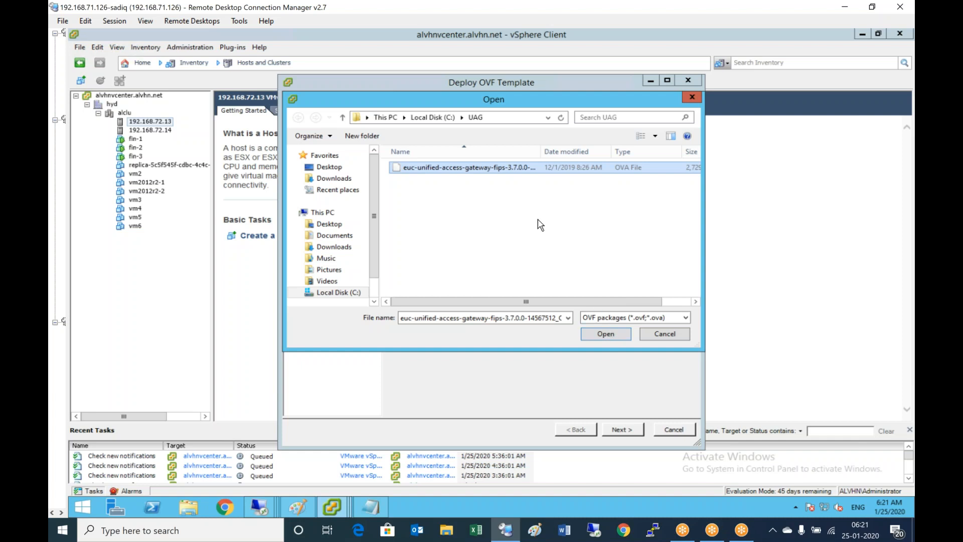
click(604, 333)
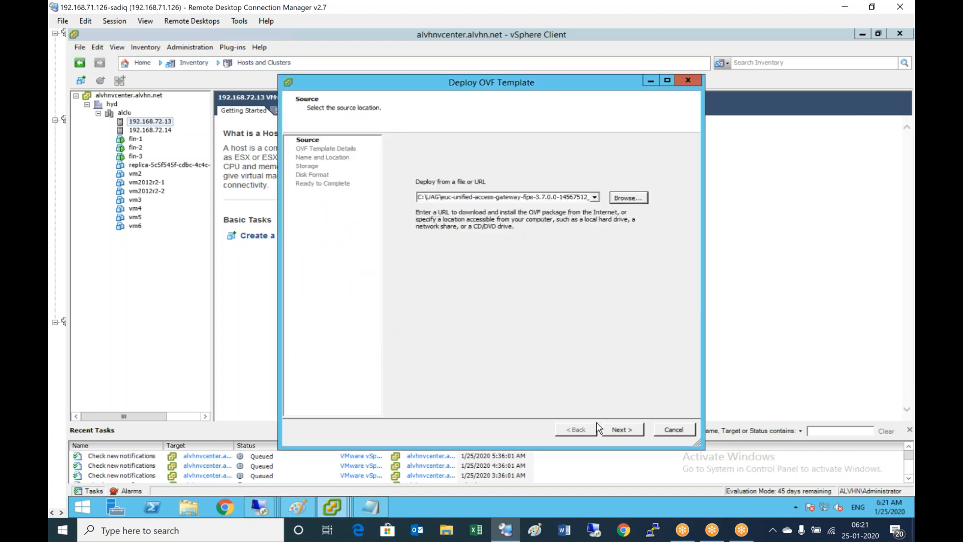
Accept template details, default name, Single NIC and DS13 storage, choosing Thin Provision disks.
click(621, 428)
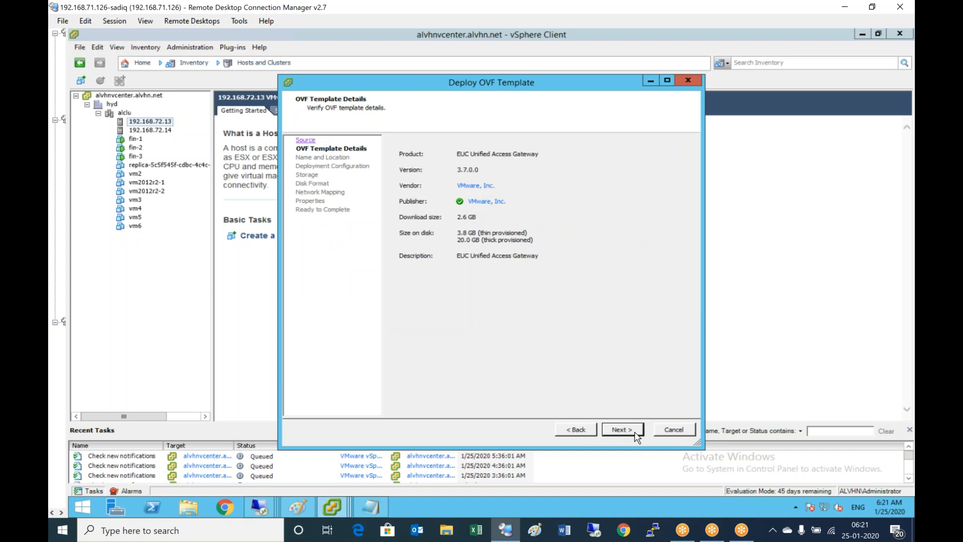
click(622, 428)
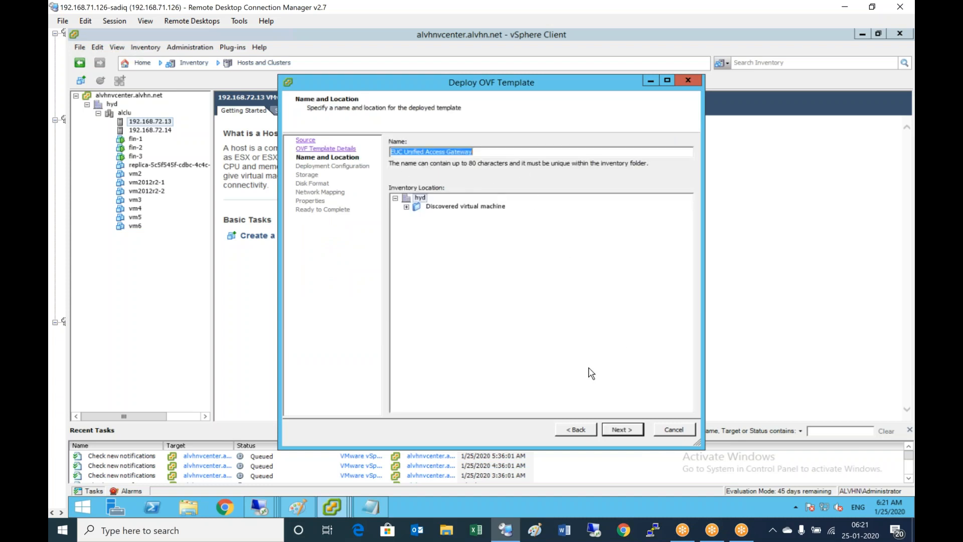
click(621, 429)
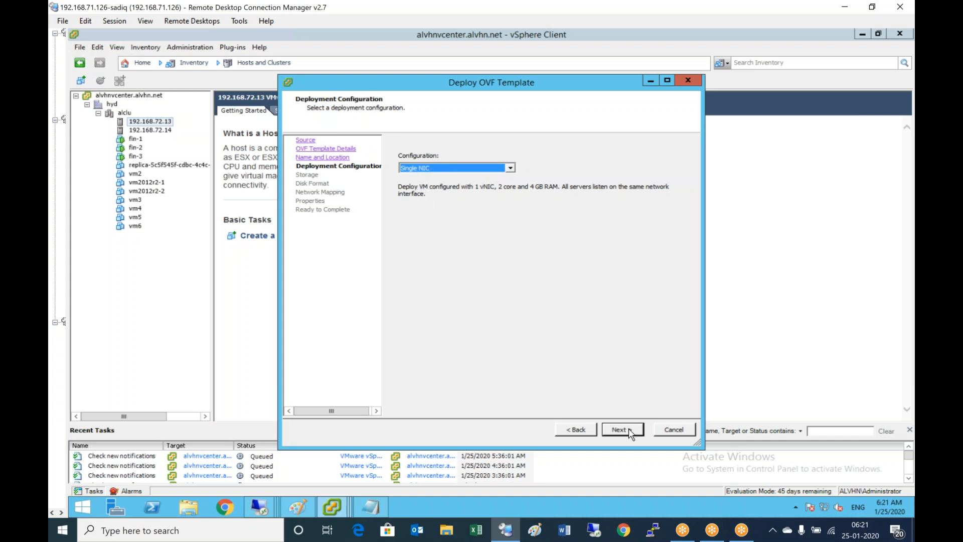
click(621, 428)
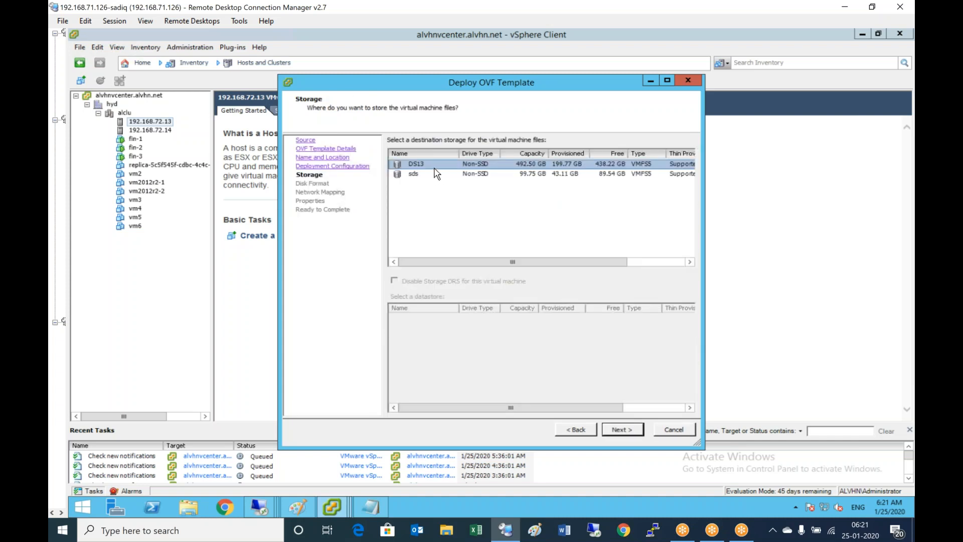
click(622, 428)
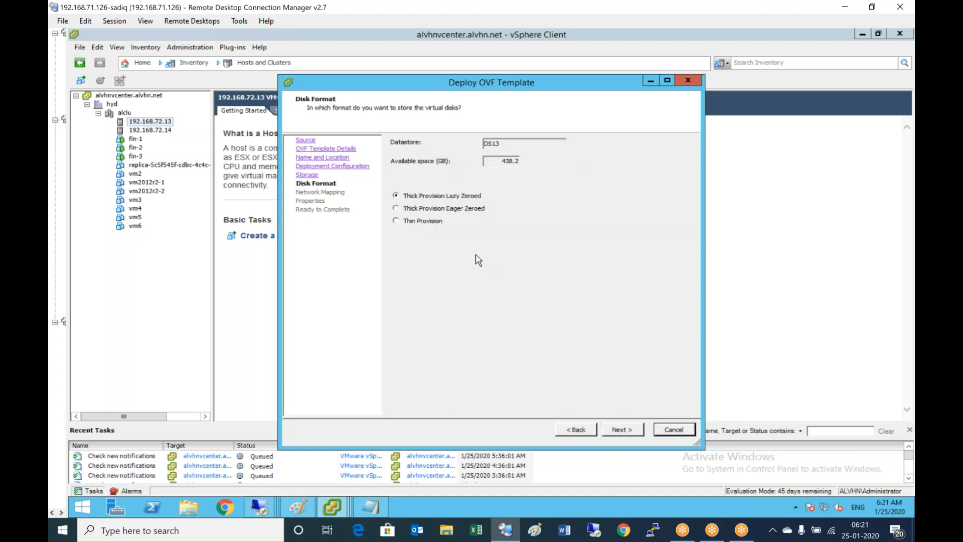
click(396, 220)
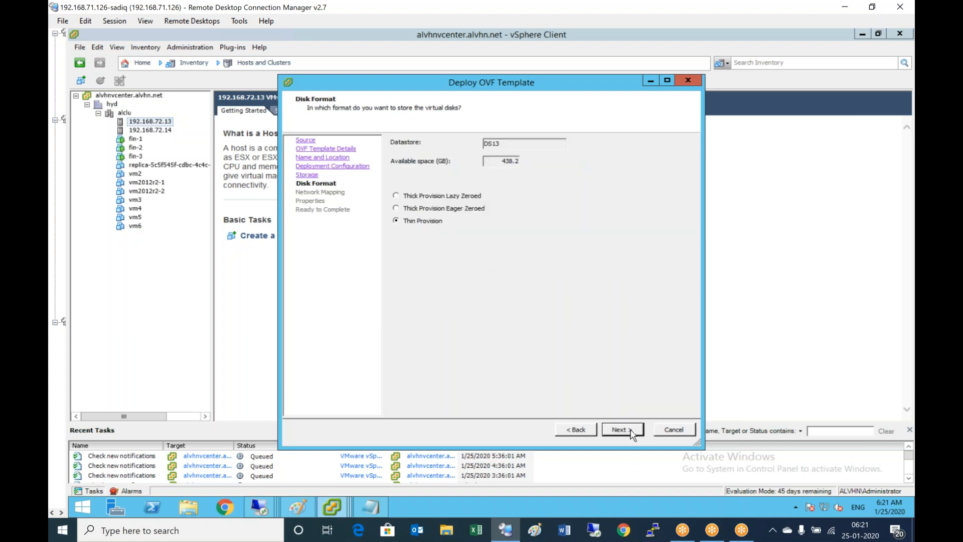
Keep the default network mapping and set NIC 1 IPMode to STATICV4.
click(623, 430)
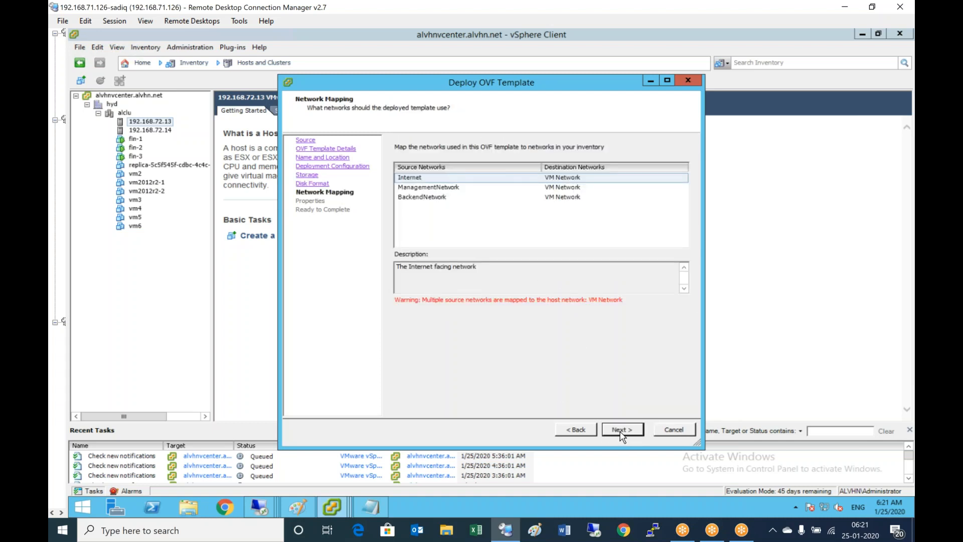
click(621, 430)
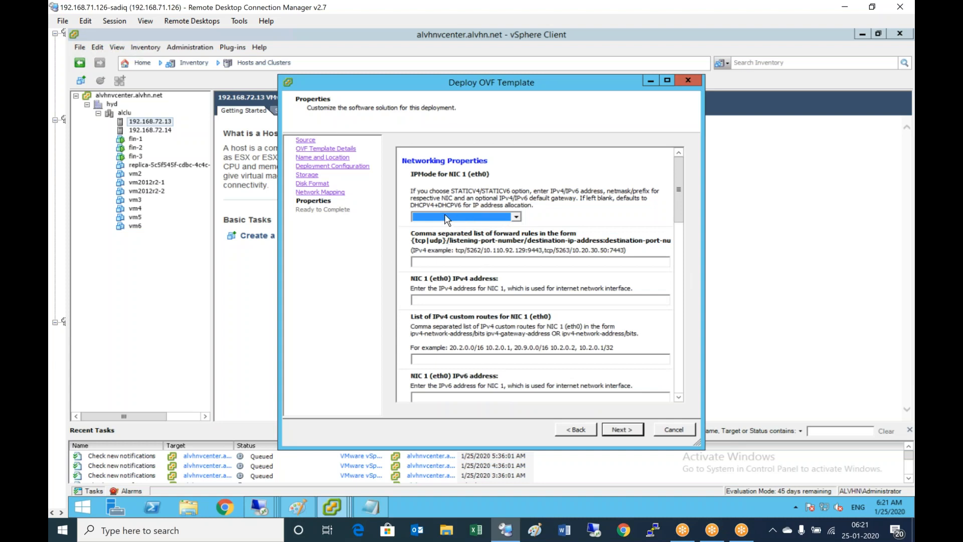
click(463, 217)
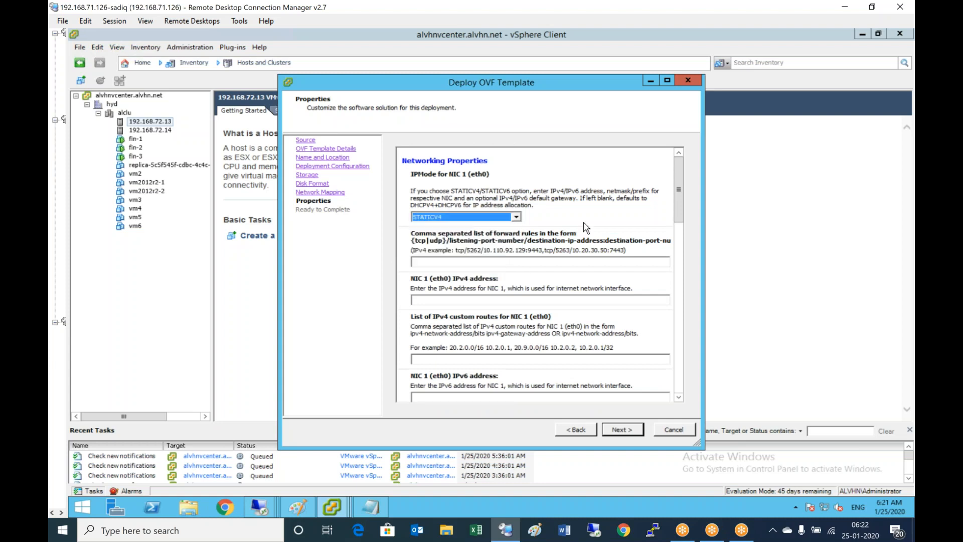
mouse_move(581, 220)
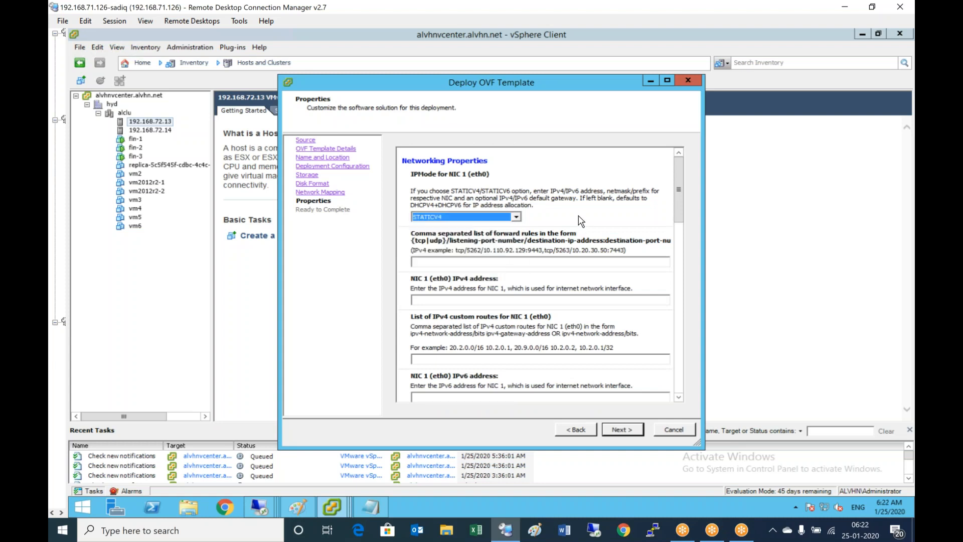
scroll(down, 3)
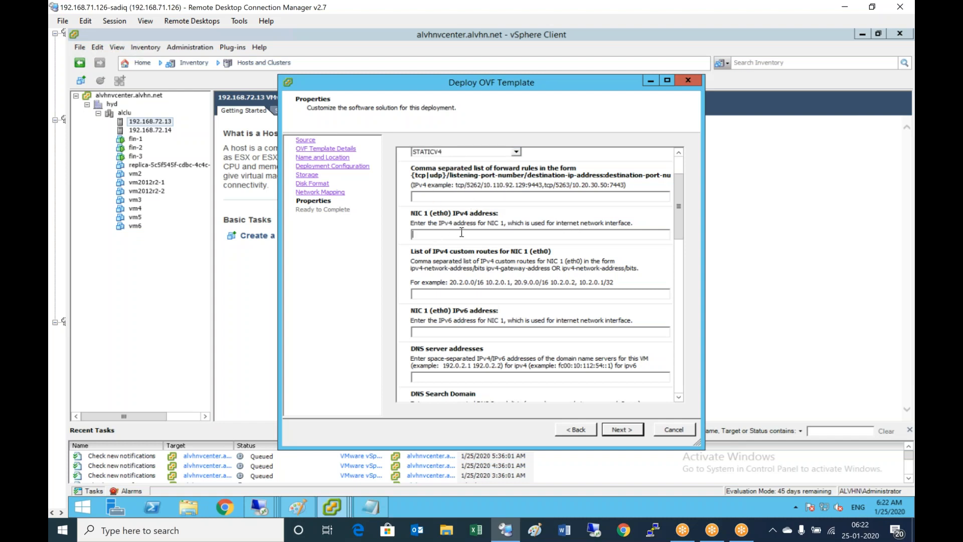
mouse_move(506, 251)
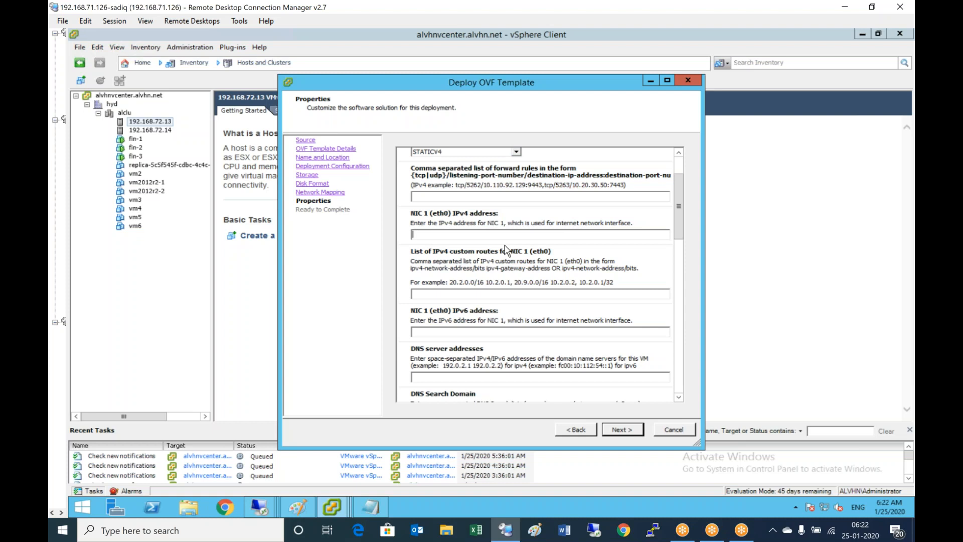
Enter IP 192.168.72.50, DNS 192.168.72.10, search domain alvhn.net and netmask 255.255.255.0.
text(192.168.72.50)
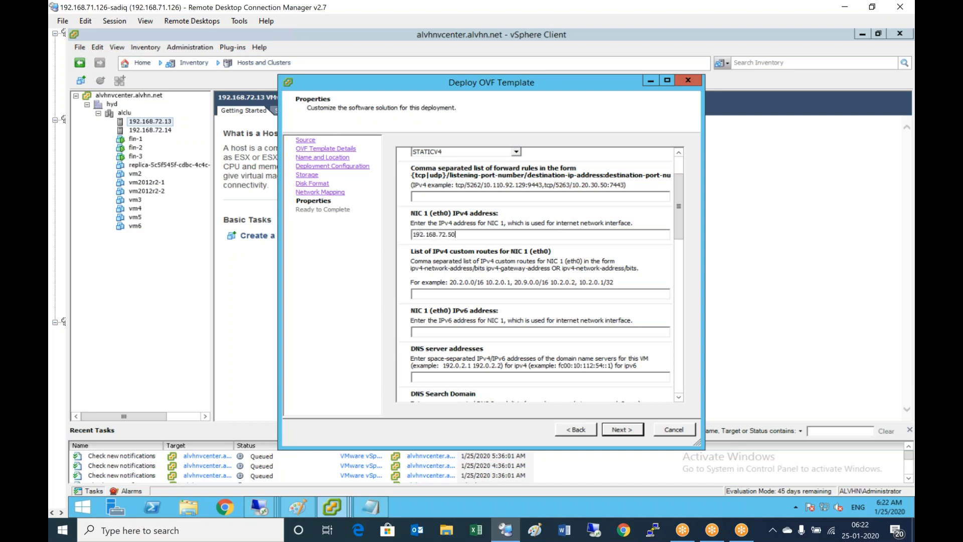
mouse_move(476, 346)
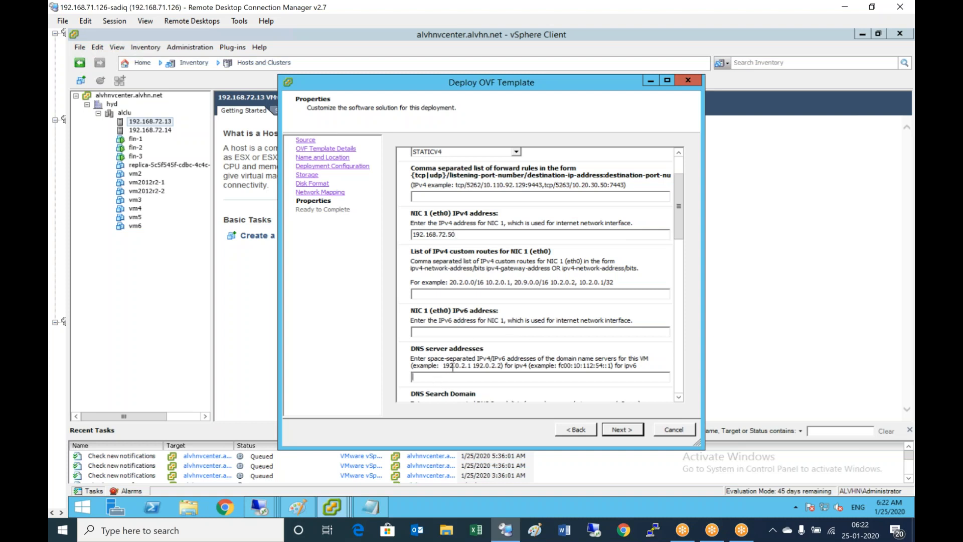
text(192.168.72.10)
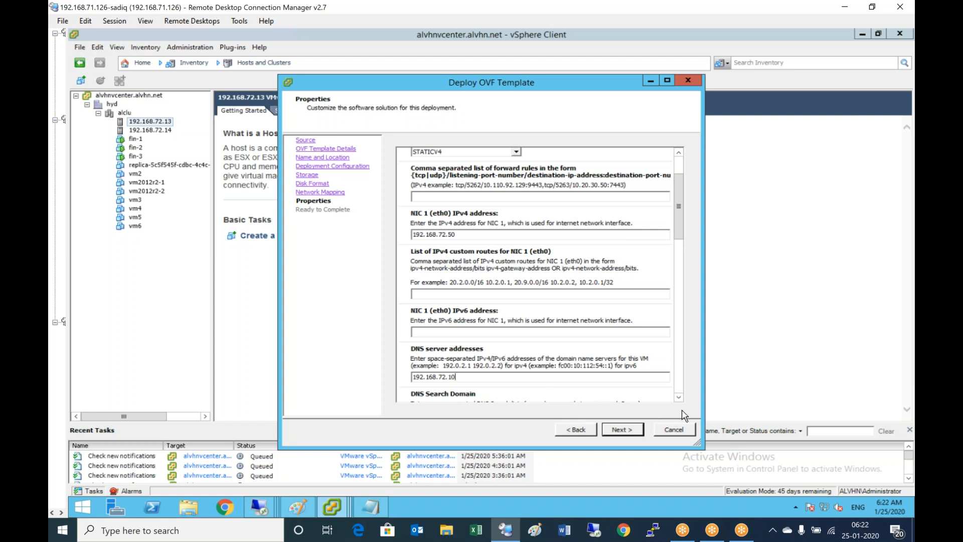
click(678, 397)
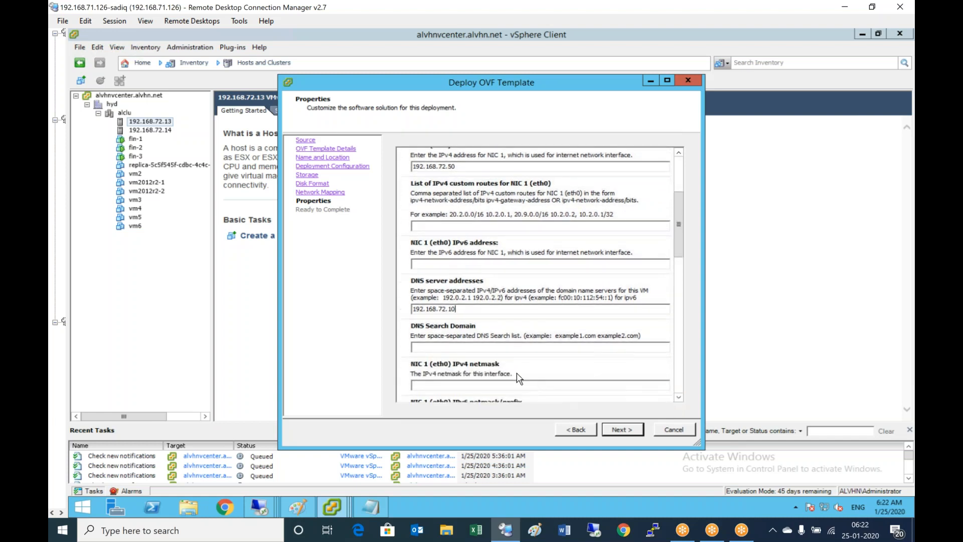
text(al)
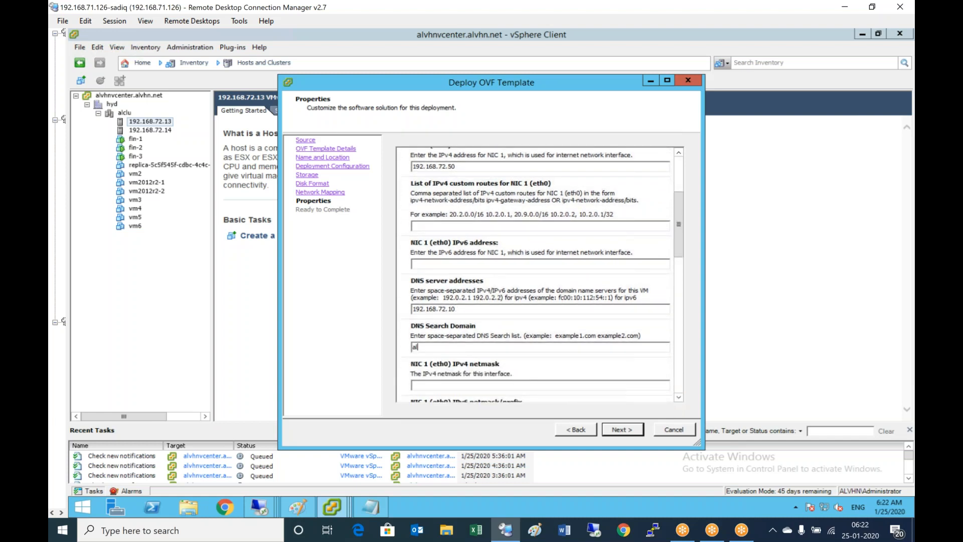
text(lvhn.net)
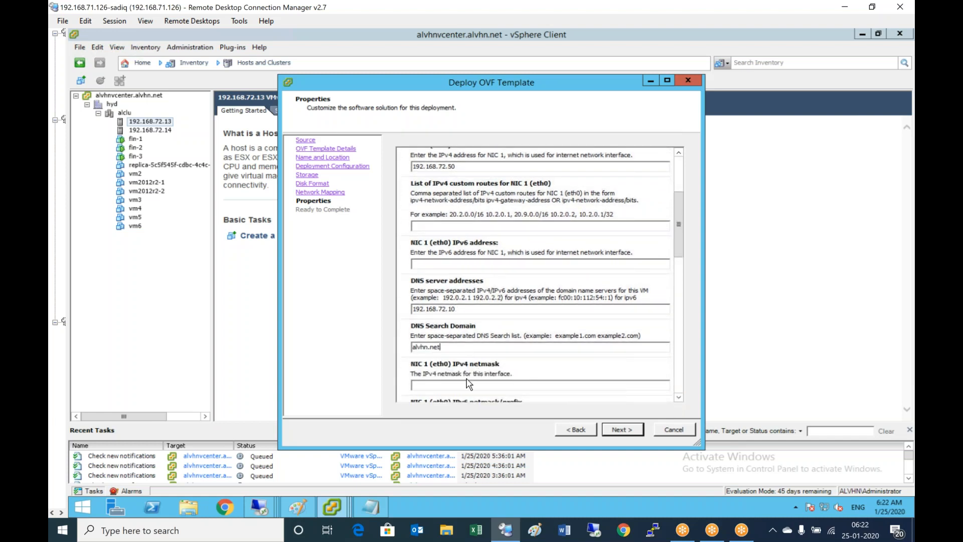
text(255.255.255.0)
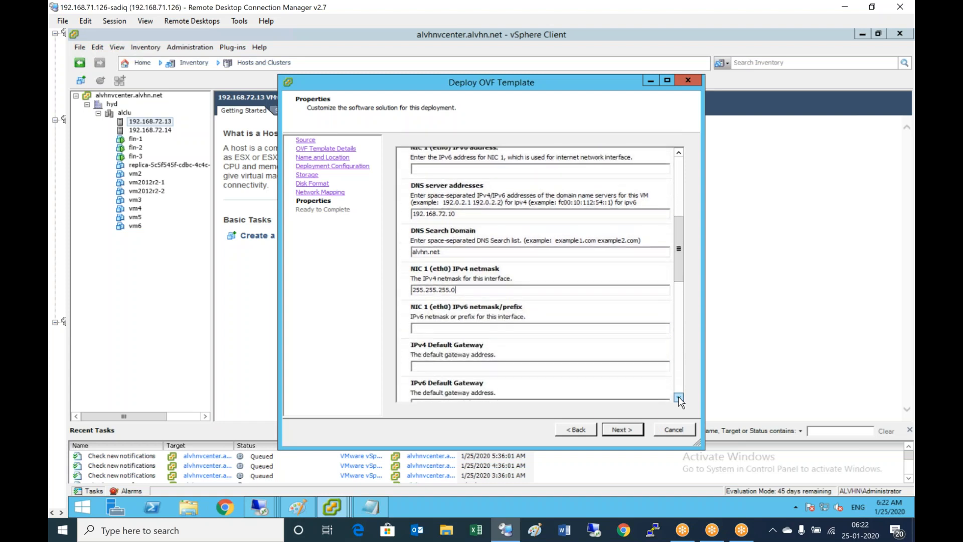
Set IPv4 default gateway 192.168.72.12 and appliance name vhext.alvhn.net.
click(679, 397)
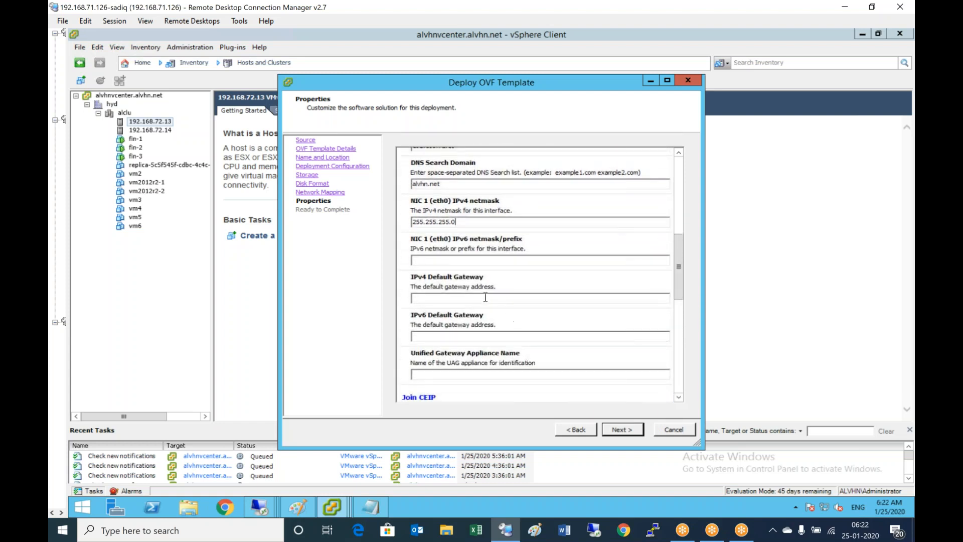
text(192.168.72.1)
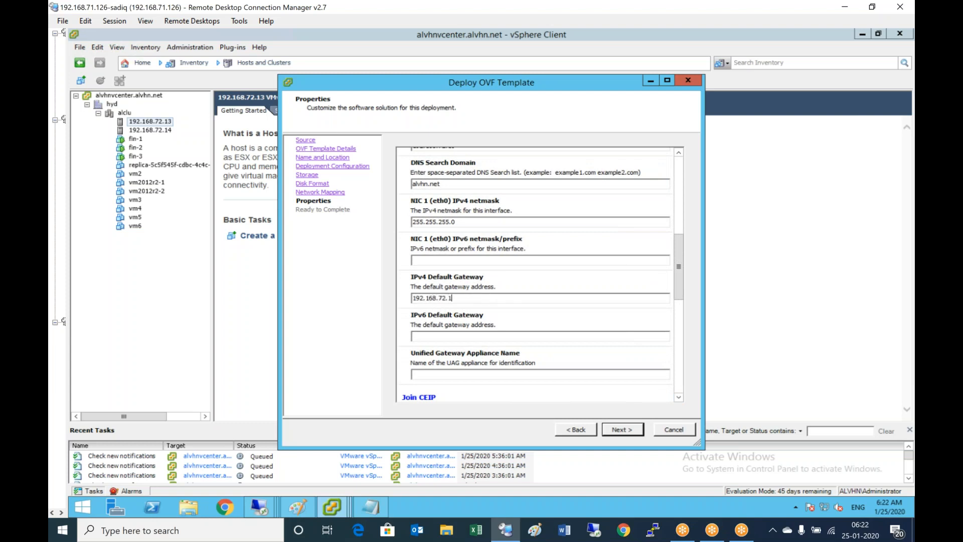
text(2)
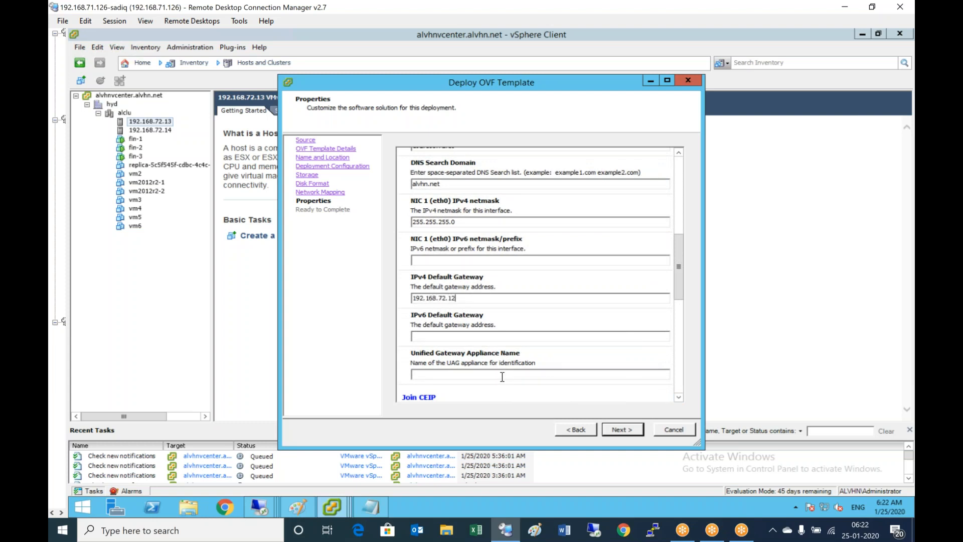
text(vhext.)
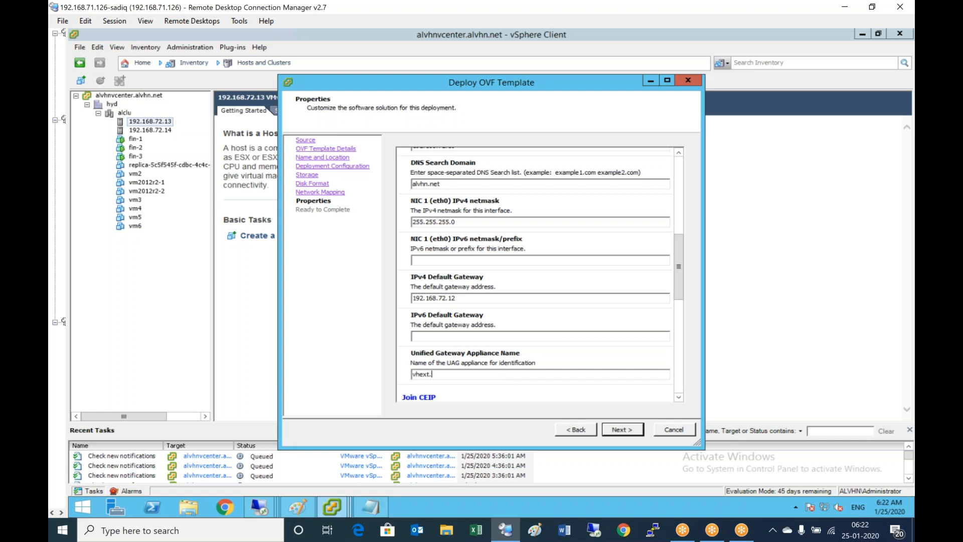
text(alvhn.net)
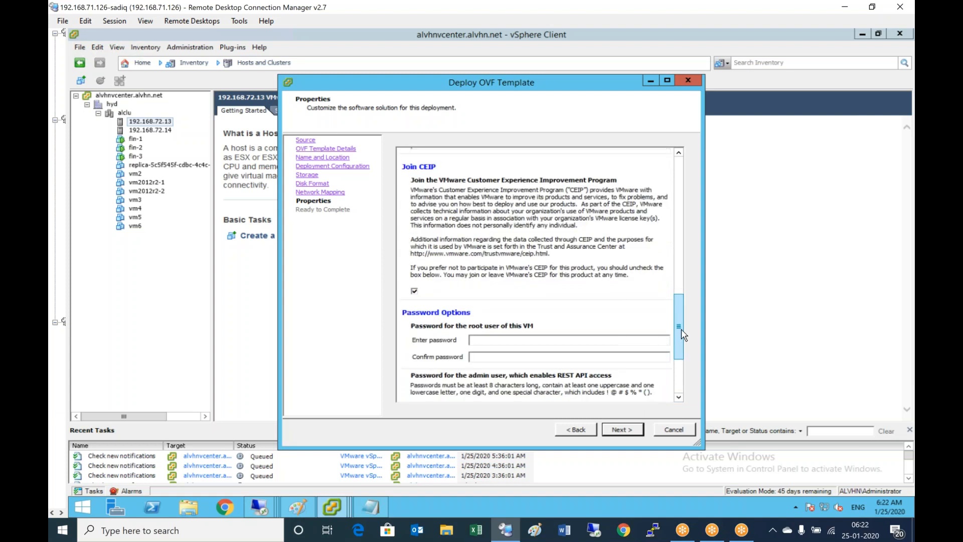
Enter and confirm the root and admin passwords, enable SSH, and reach the Ready to Complete summary.
scroll(down, 3)
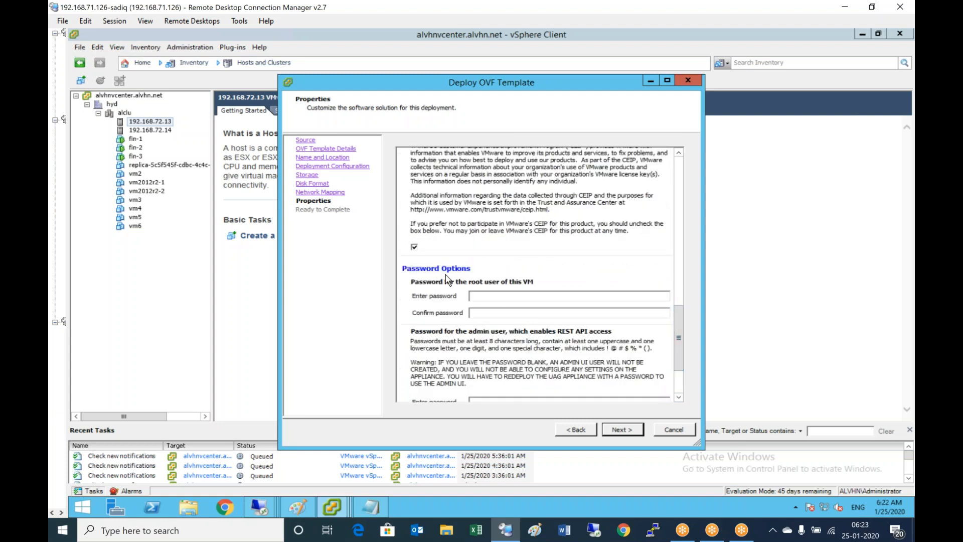
click(566, 295)
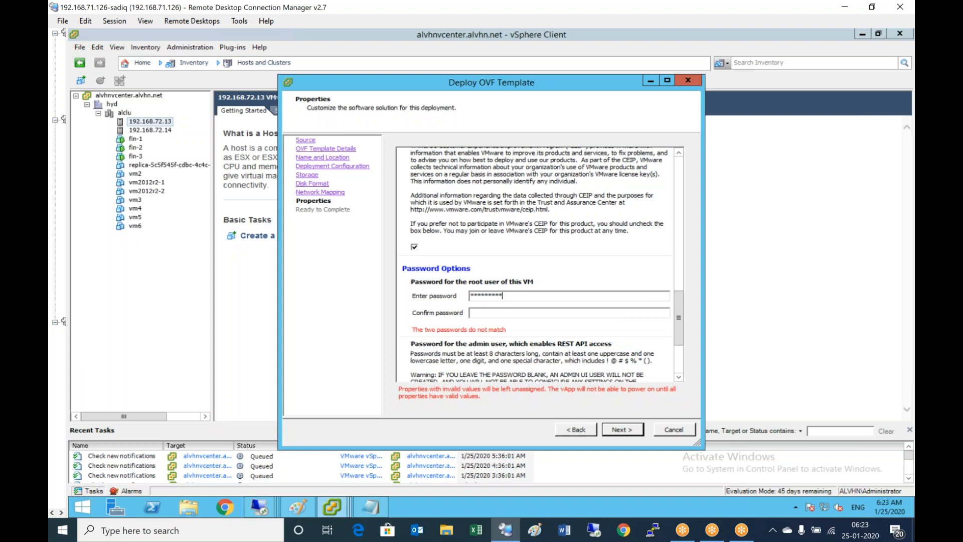
text(*)
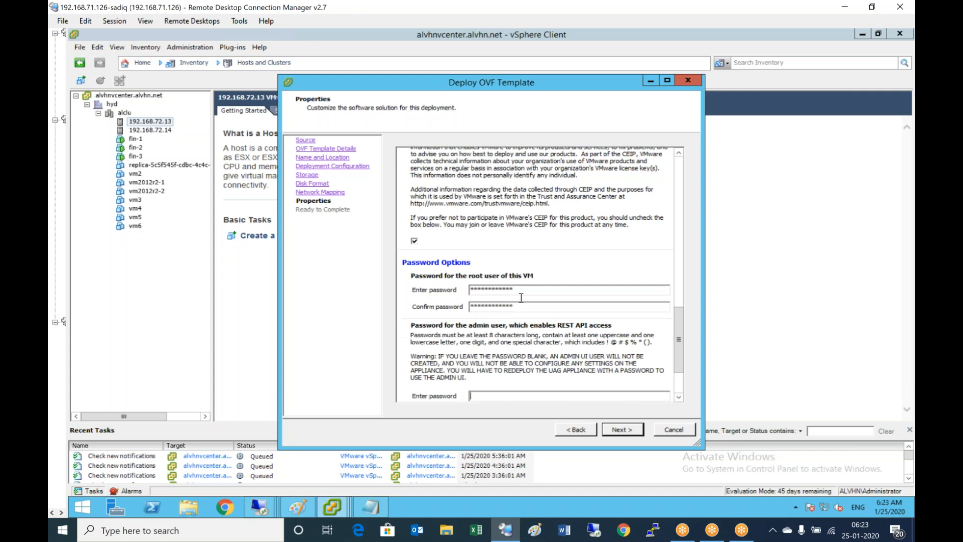
text(****)
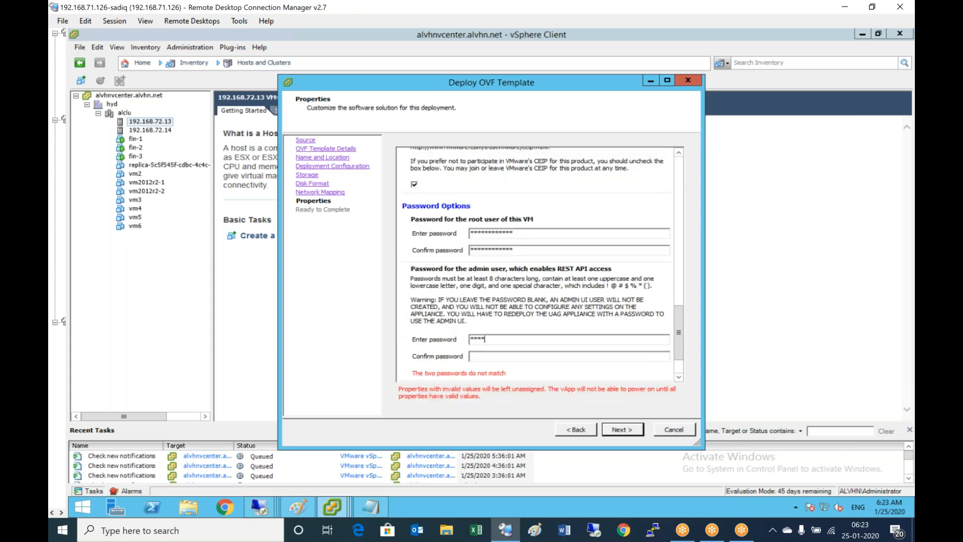
text(********)
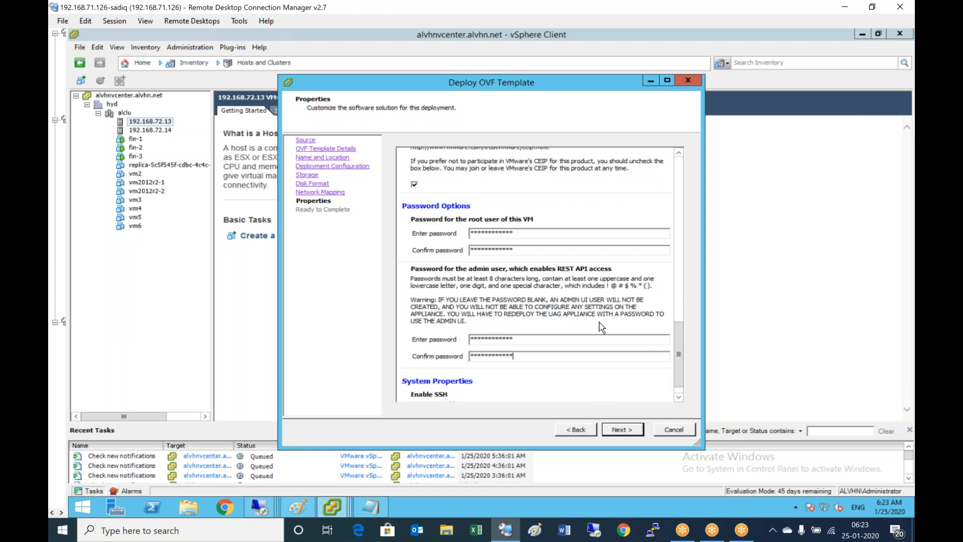
scroll(down, 3)
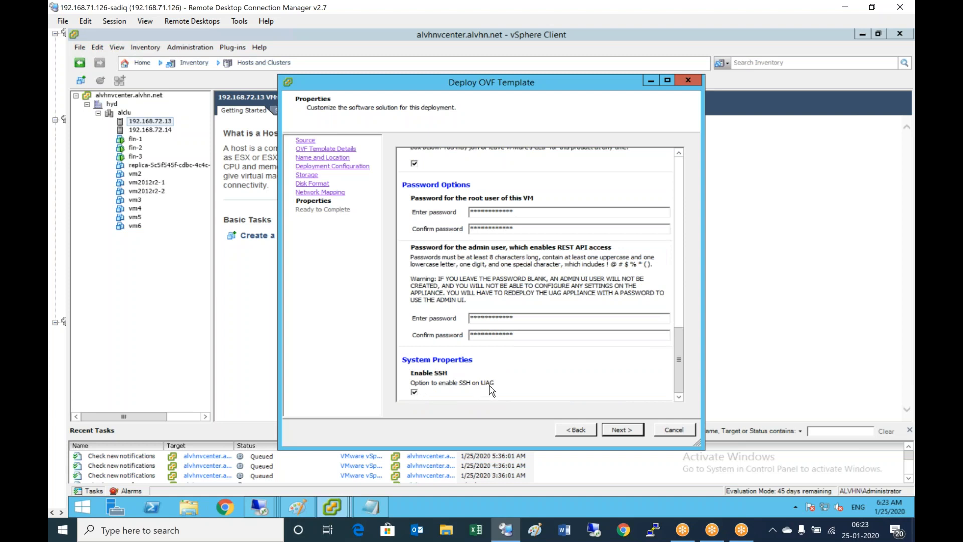
click(621, 428)
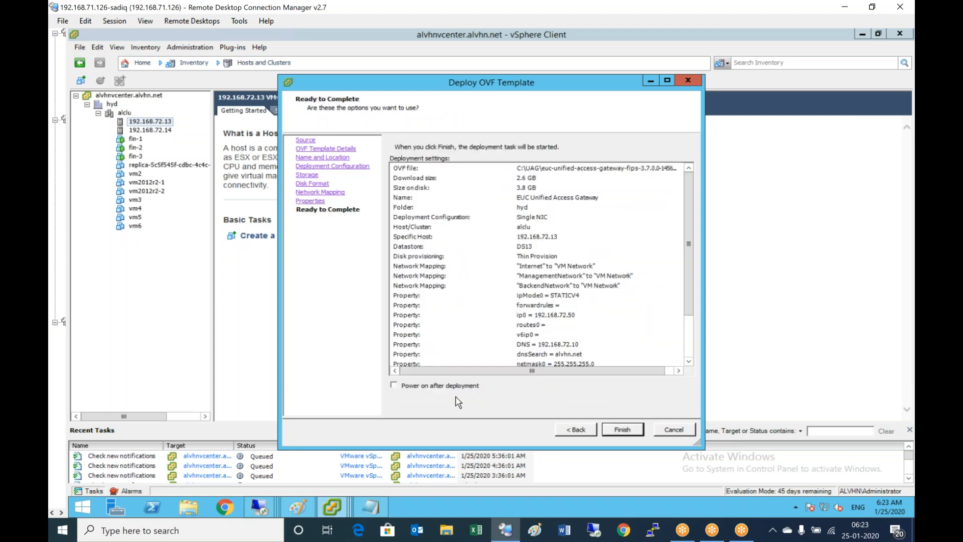
Finish the UAG deployment with Power on after deployment ticked and bring up the Horizon setup diagram.
click(394, 385)
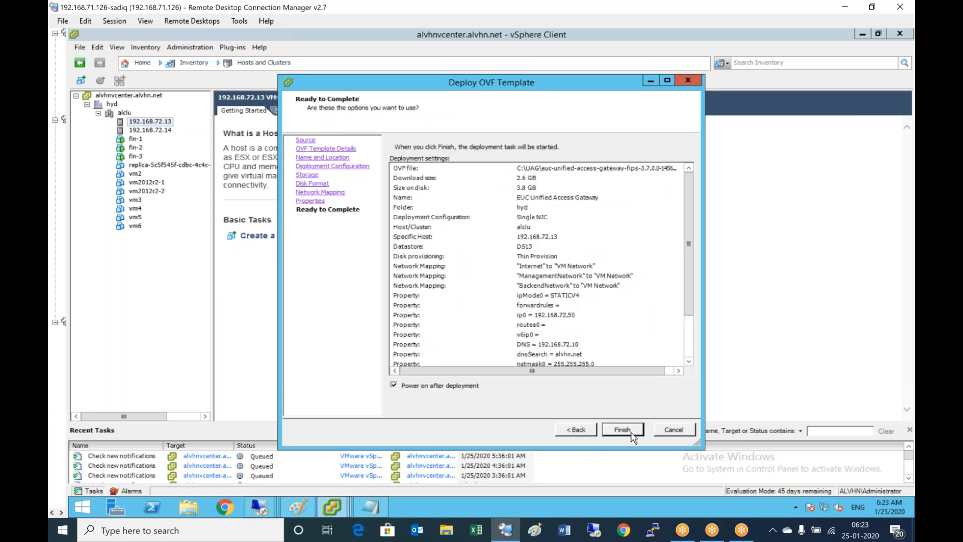
click(623, 430)
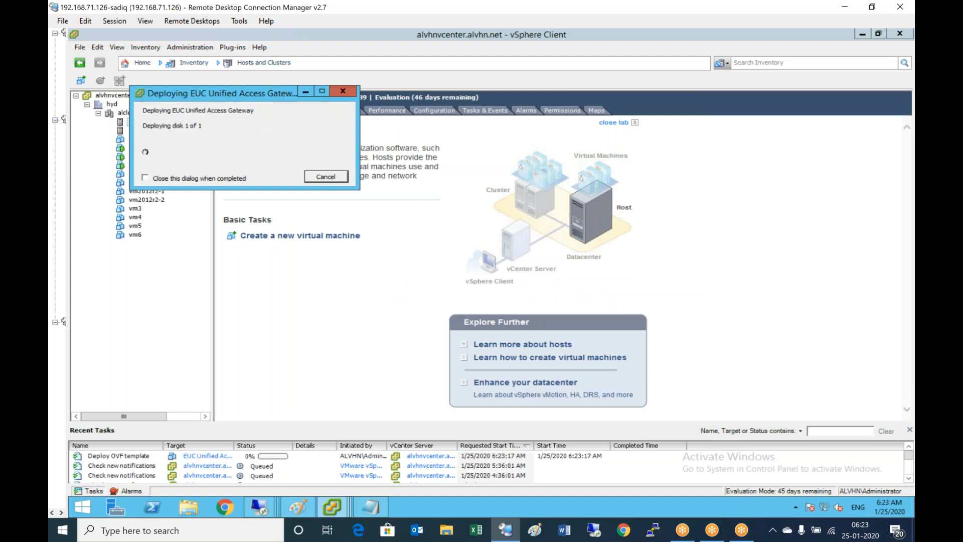
click(297, 506)
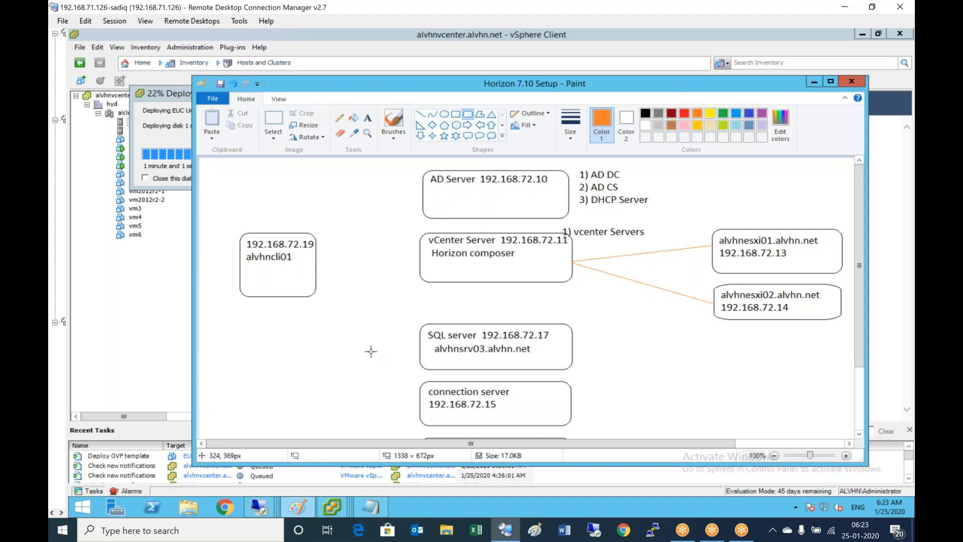
Draw an orange UAG box in the diagram labelled UAG and vhext.alvhn.net.
drag(346, 318, 382, 406)
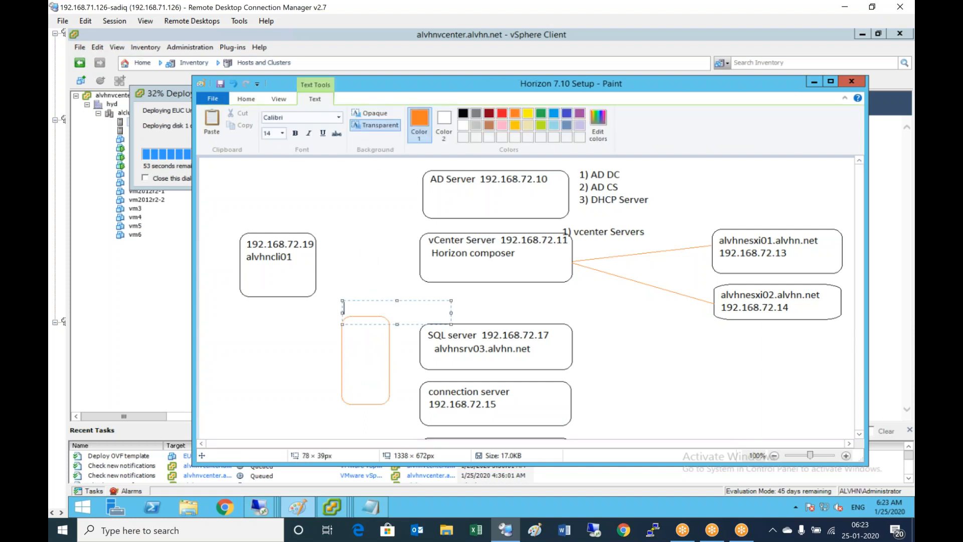
text(UAG)
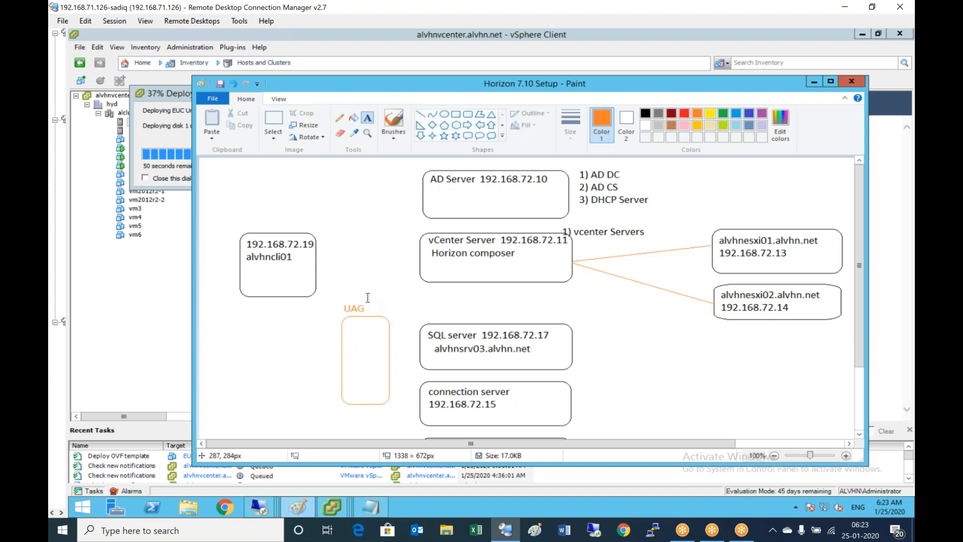
click(368, 308)
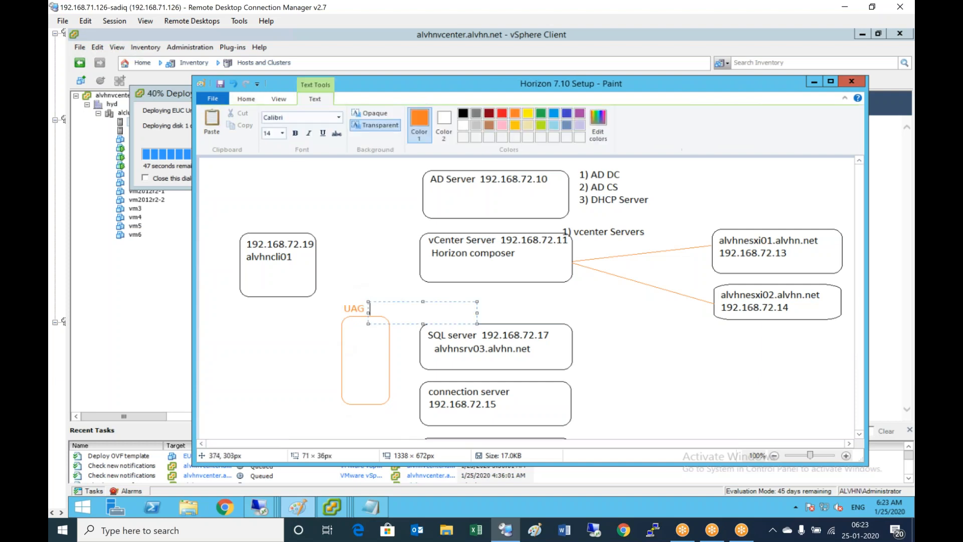
text(vhext.alv)
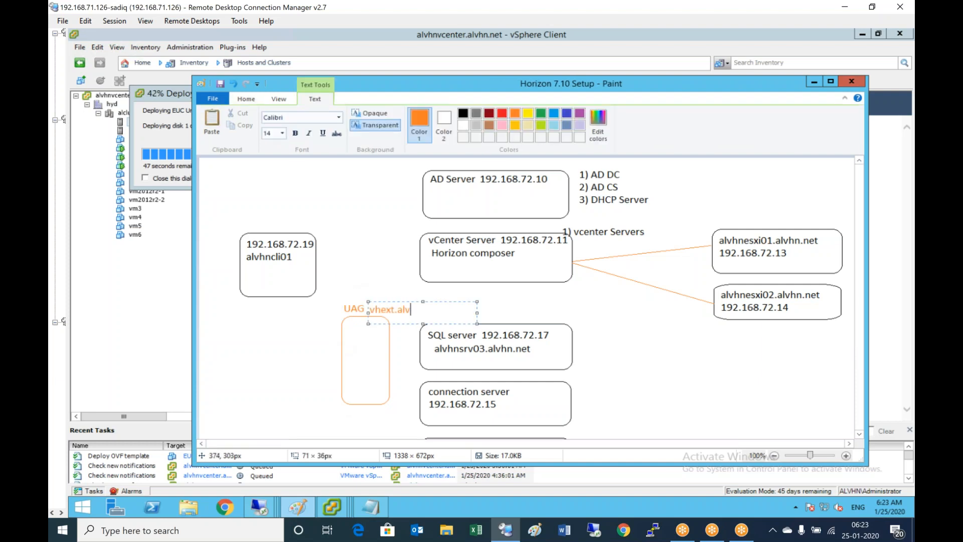
text(hn.net)
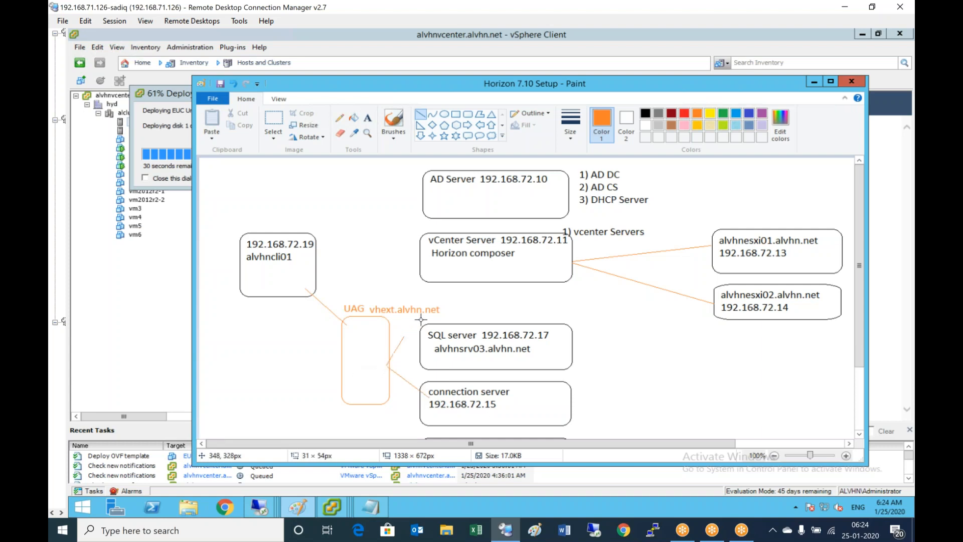
Draw a line from the UAG box up to a new small rounded box at the top right.
drag(387, 364, 697, 321)
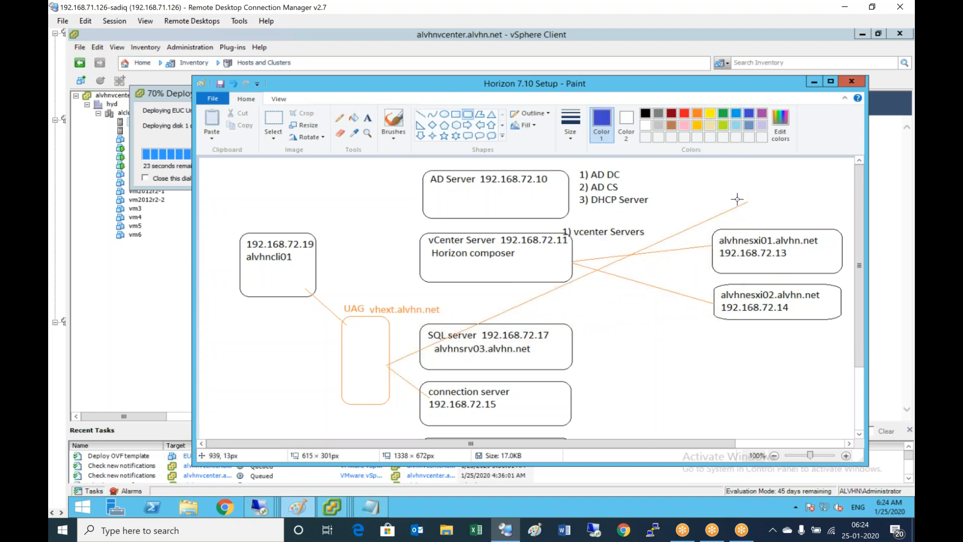
drag(738, 185, 767, 220)
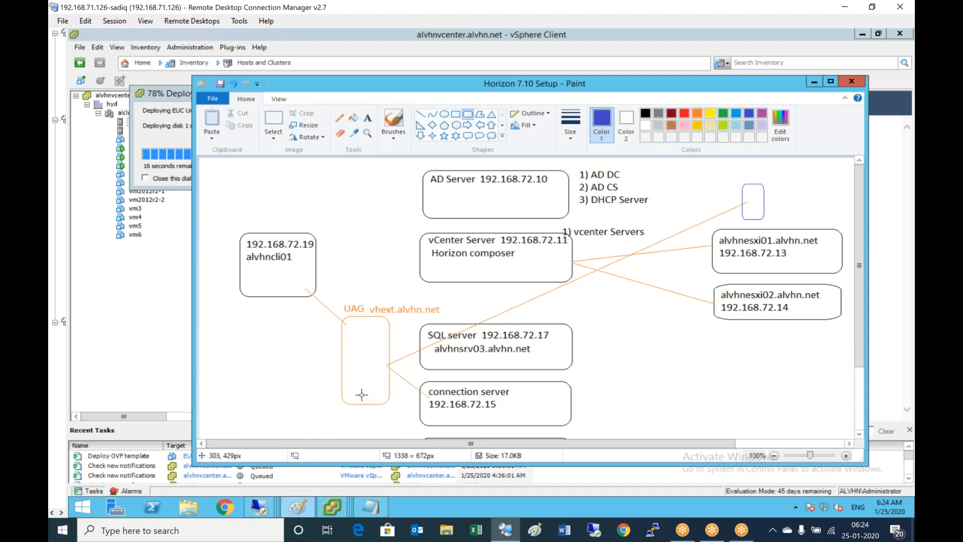
mouse_move(277, 256)
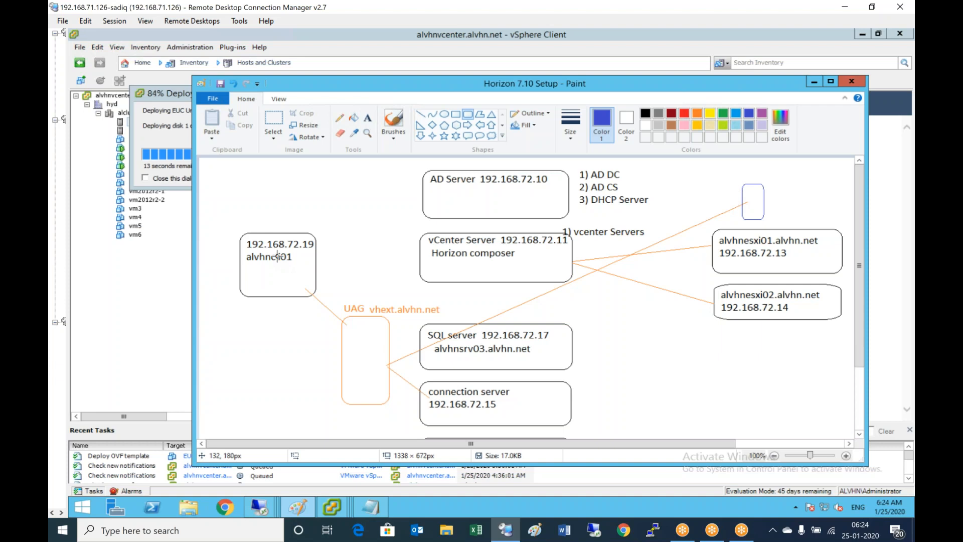
mouse_move(289, 291)
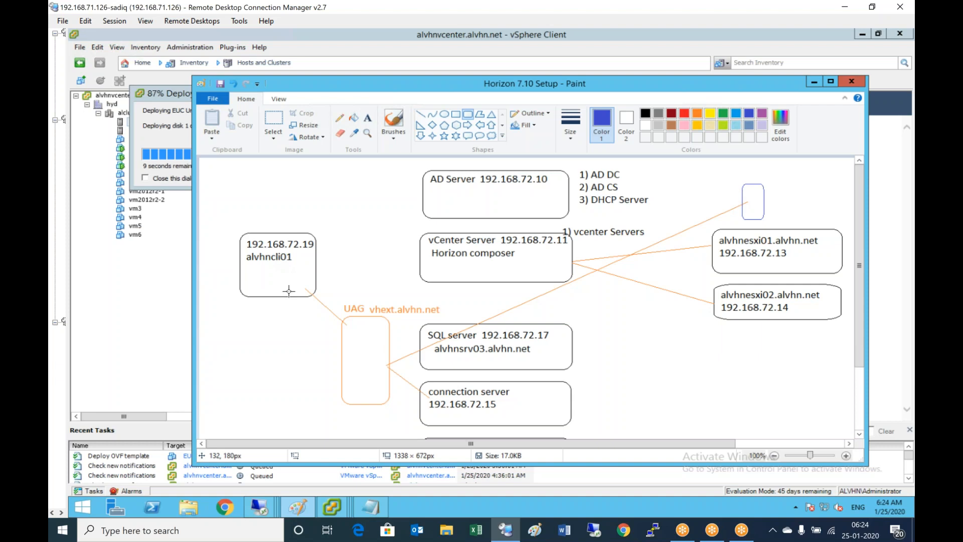
mouse_move(333, 376)
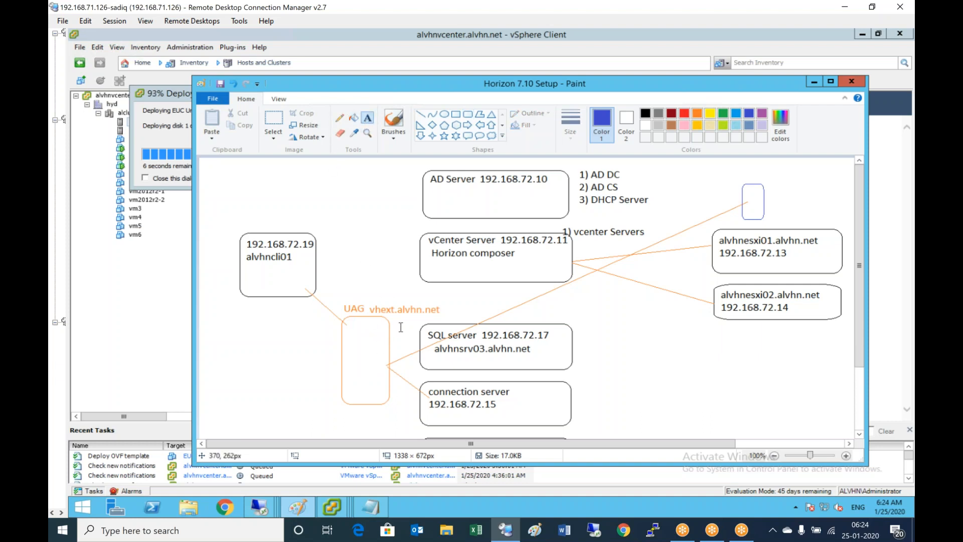
mouse_move(338, 411)
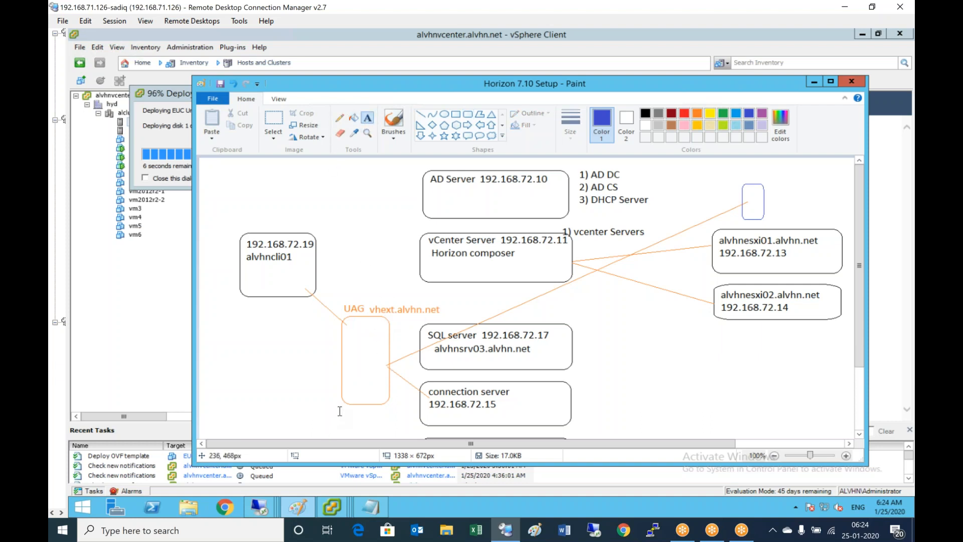
Label the UAG box with its IP address 192.168.72.50.
text(192.)
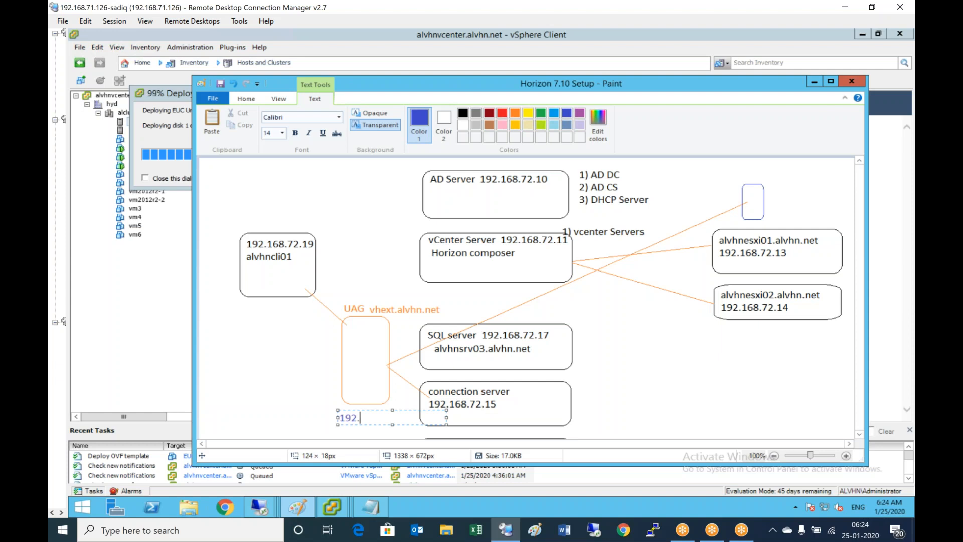
text(168.72.)
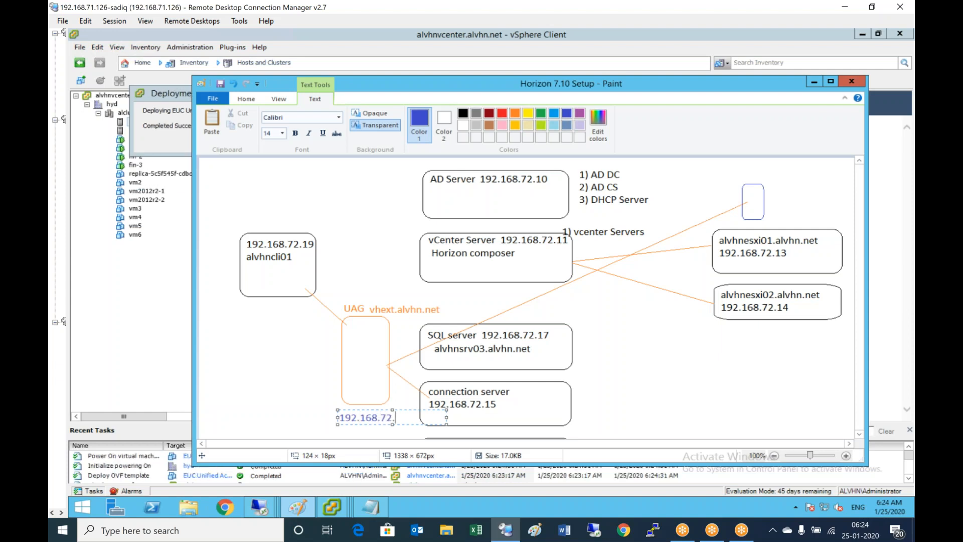
text(50)
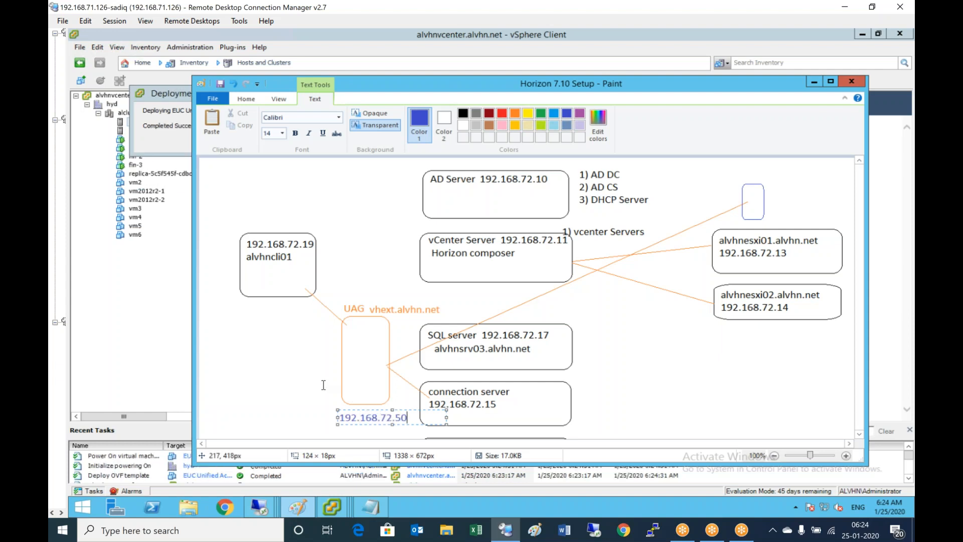
click(322, 386)
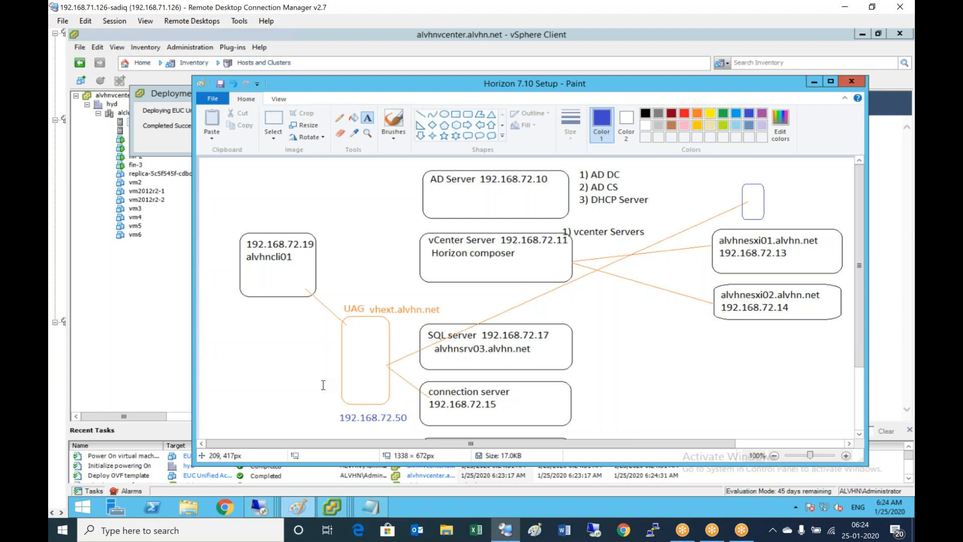
mouse_move(272, 413)
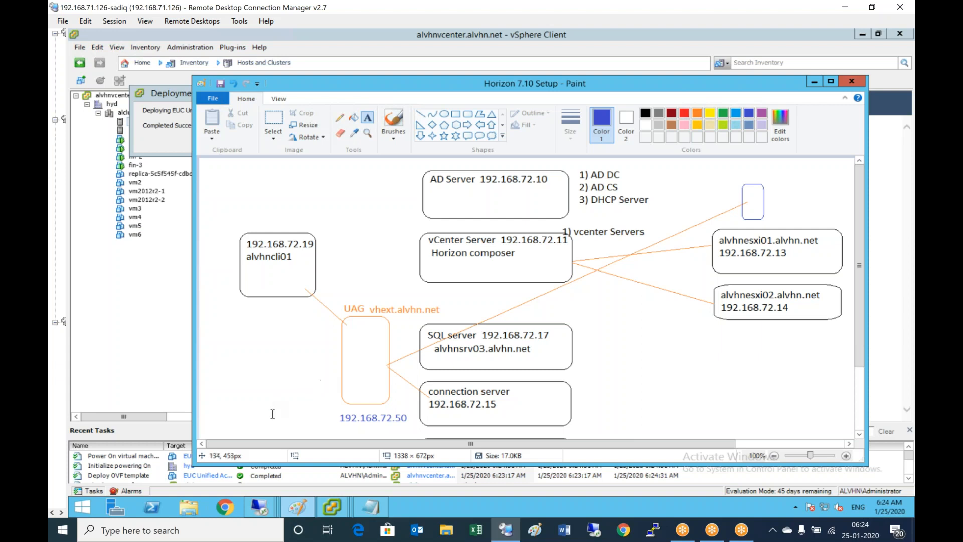
mouse_move(380, 377)
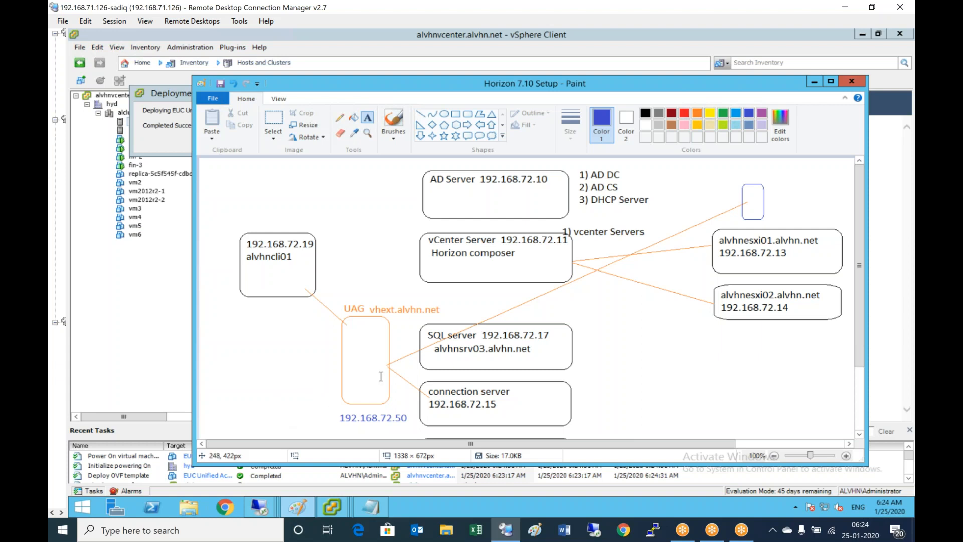
mouse_move(391, 350)
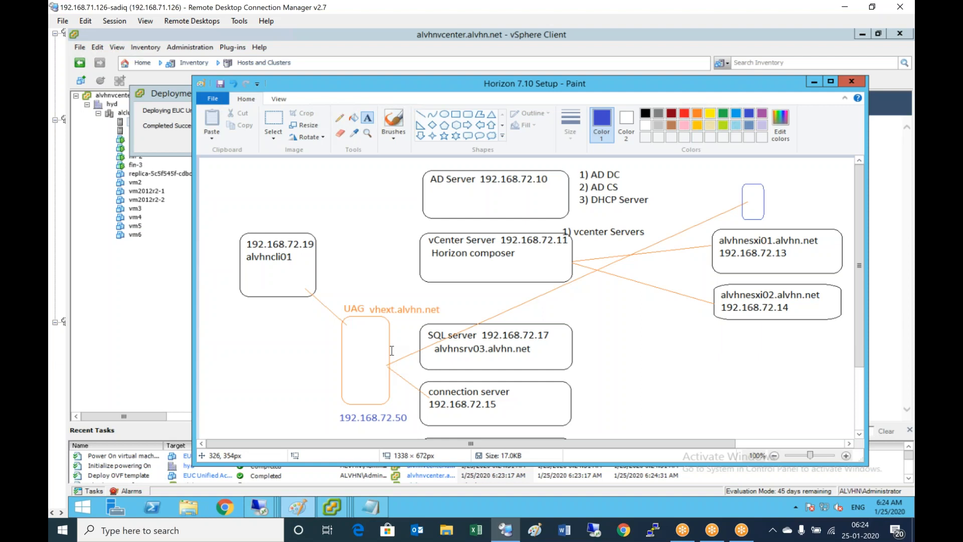
mouse_move(367, 341)
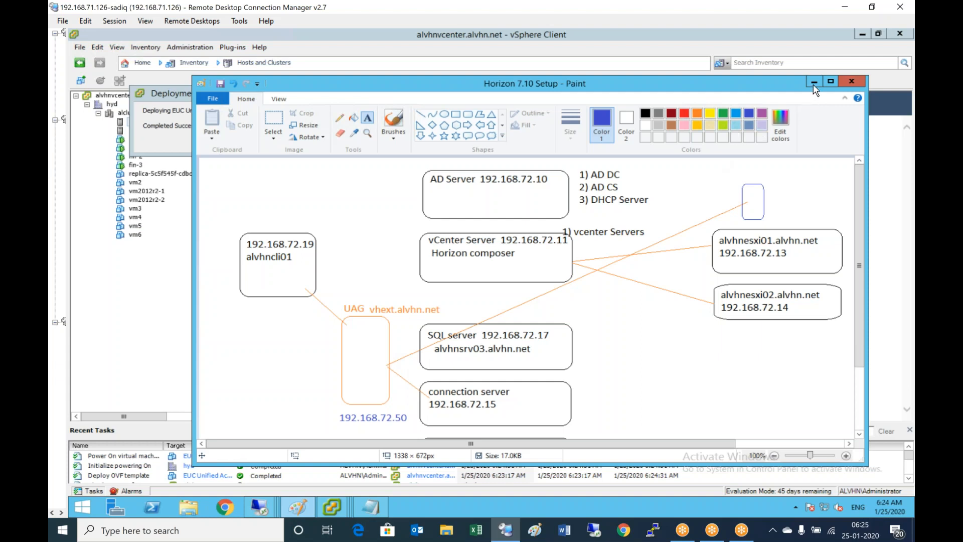
mouse_move(815, 81)
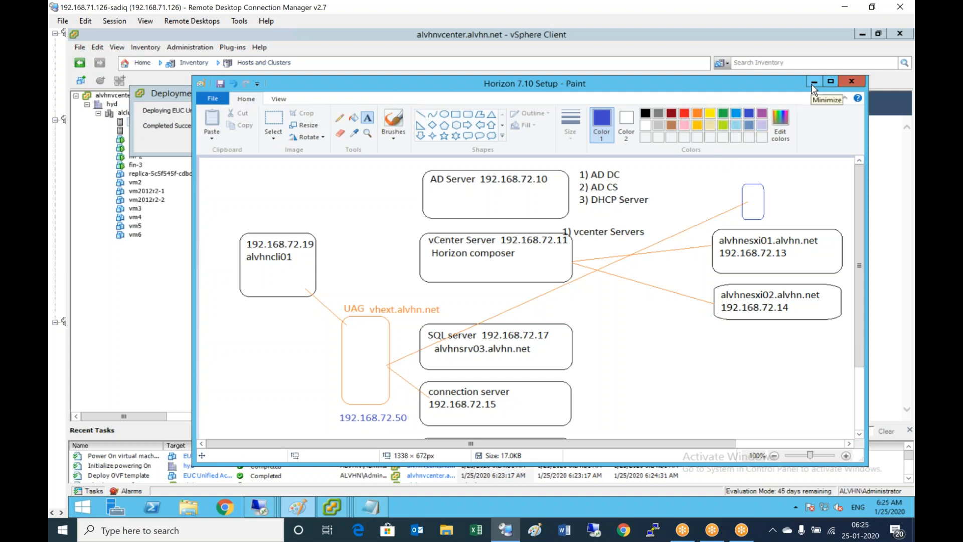
mouse_move(814, 82)
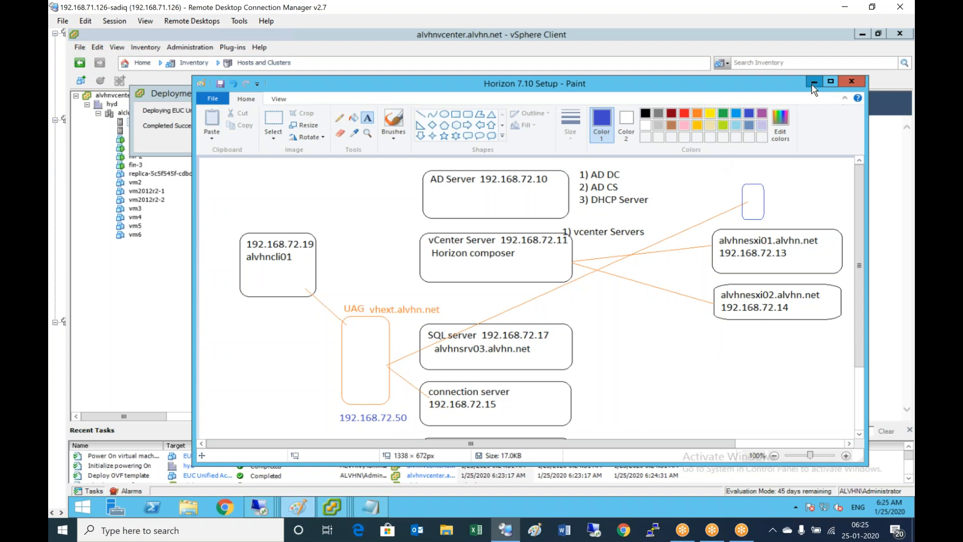
Leave the diagram, bring up DNS Manager and start a new host record in alvhn.net.
click(852, 80)
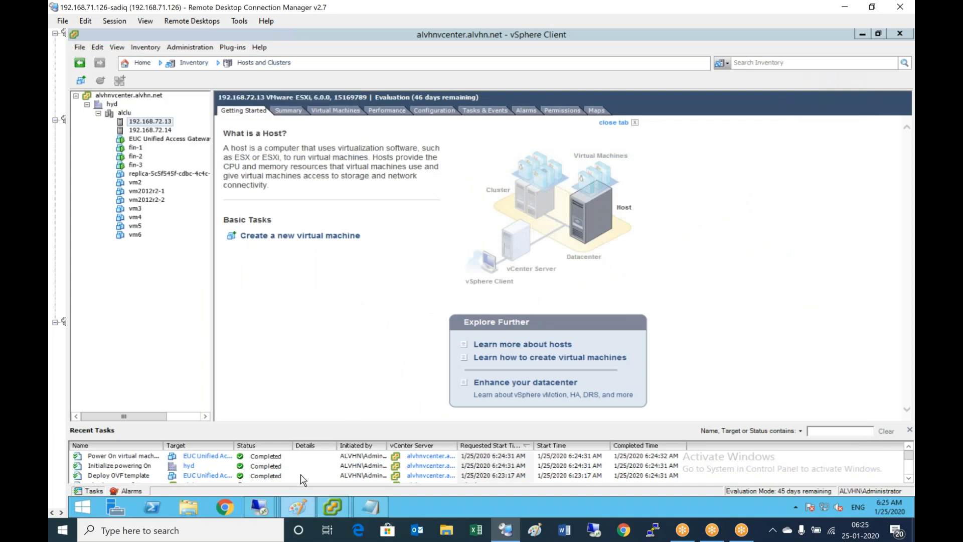
mouse_move(260, 508)
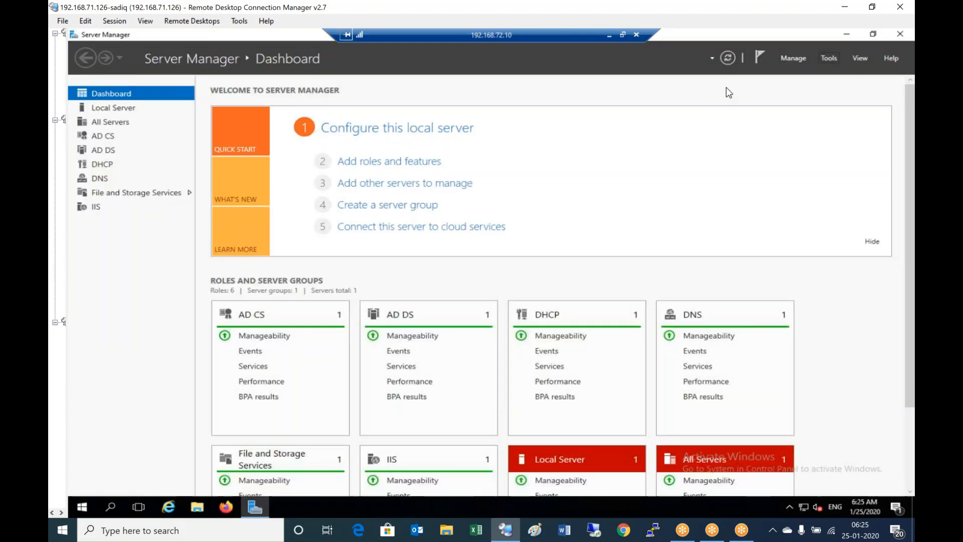
click(829, 58)
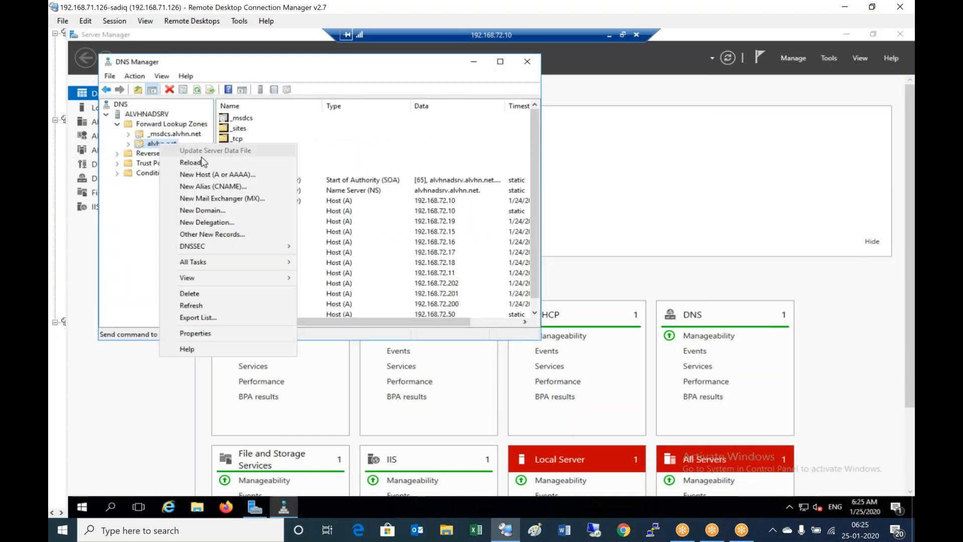
click(216, 173)
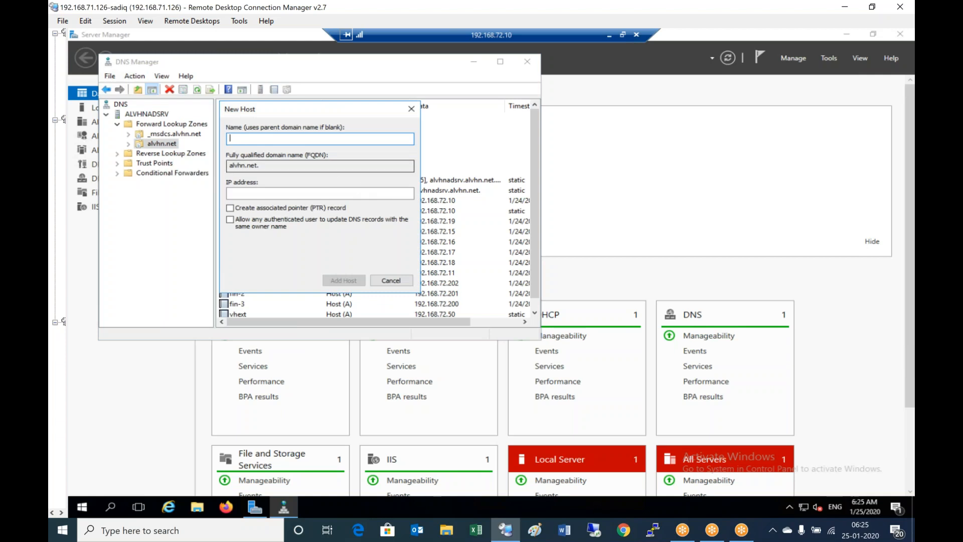
Name the host vhext with IP address 192.168.72.50 and add it.
text(vhext)
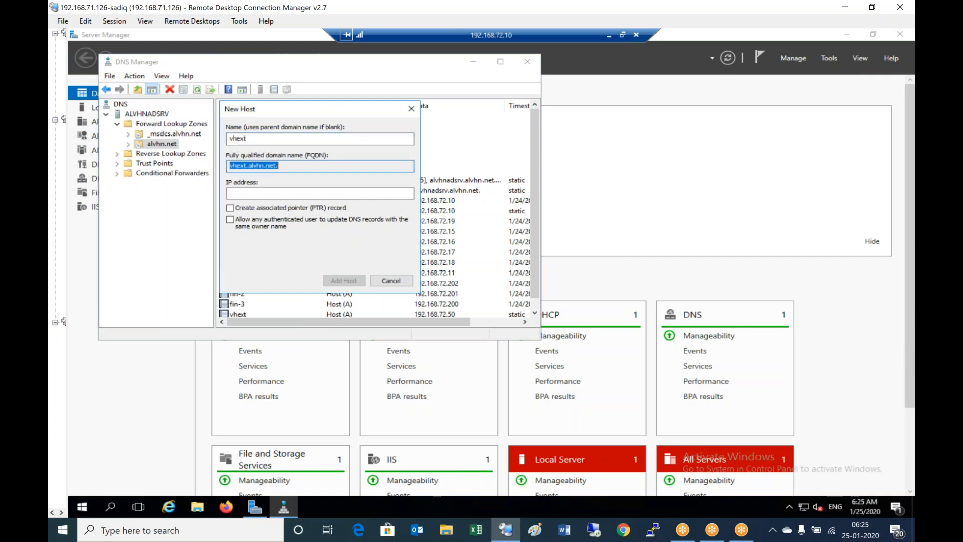
text(192.168.72.)
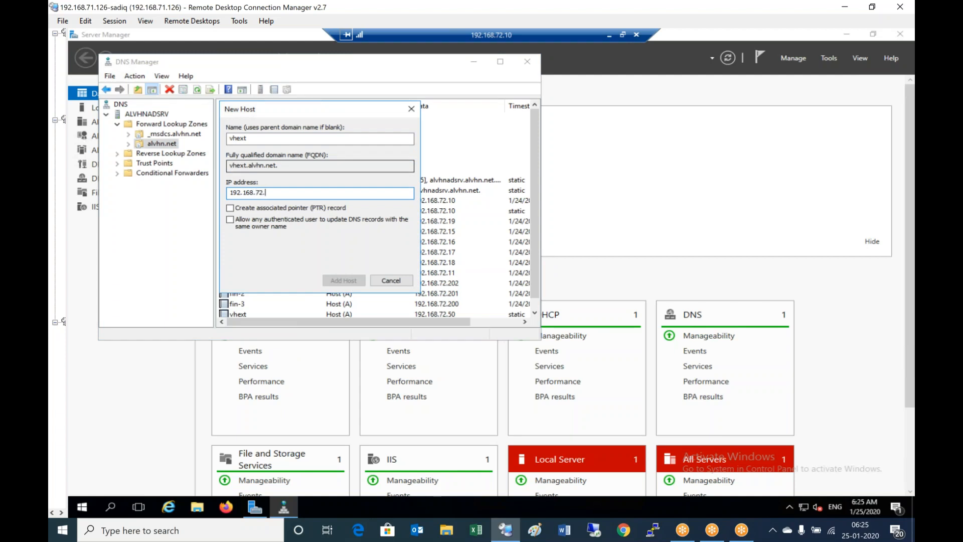
text(50)
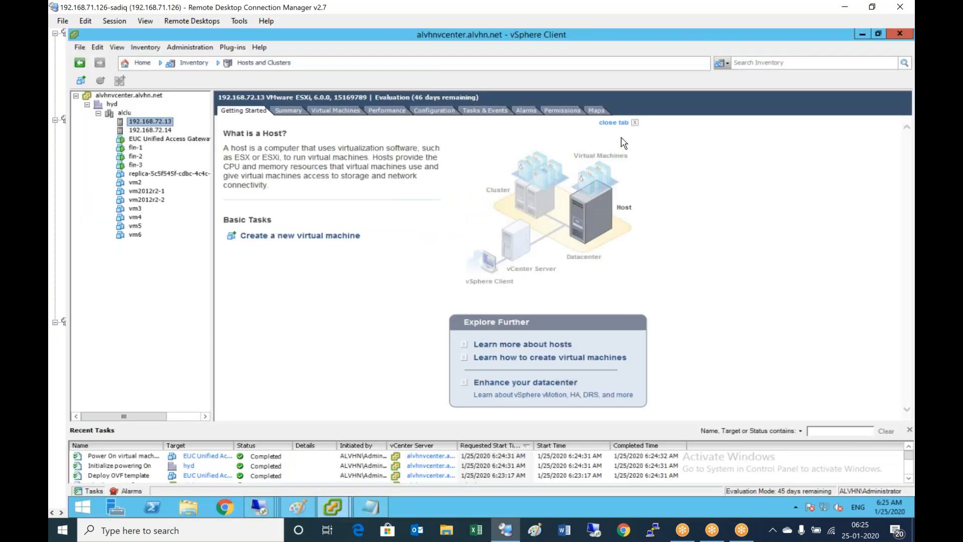
mouse_move(623, 256)
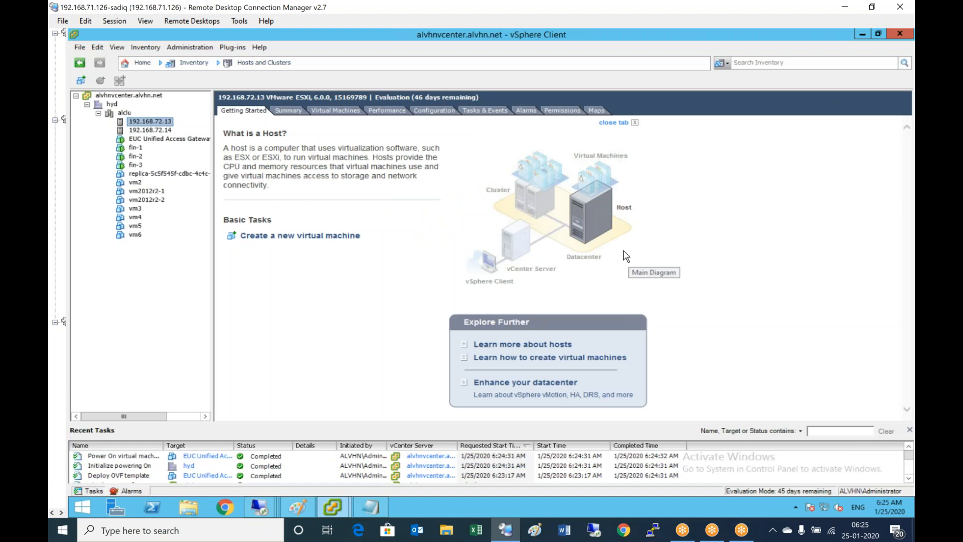
mouse_move(625, 256)
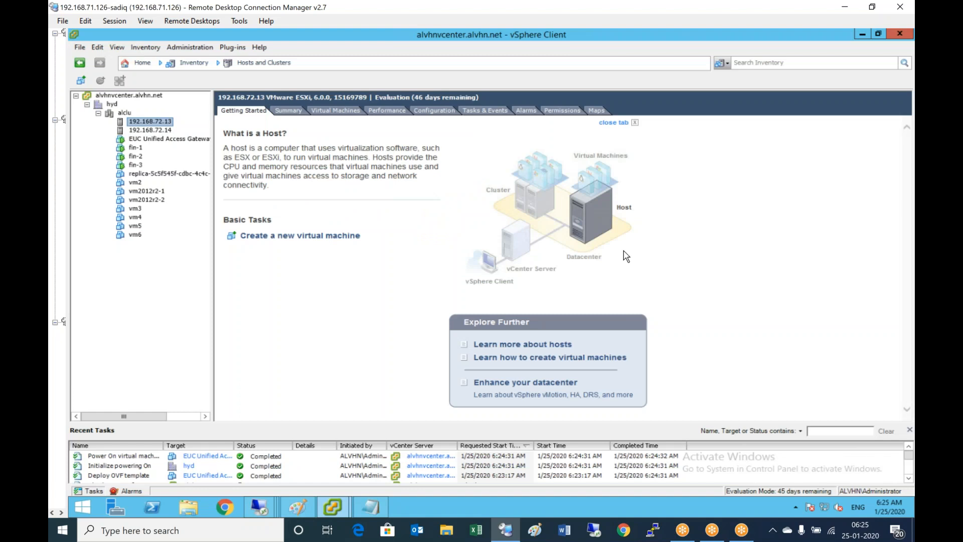
Select the EUC Unified Access Gateway VM and launch its console.
click(169, 138)
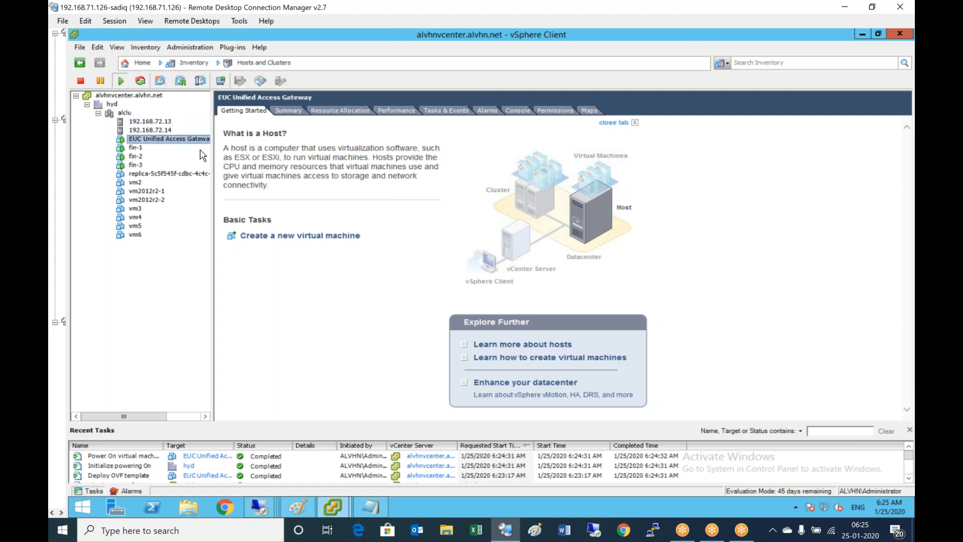
click(288, 110)
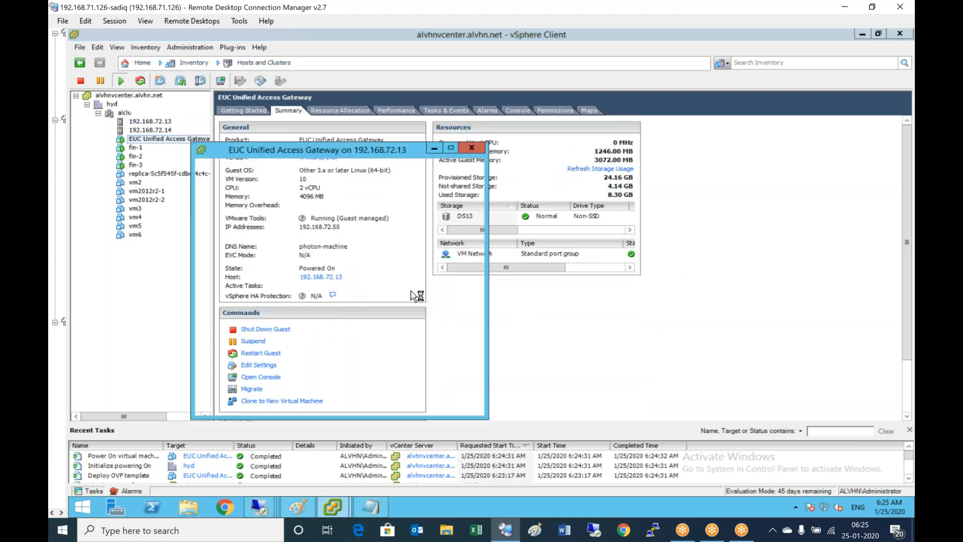
Log in to the gateway console as root and ping alvhn.net.
click(261, 376)
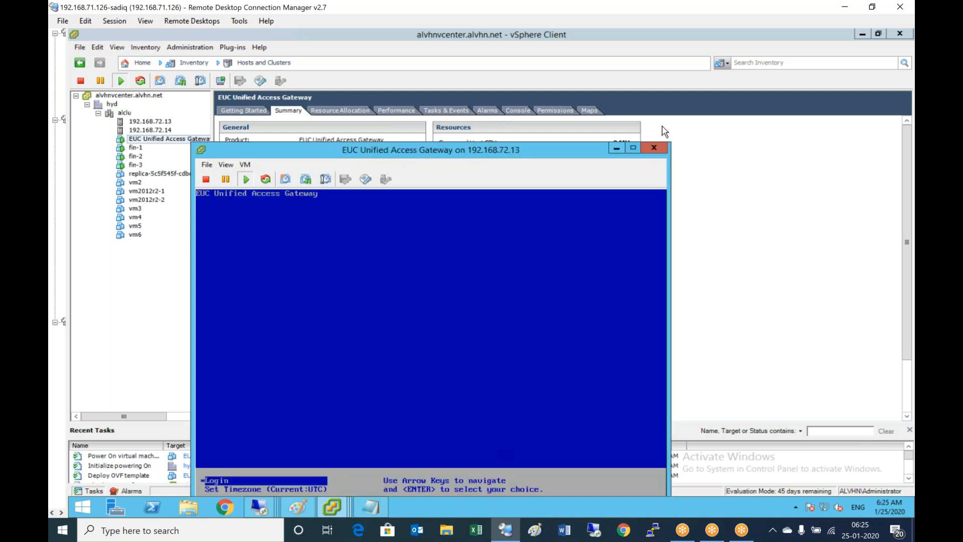
mouse_move(442, 157)
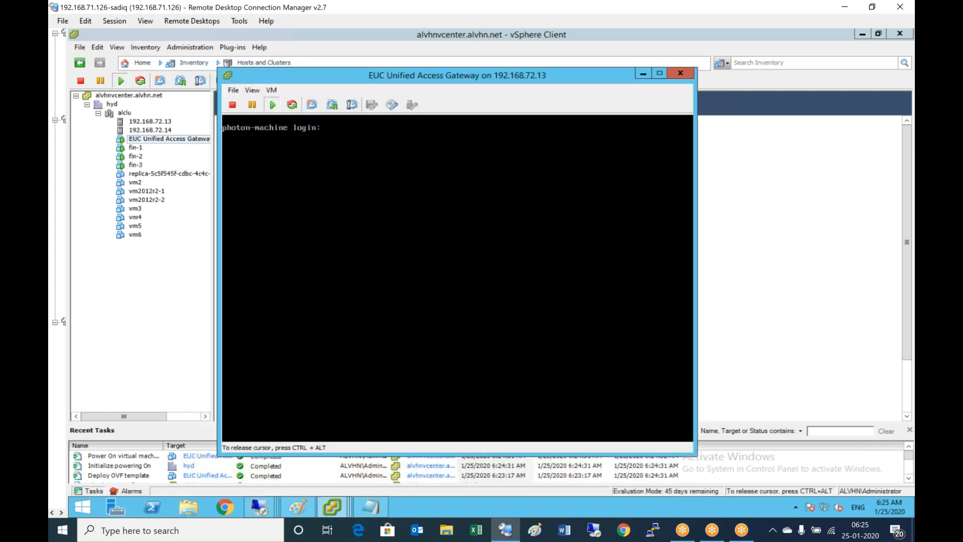
text(root)
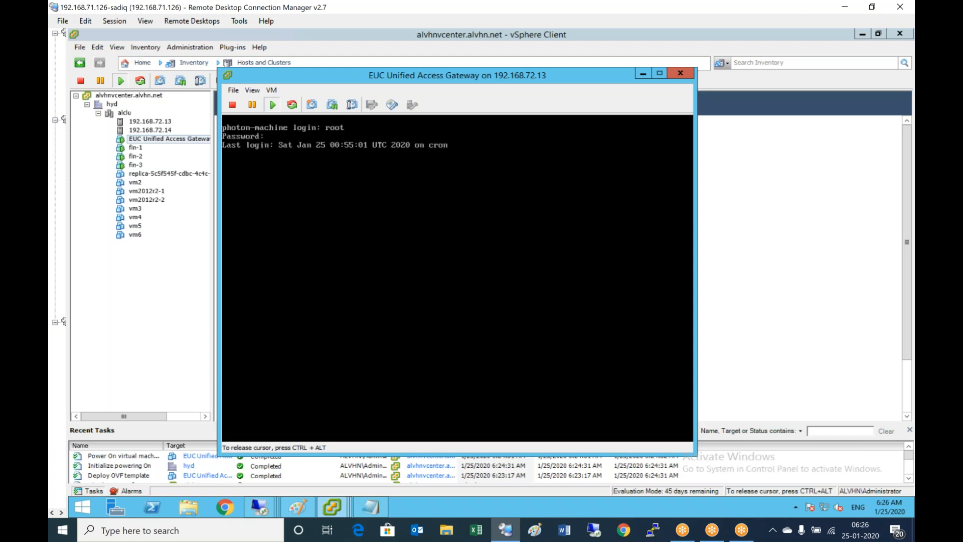
text(ping)
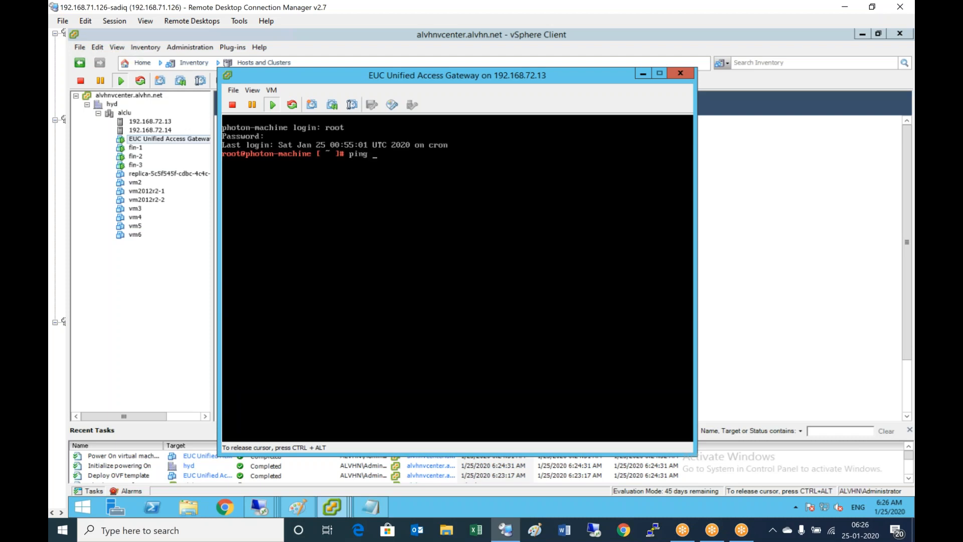
text(alvhn.net)
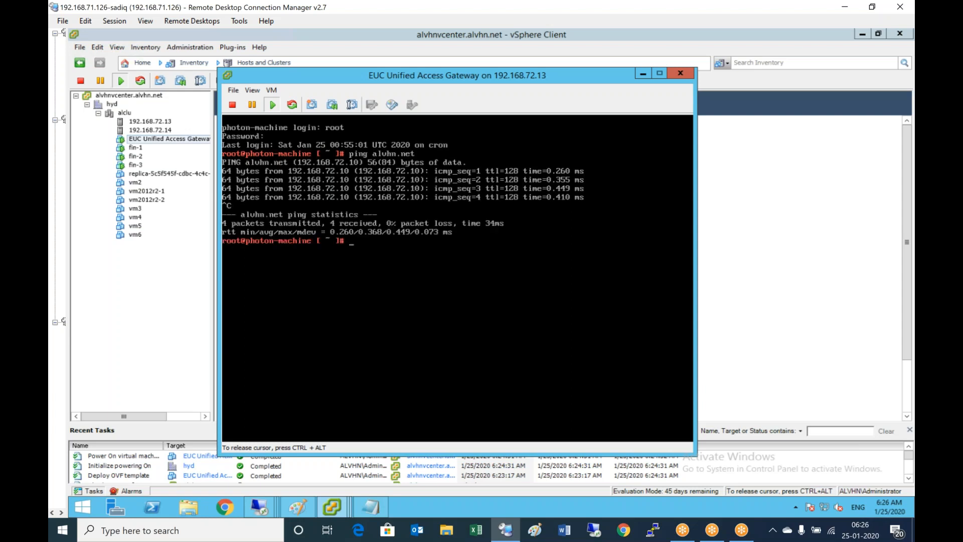
Ping alvhnsrv01.alvhn.net and vhext.alvhn.net from the gateway.
text(ping alvhn)
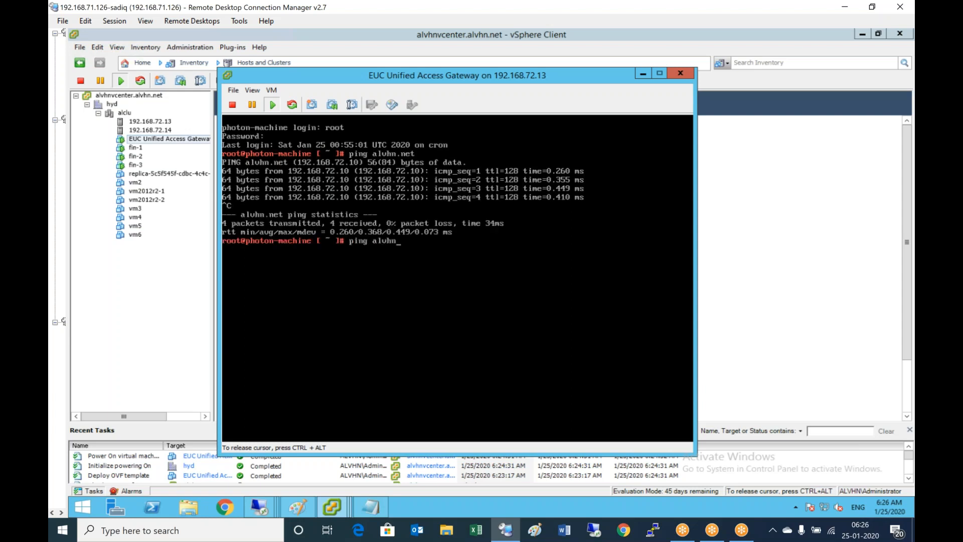
text(srv01.alvh)
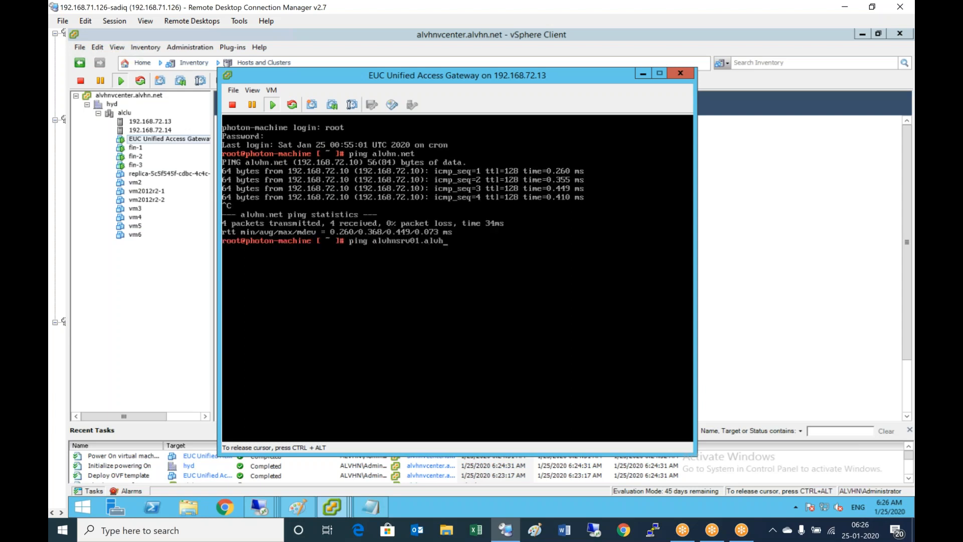
text(n.net)
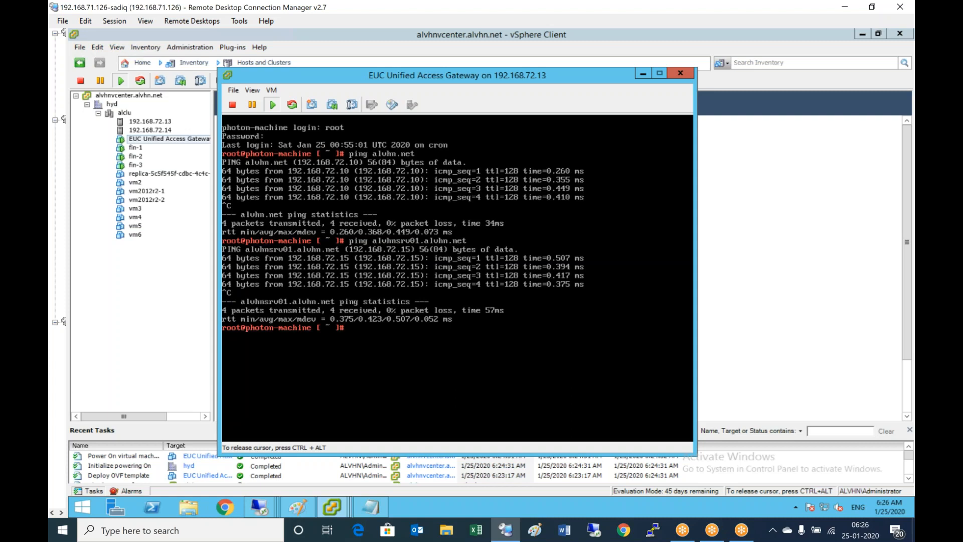
text(ping)
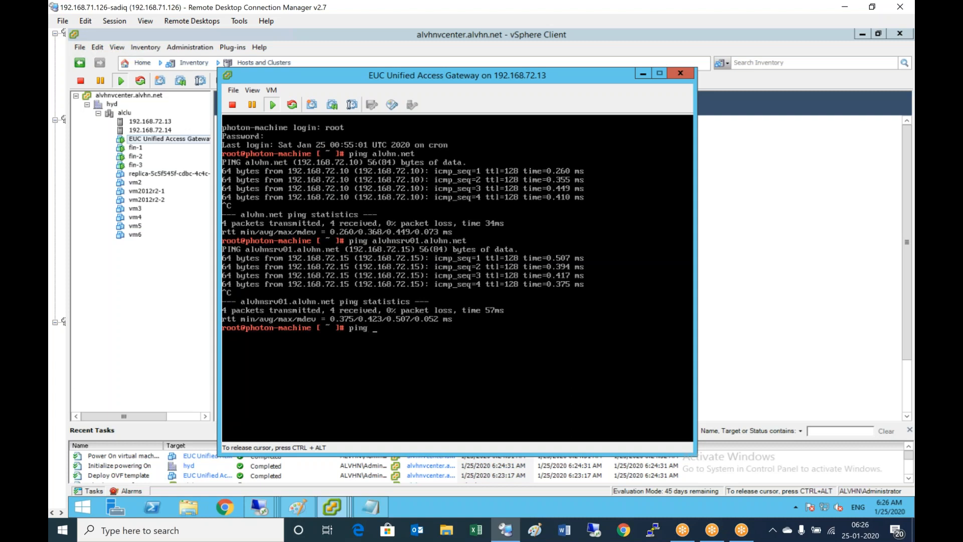
text(vhext.)
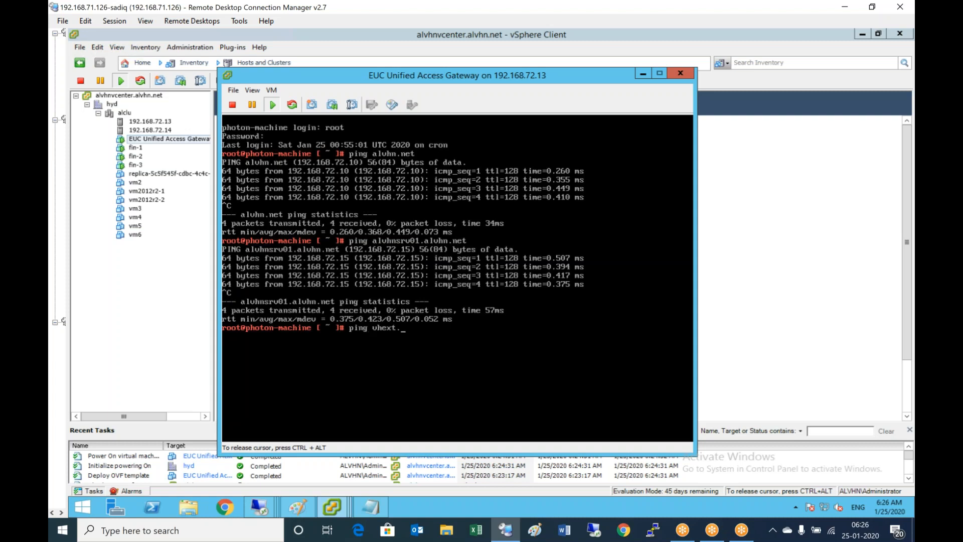
text(alvhn.n)
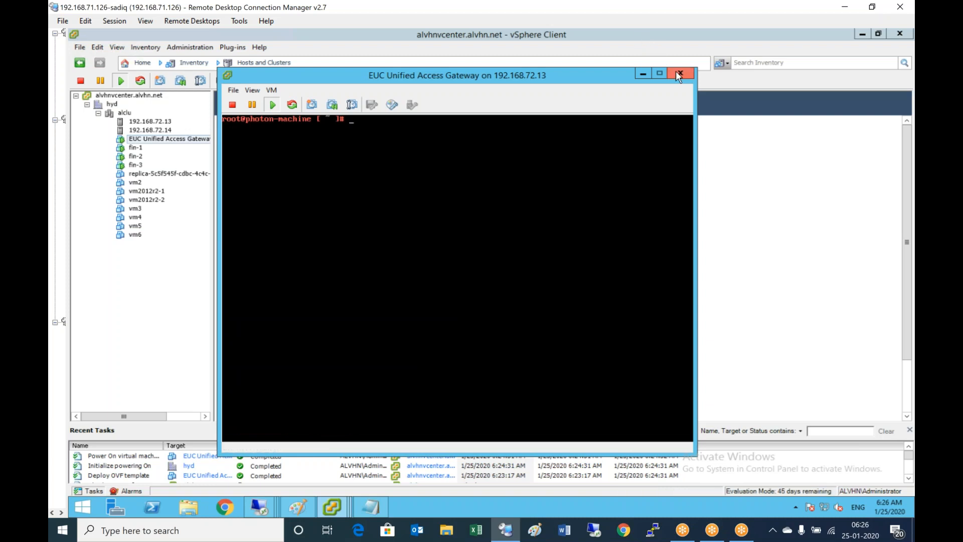
click(679, 74)
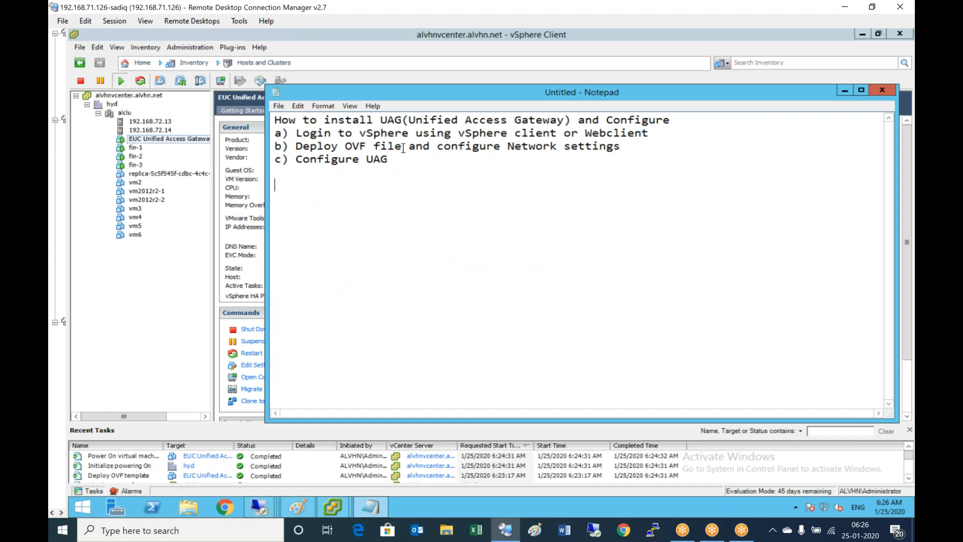
mouse_move(626, 154)
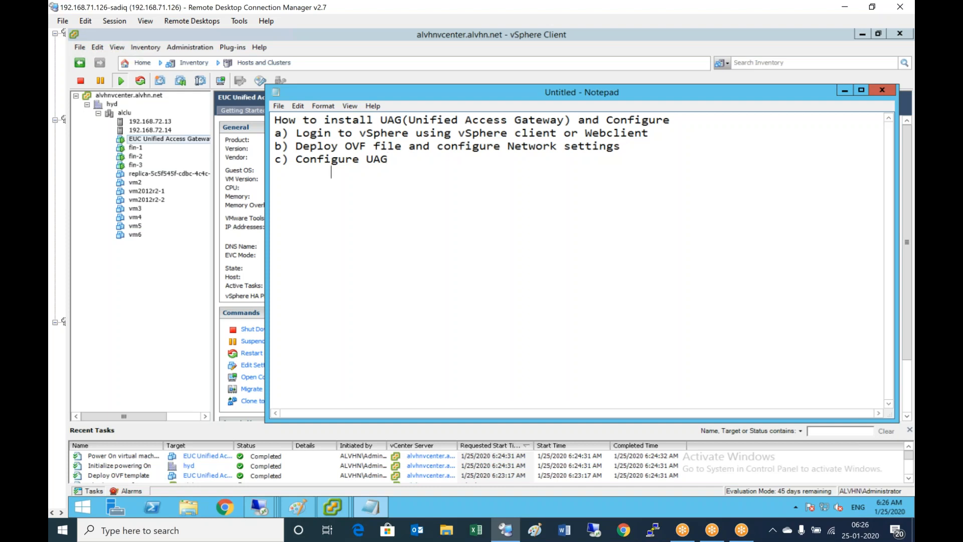
text(https://19)
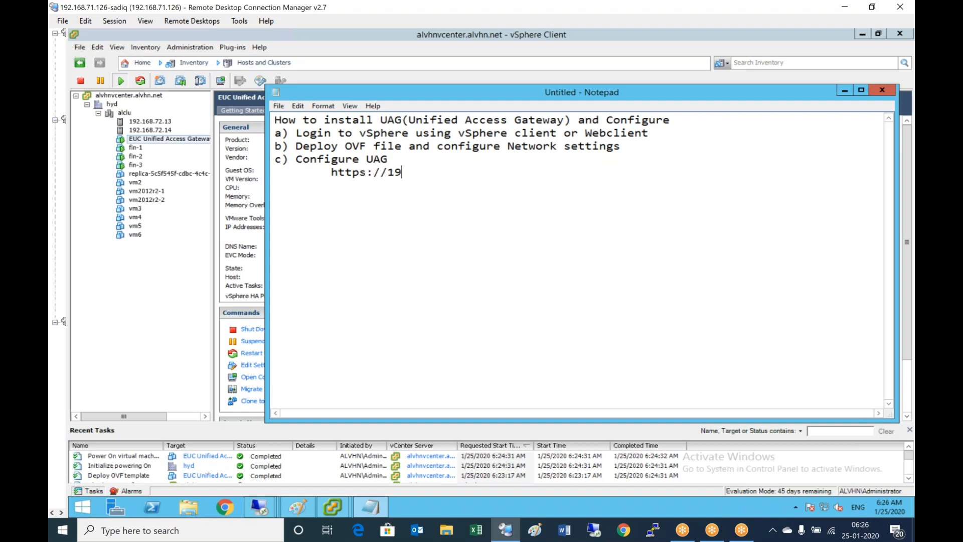
text(2.168.)
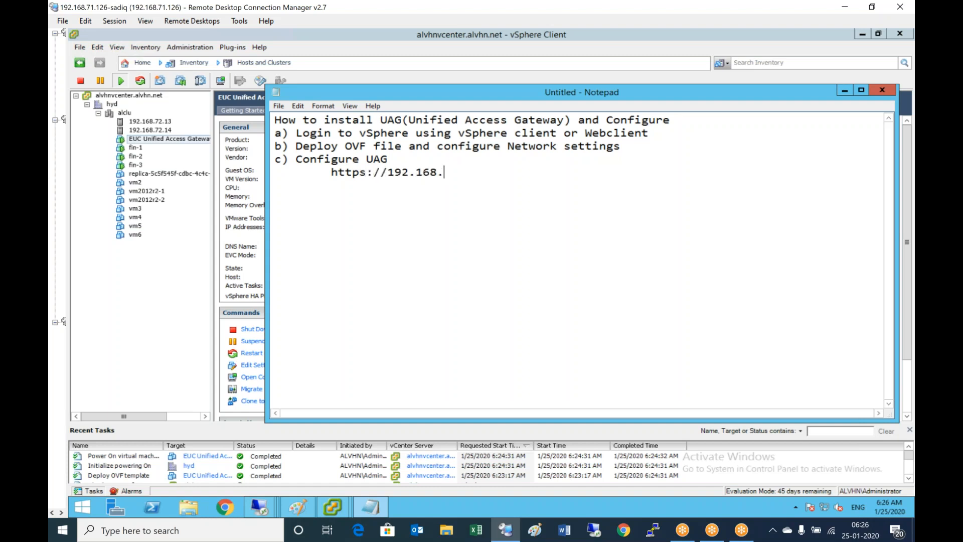
text(72.50:9)
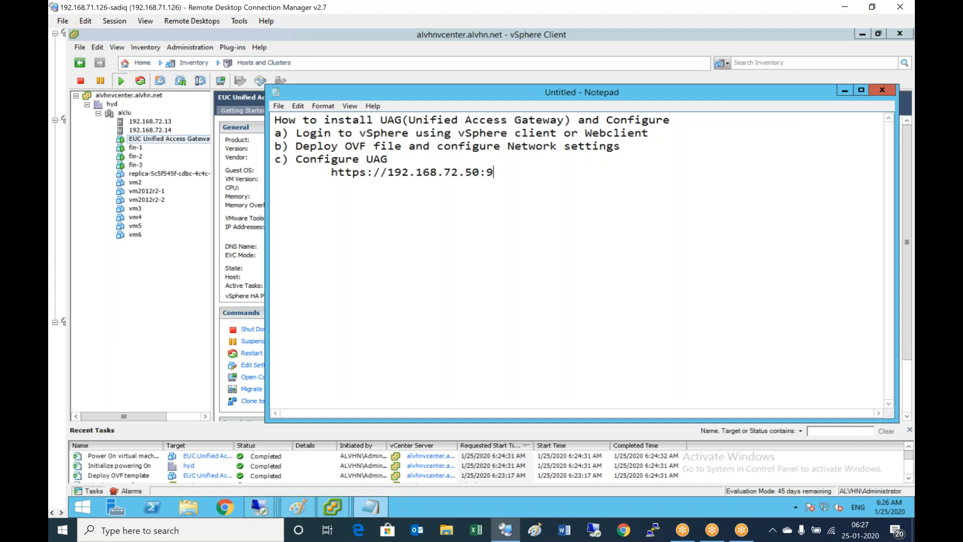
text(443)
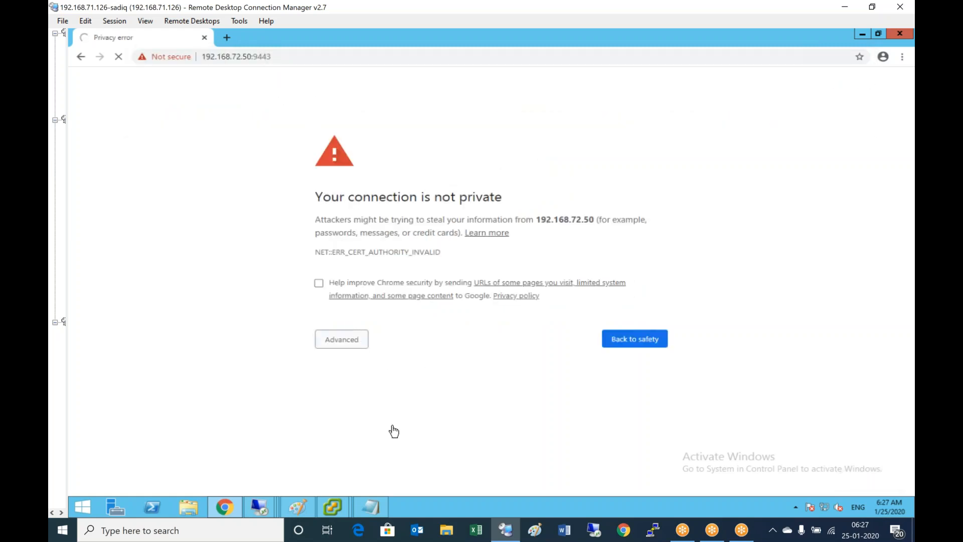
Proceed past the certificate warning to reach the gateway admin login page.
click(341, 339)
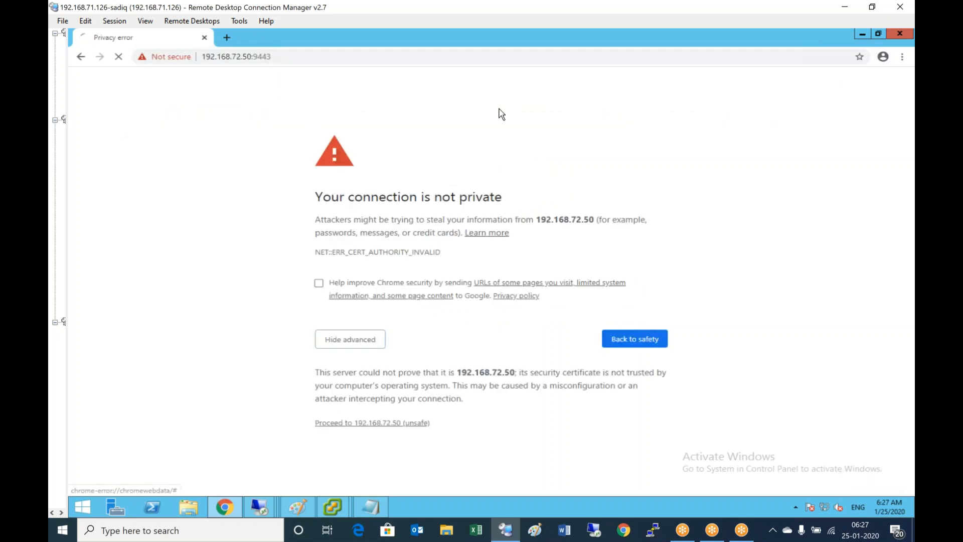
click(372, 422)
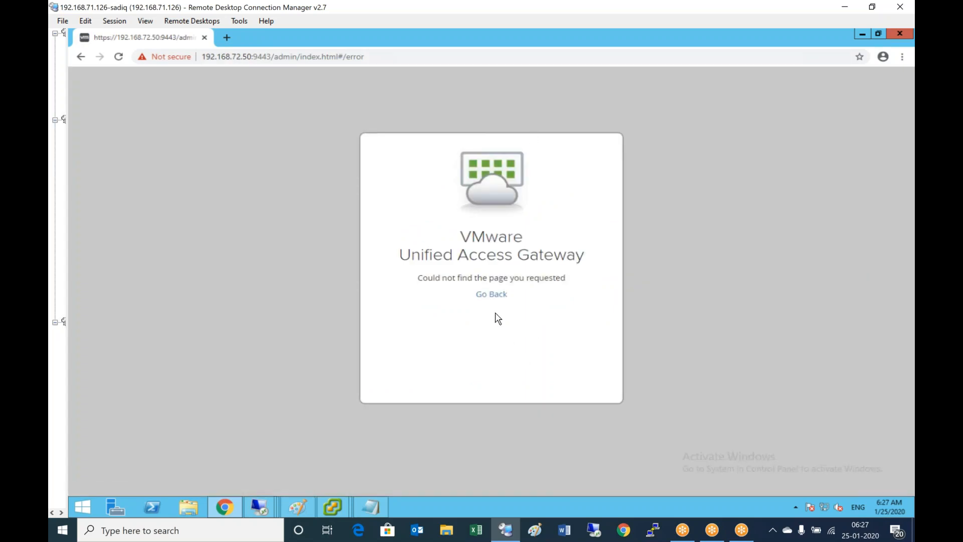
click(491, 294)
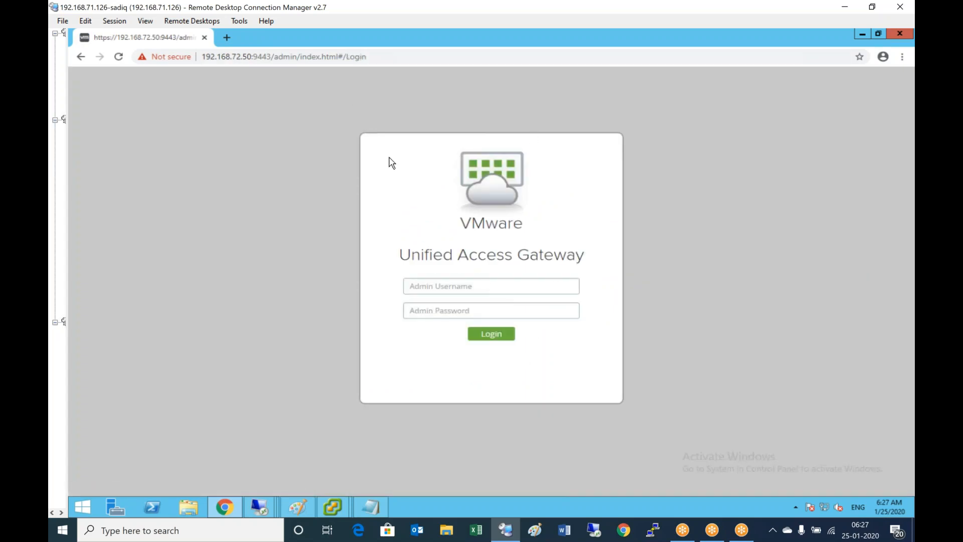
Sign in as admin, choose Configure Manually and expand Edge Service Settings.
click(491, 286)
text(admin)
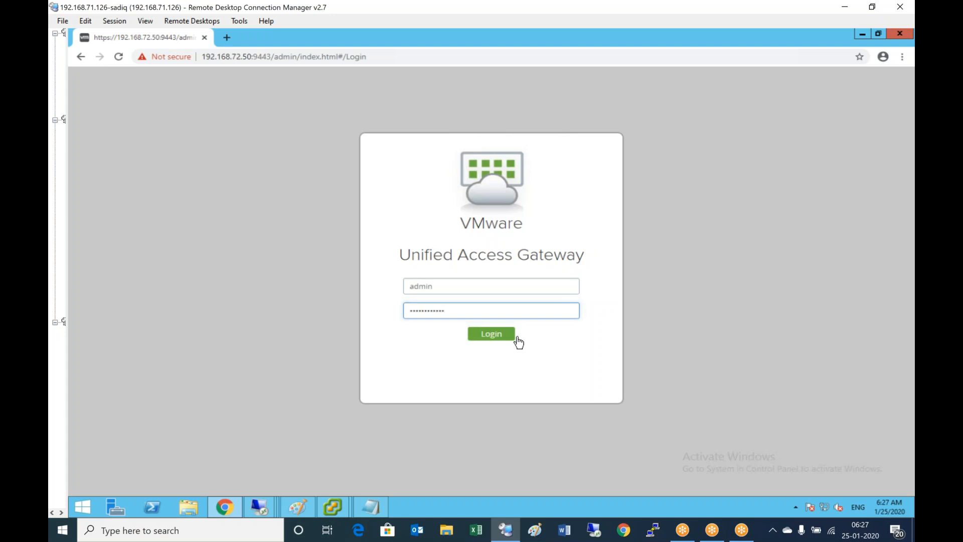
click(491, 333)
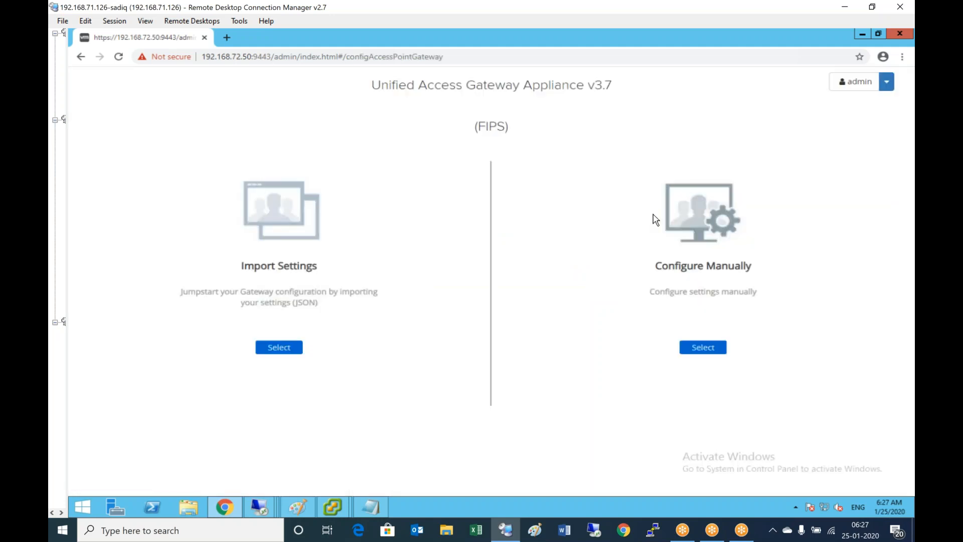
mouse_move(702, 347)
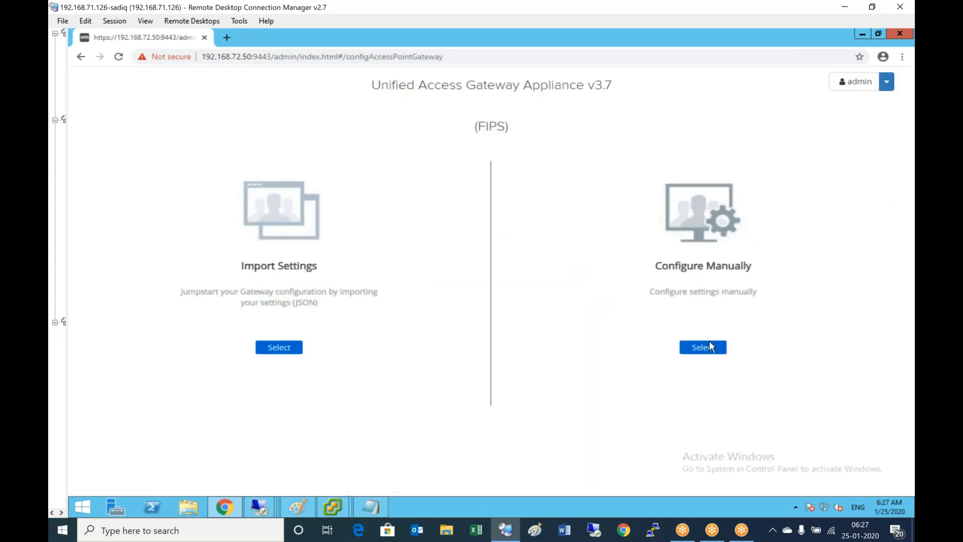
click(702, 347)
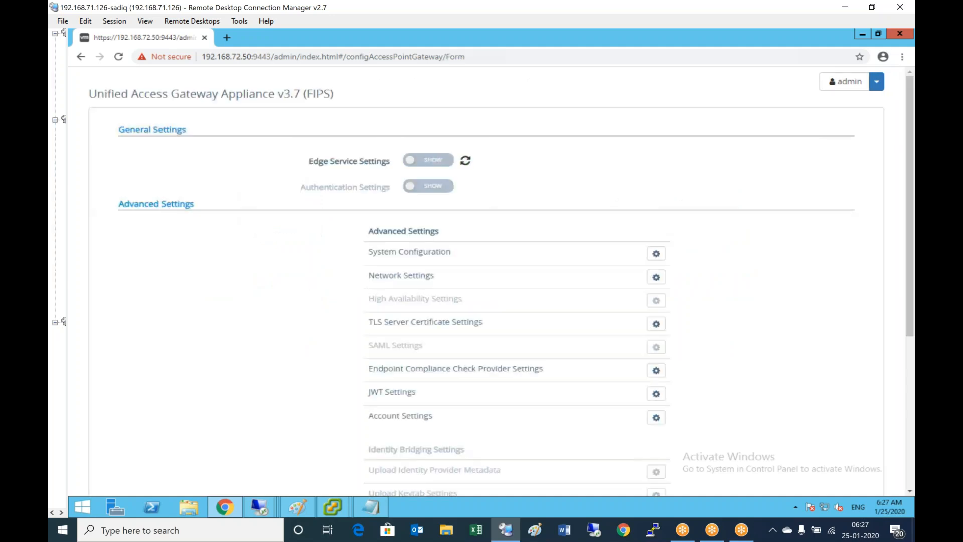
click(427, 160)
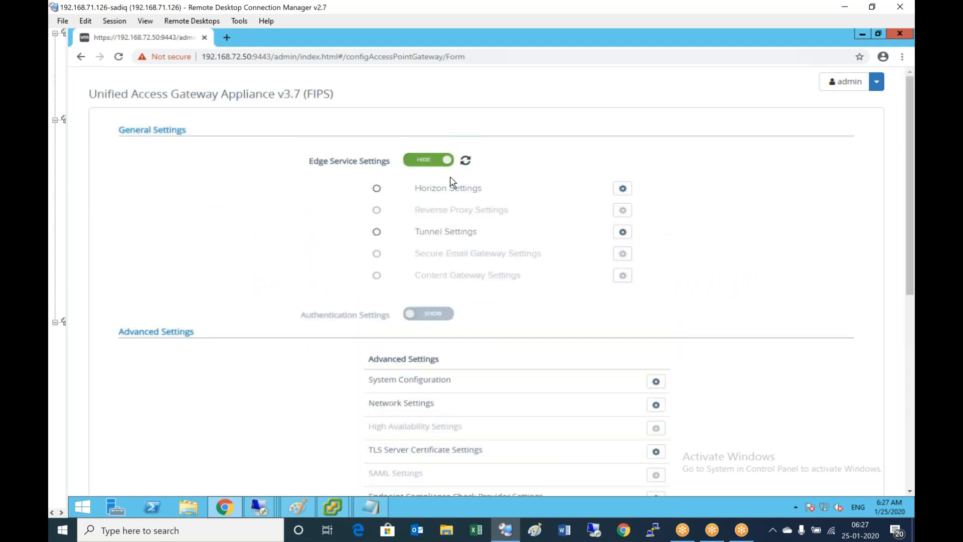
mouse_move(466, 192)
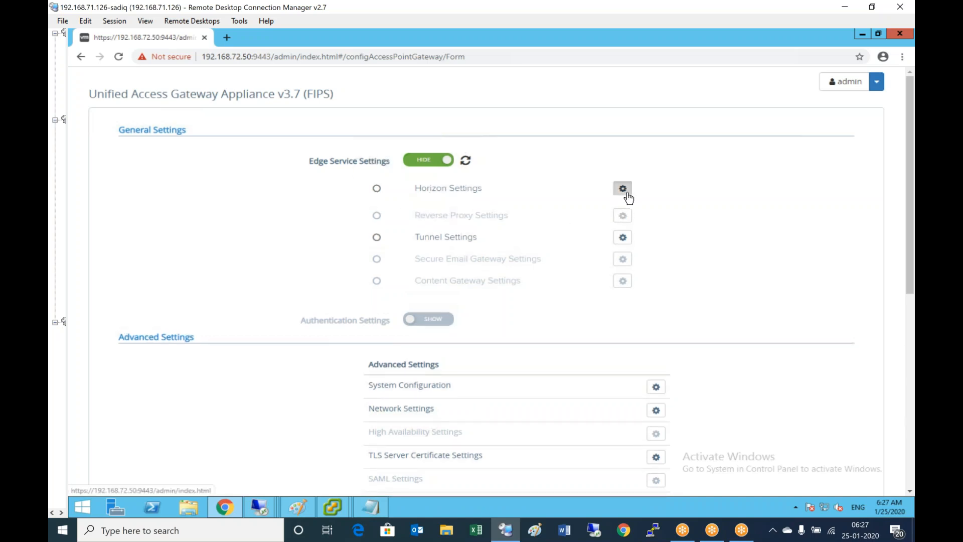
In Horizon edge service settings, set Enable Horizon to YES.
click(622, 188)
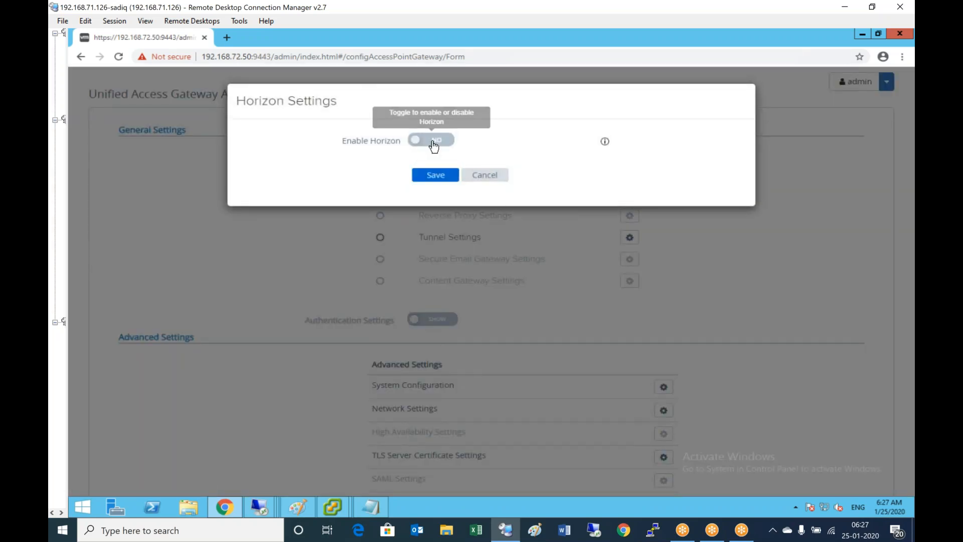
click(431, 140)
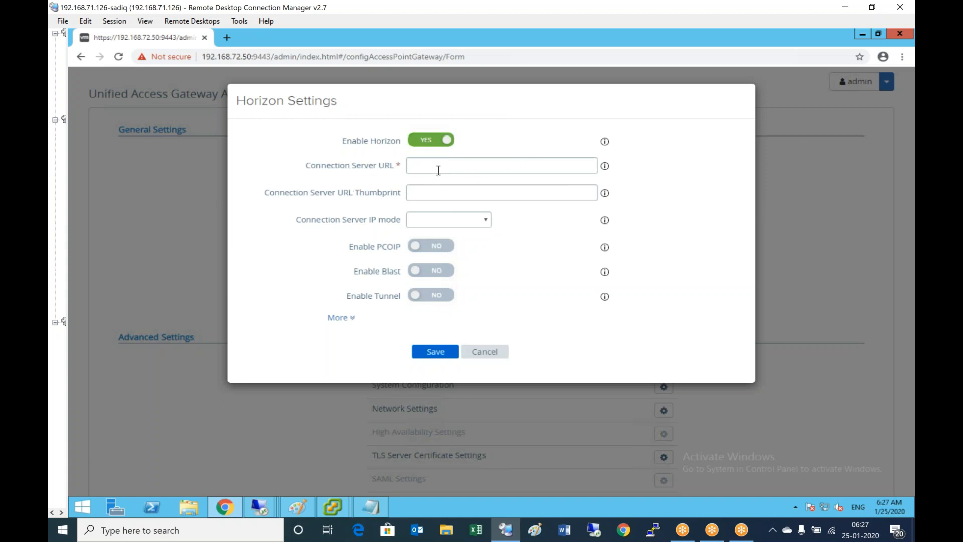
click(501, 164)
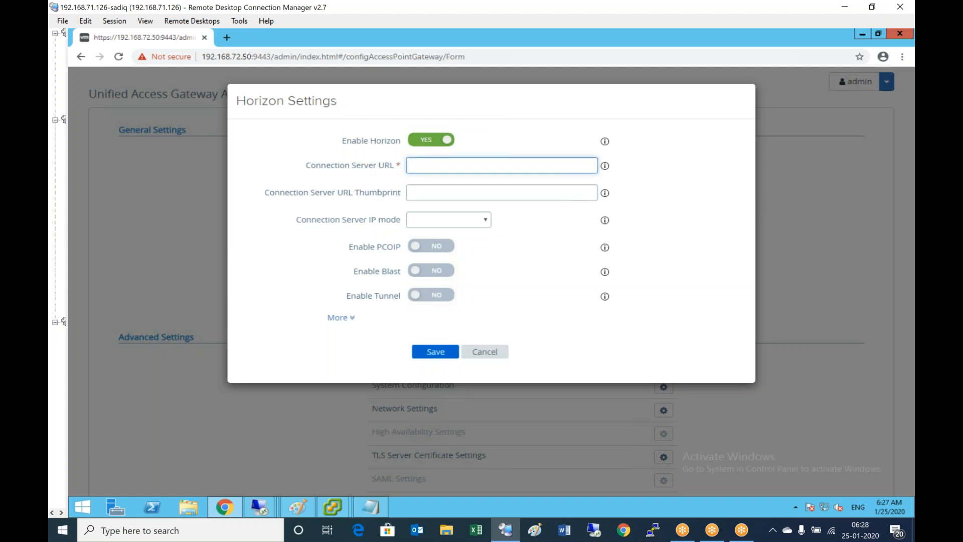
text(https://alvhn)
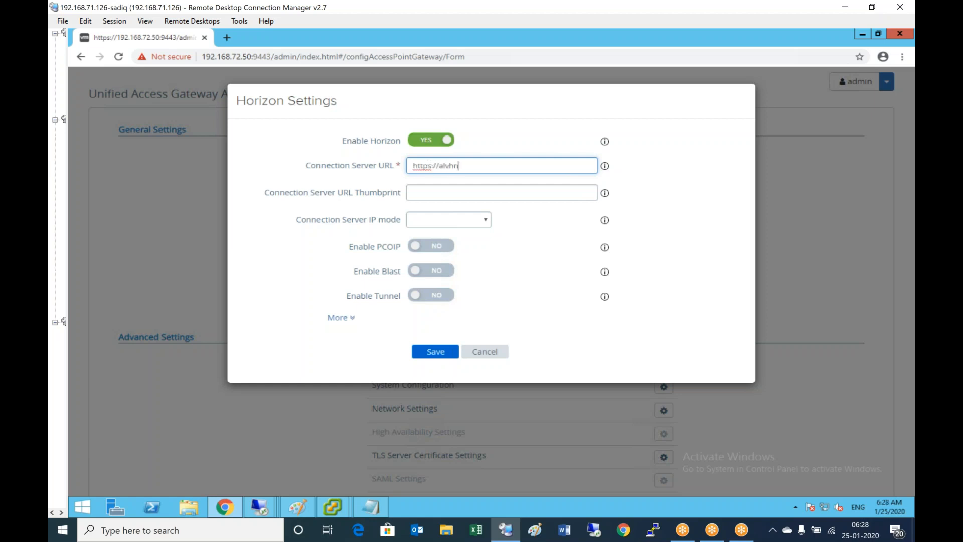
text(srv01.a)
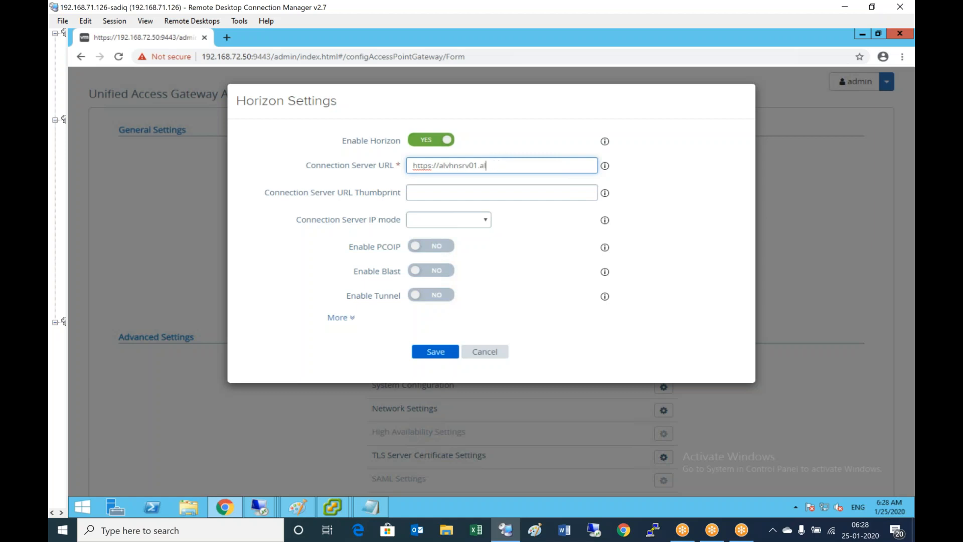
text(lvhn.net)
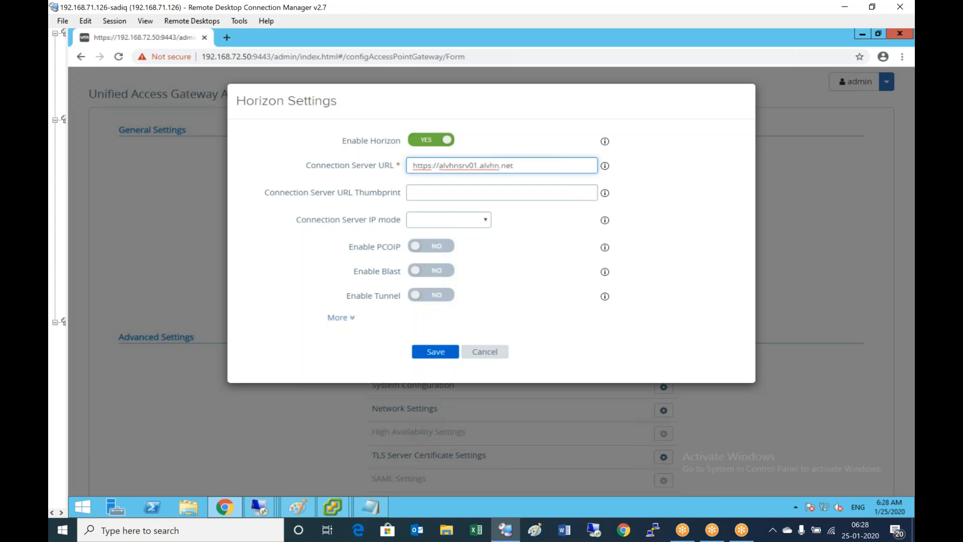
text(:443)
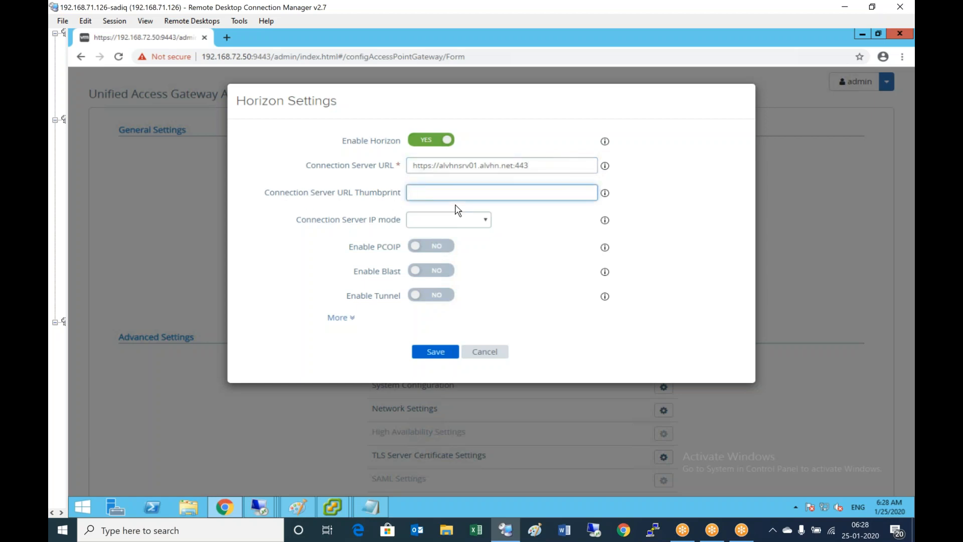
click(501, 192)
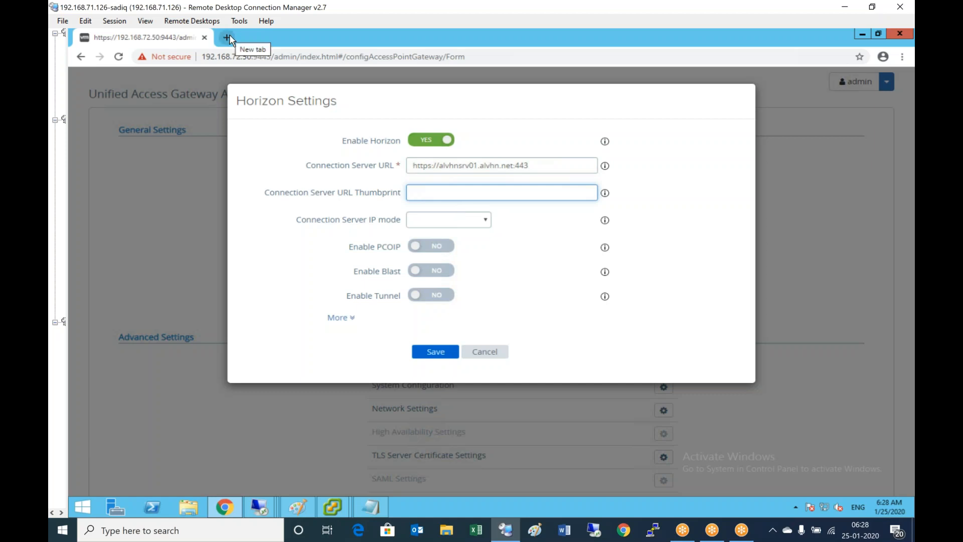
Browse to alvhnsrv01.alvhn.net in a new tab and view its site certificate.
click(228, 37)
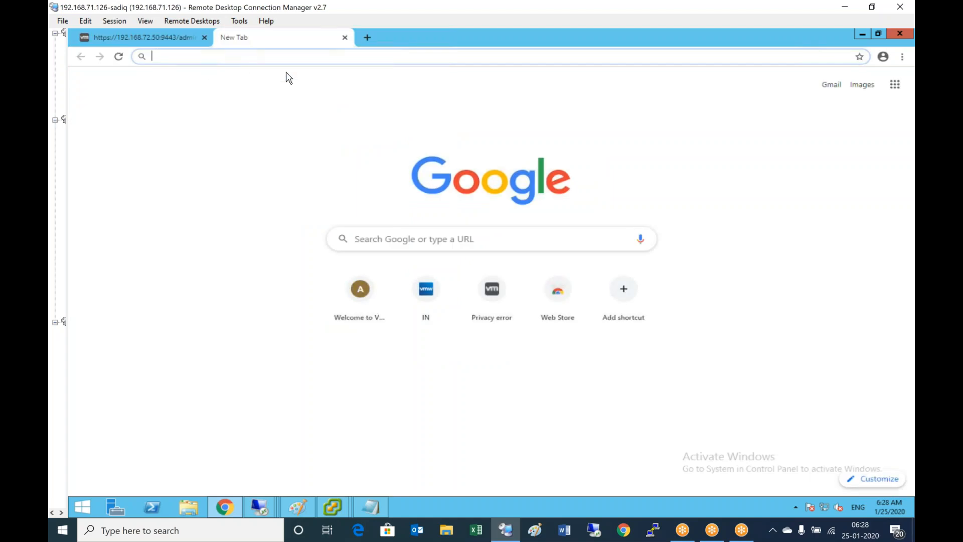
text(ht)
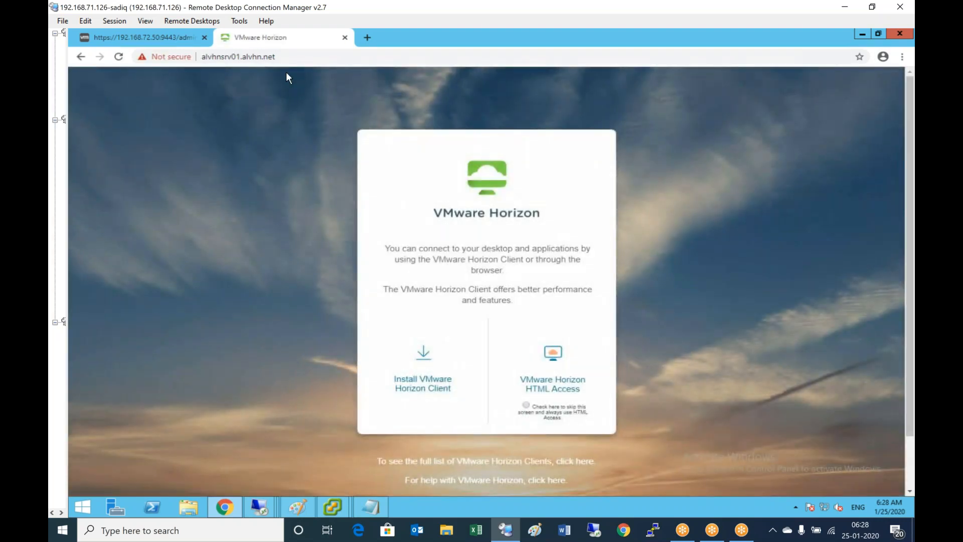
mouse_move(321, 56)
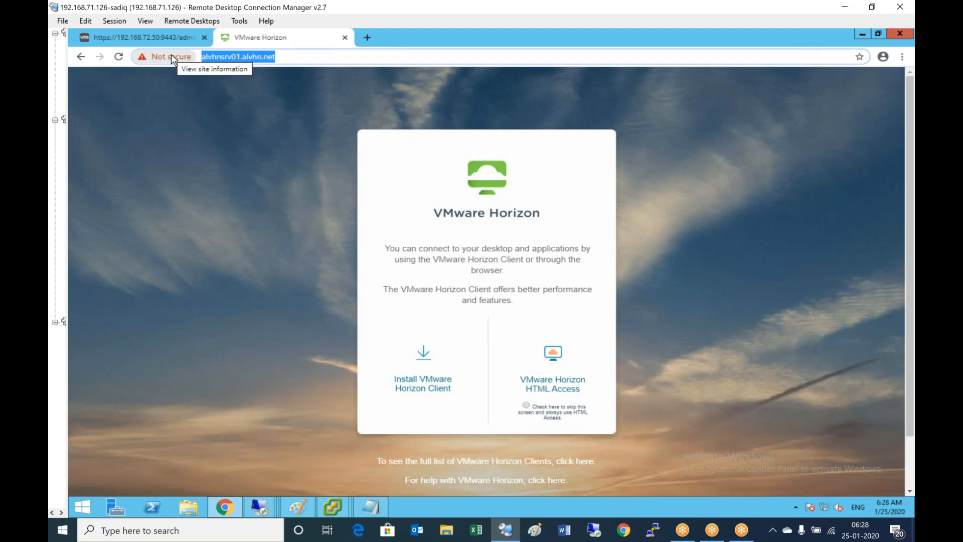
click(166, 56)
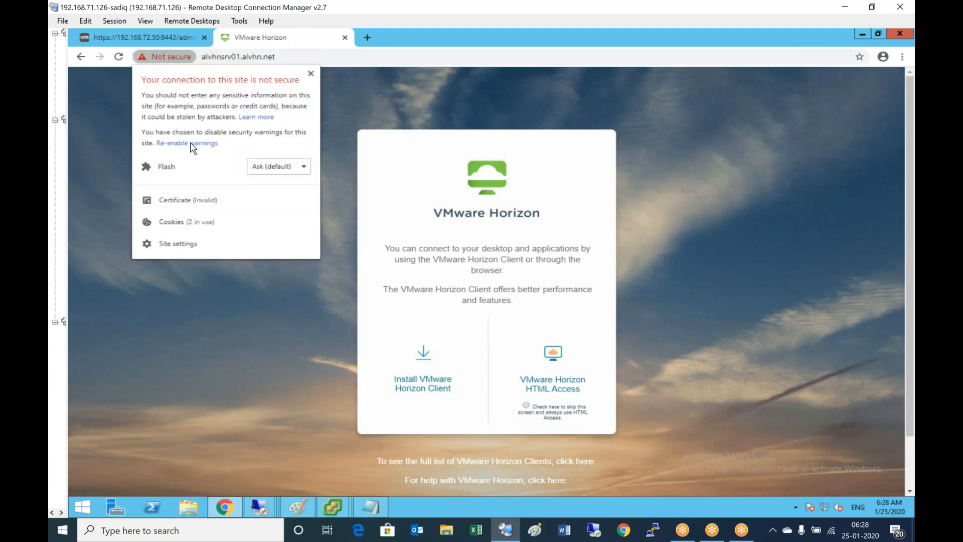
mouse_move(187, 199)
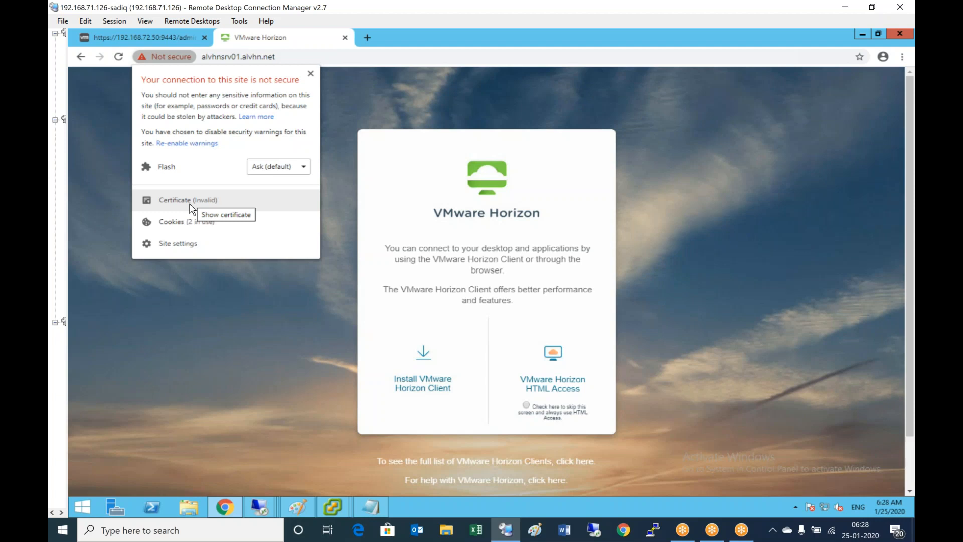
click(226, 215)
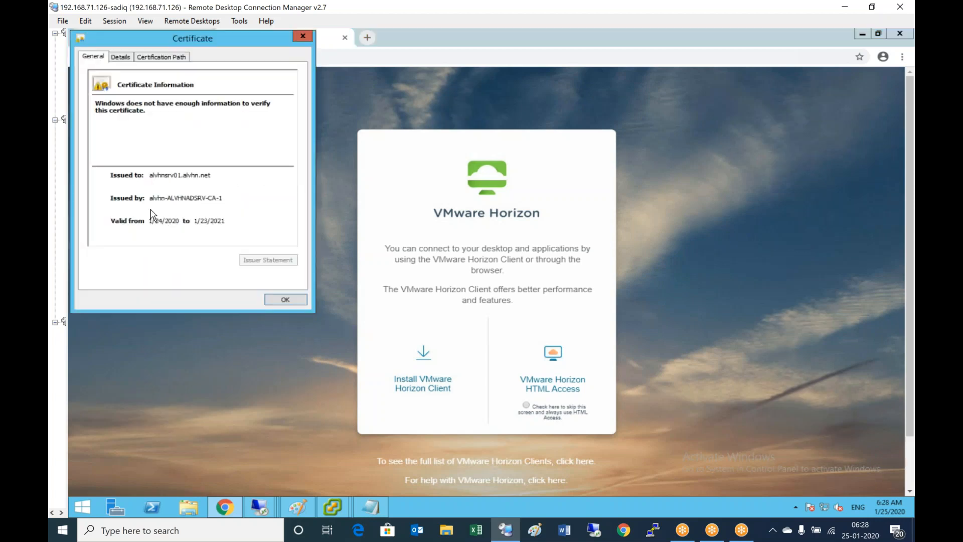
mouse_move(228, 204)
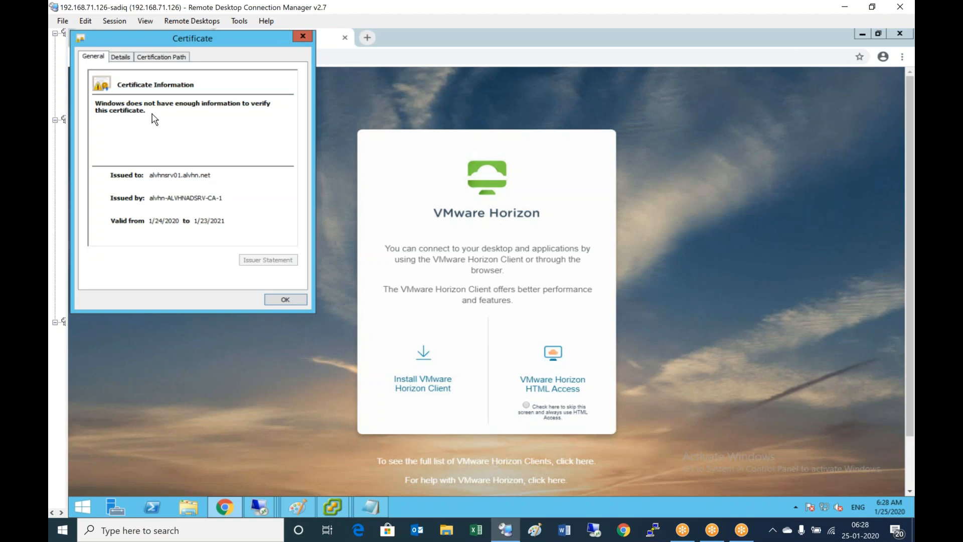
Under Details, read the SHA1 thumbprint (3f 93 9b 81…) and close the certificate.
click(120, 56)
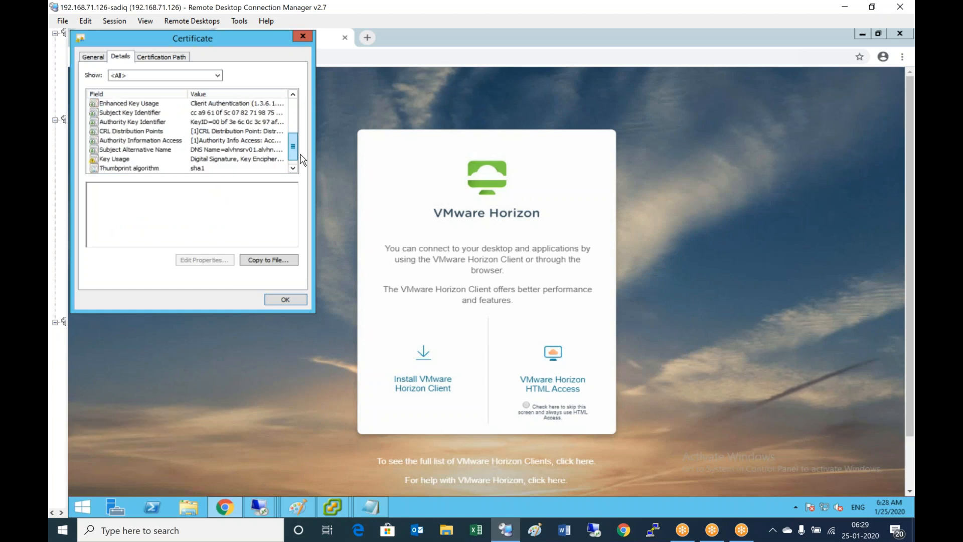
scroll(down, 3)
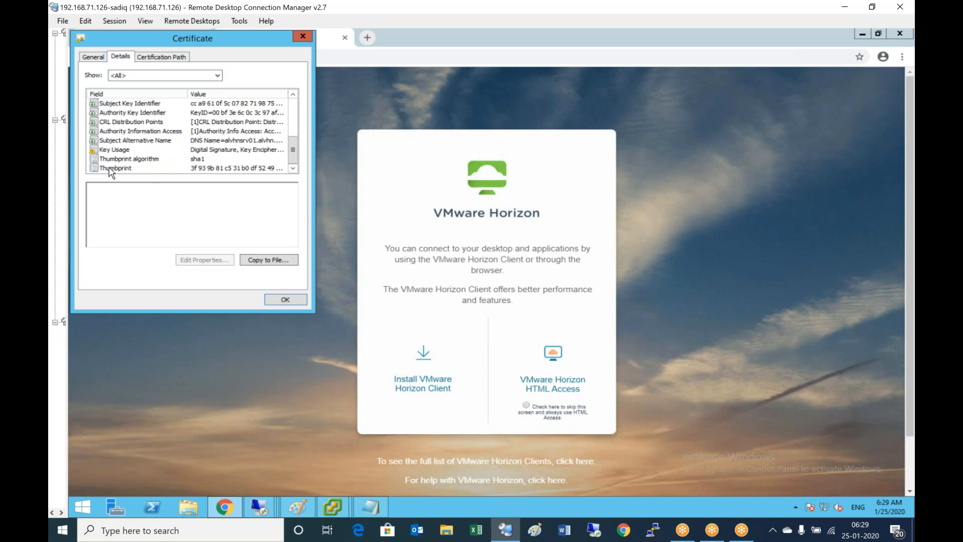
click(116, 167)
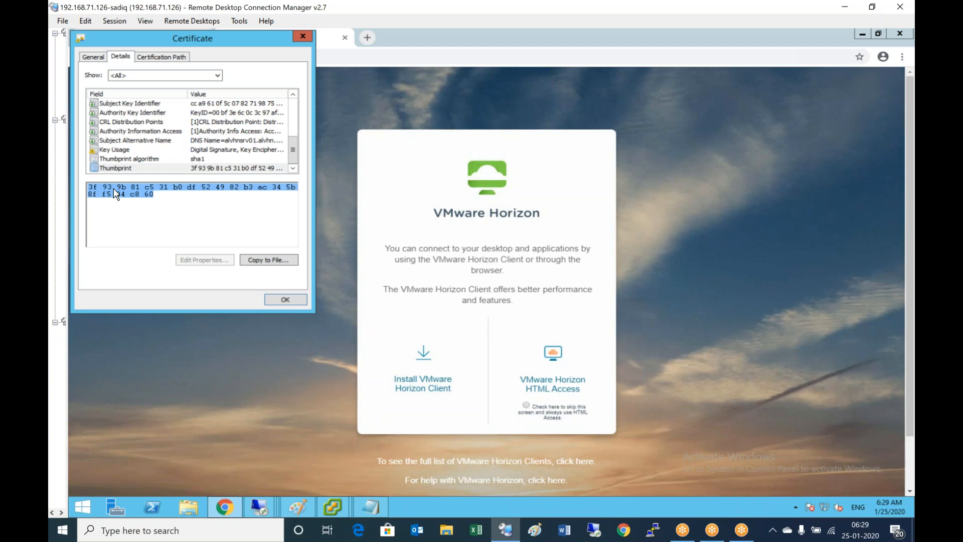
mouse_move(292, 325)
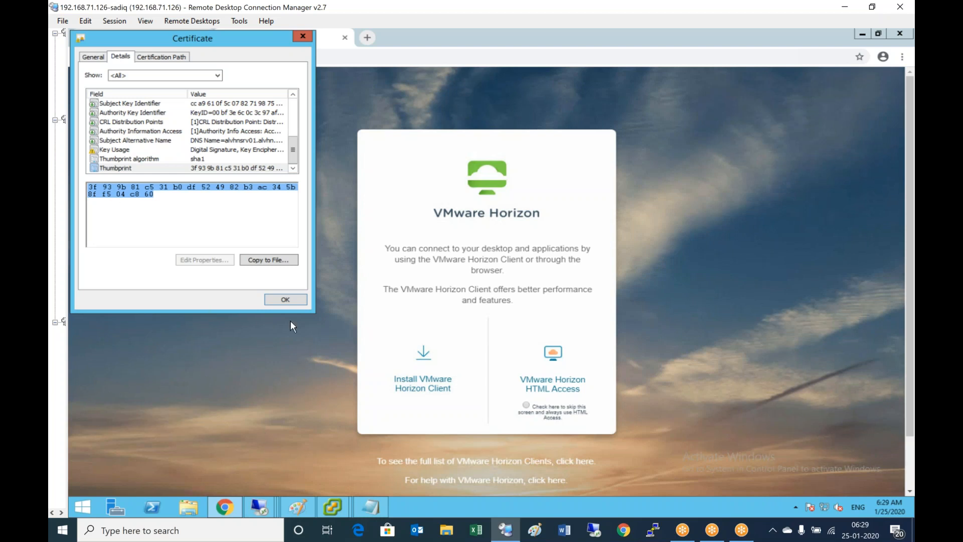
click(284, 299)
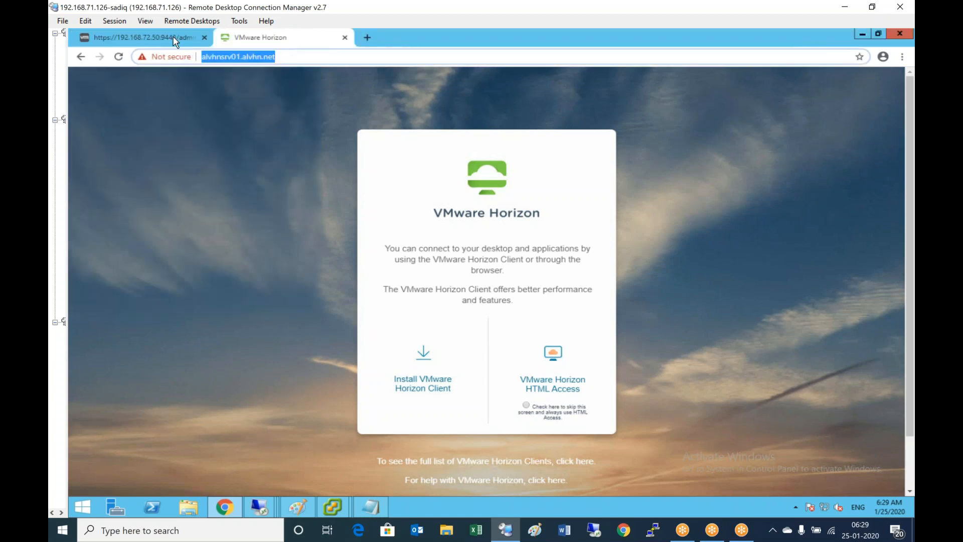
Back on the UAG tab, enter the server thumbprint prefixed with sha1=.
click(145, 37)
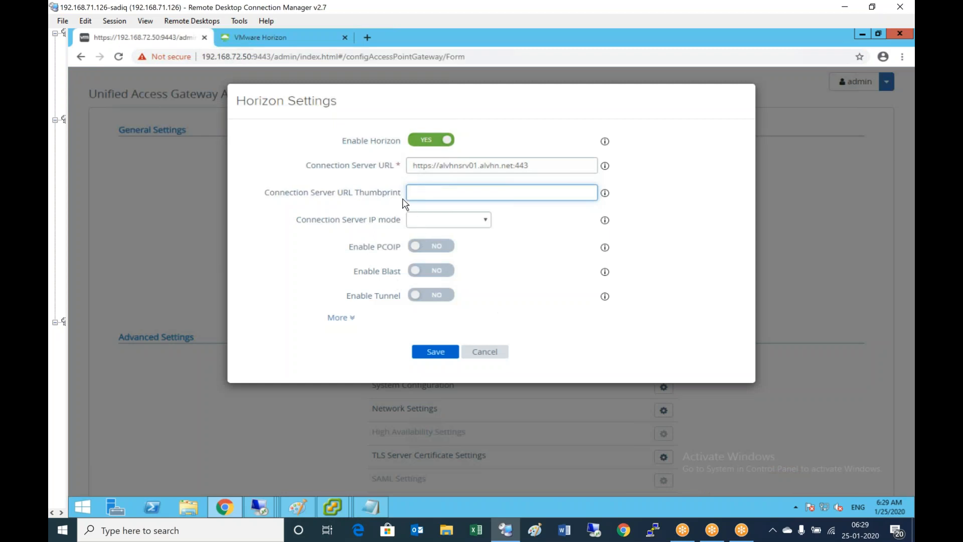
text(sh)
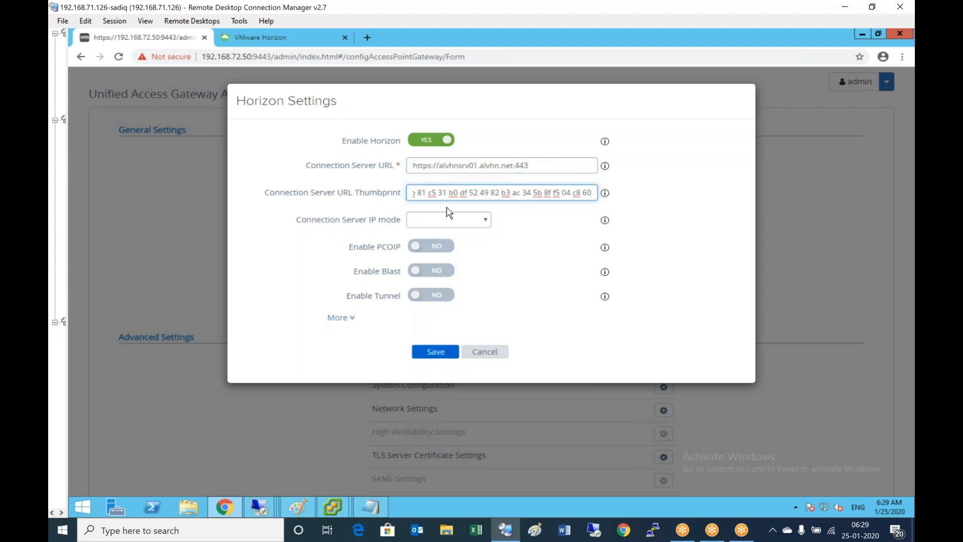
mouse_move(482, 193)
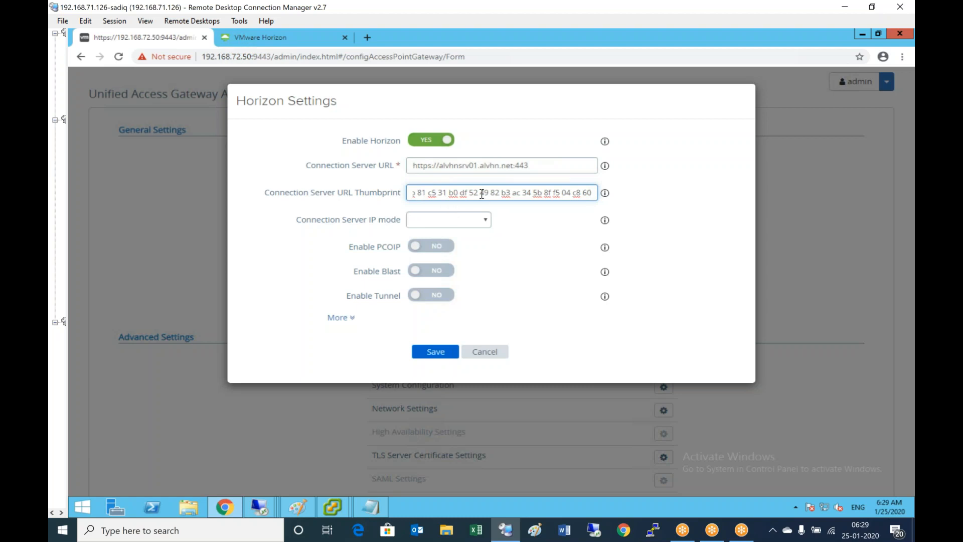
click(449, 220)
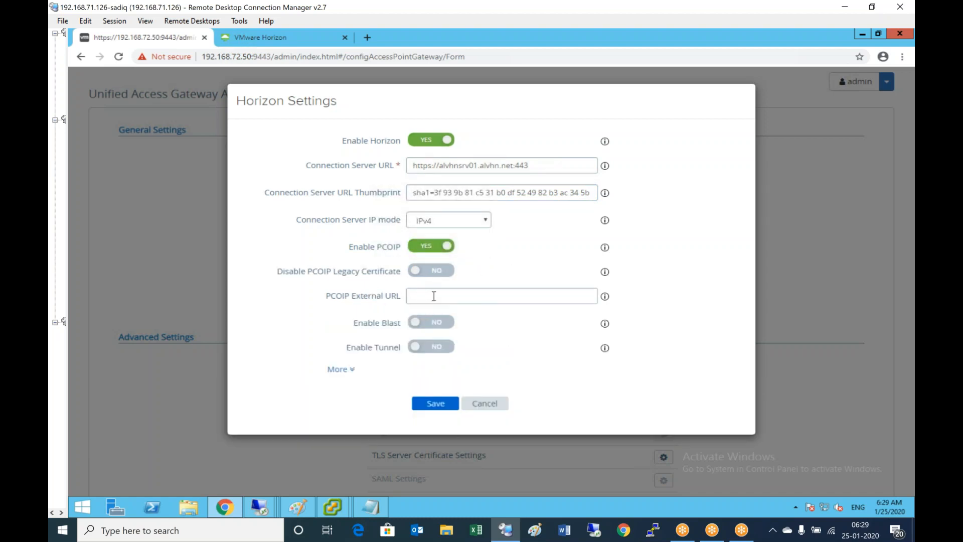
Set IP mode IPv4 and enable PCoIP with external URL 192.168.72.50:4127.
text(192.168.72.50:4)
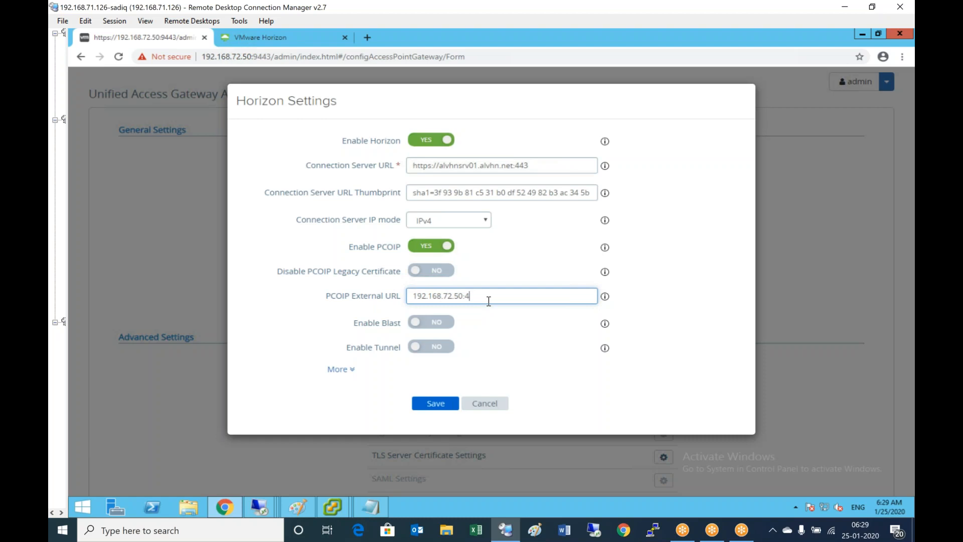
text(127)
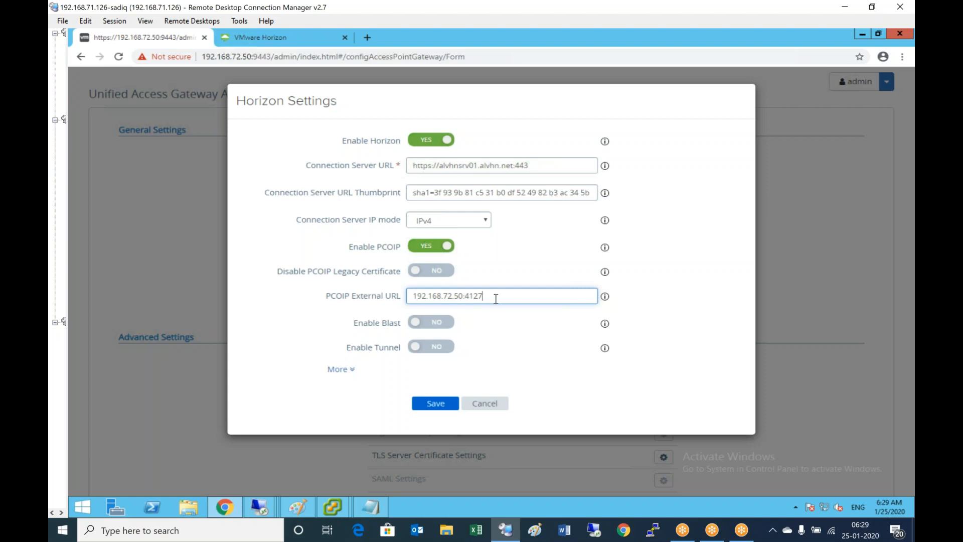
mouse_move(423, 324)
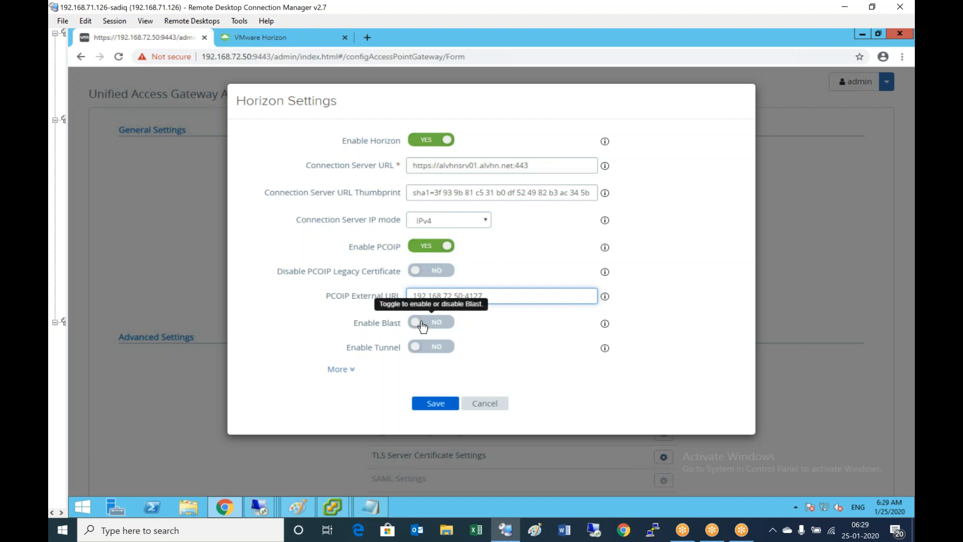
click(430, 322)
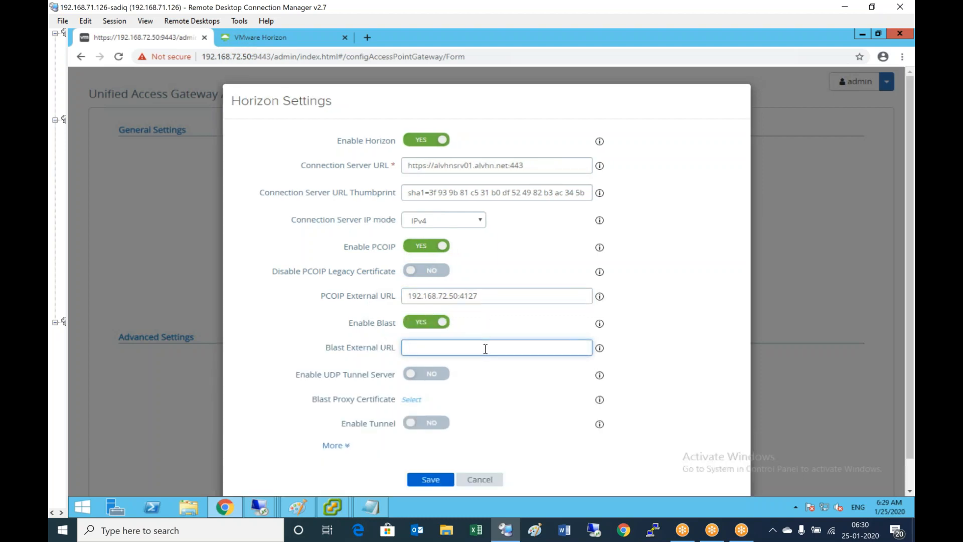
text(https.)
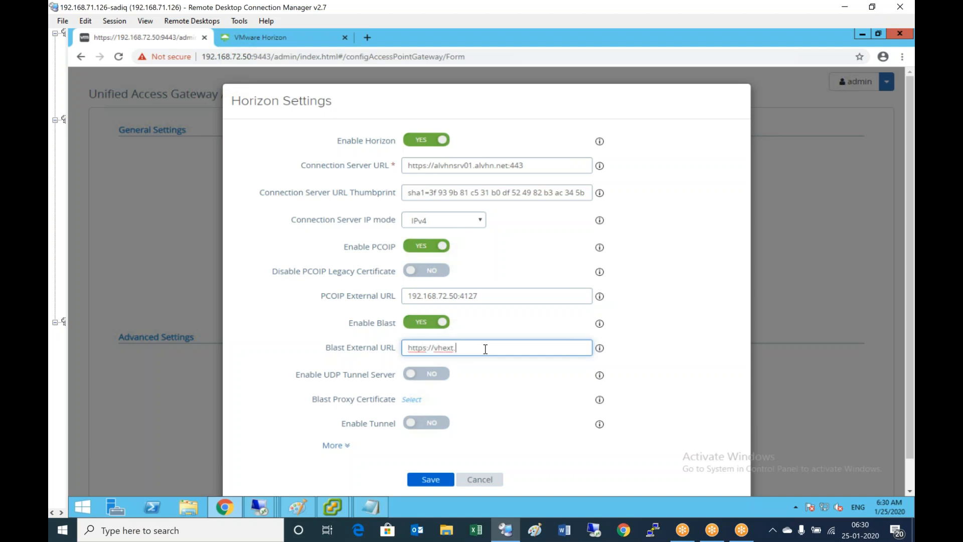
text(alvhn.net)
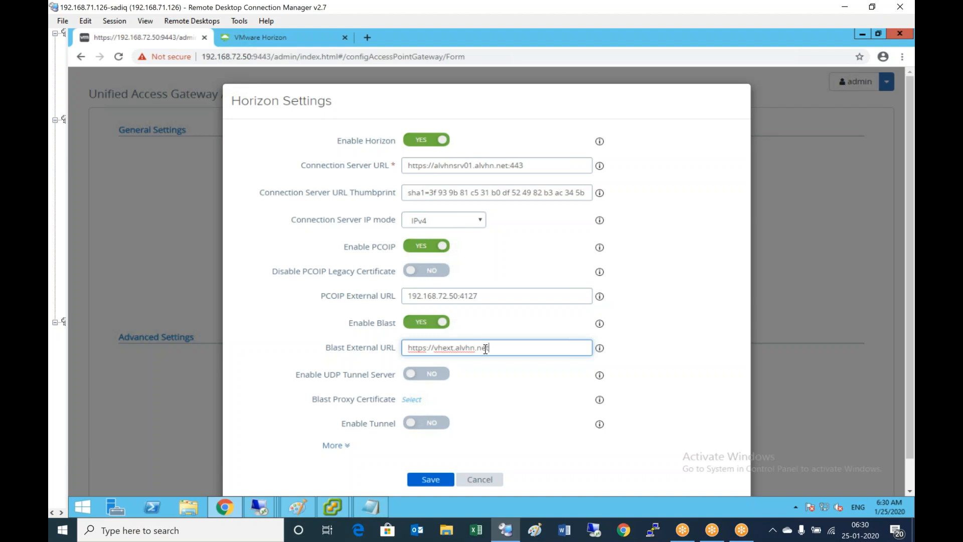
text(:443)
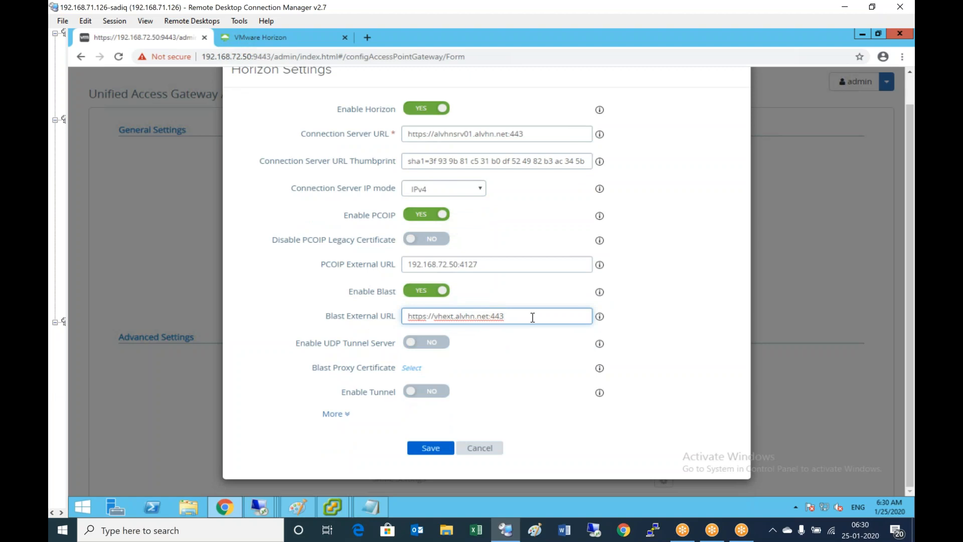
mouse_move(412, 346)
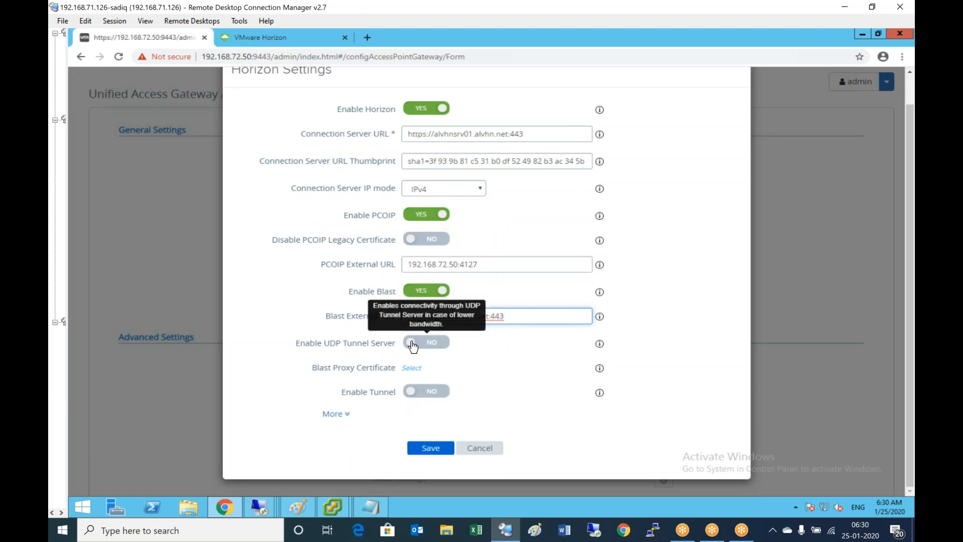
mouse_move(486, 352)
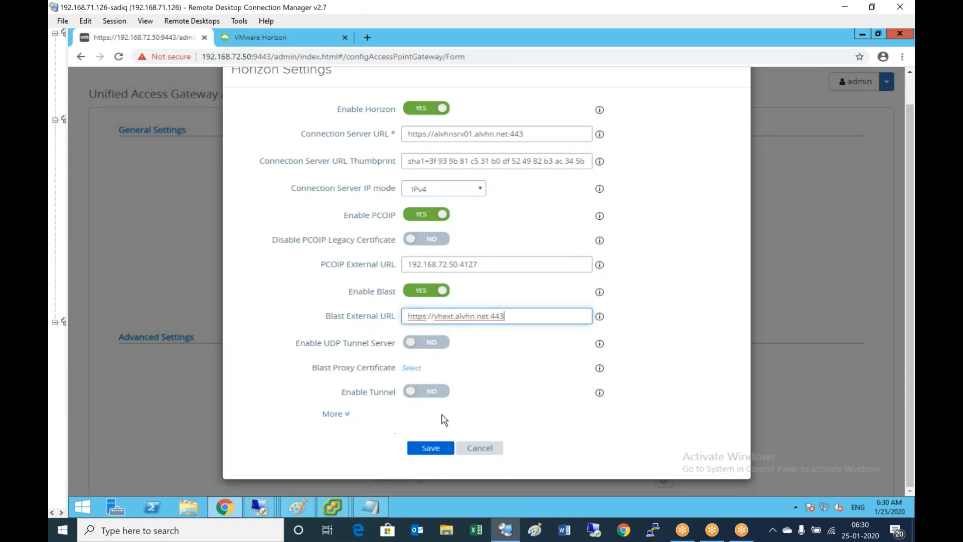
Enable Tunnel with the same external URL and save the Horizon settings.
click(426, 391)
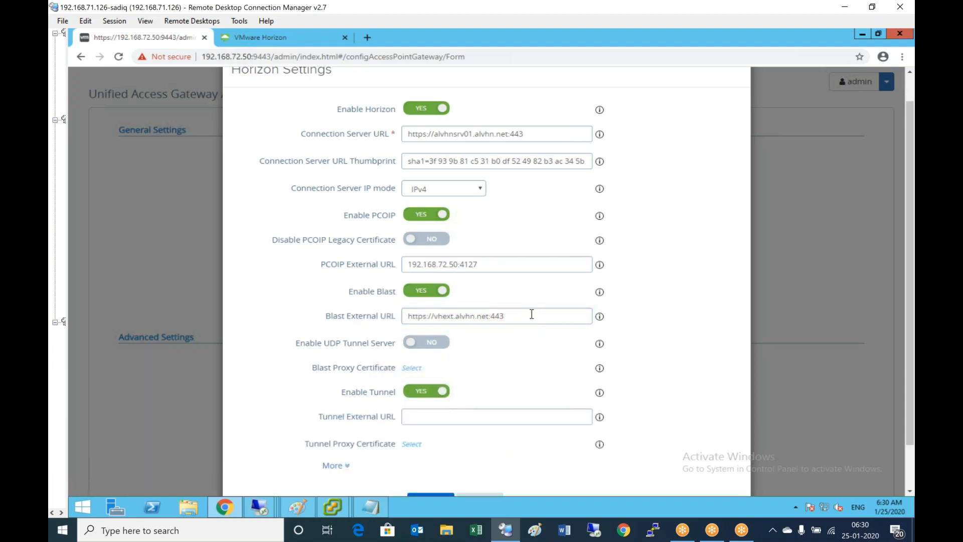
triple_click(496, 315)
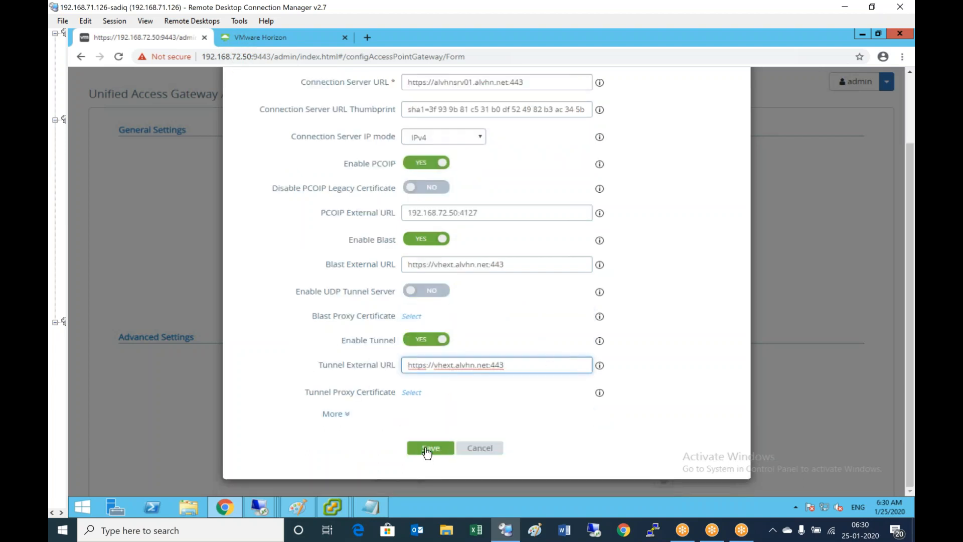
click(430, 448)
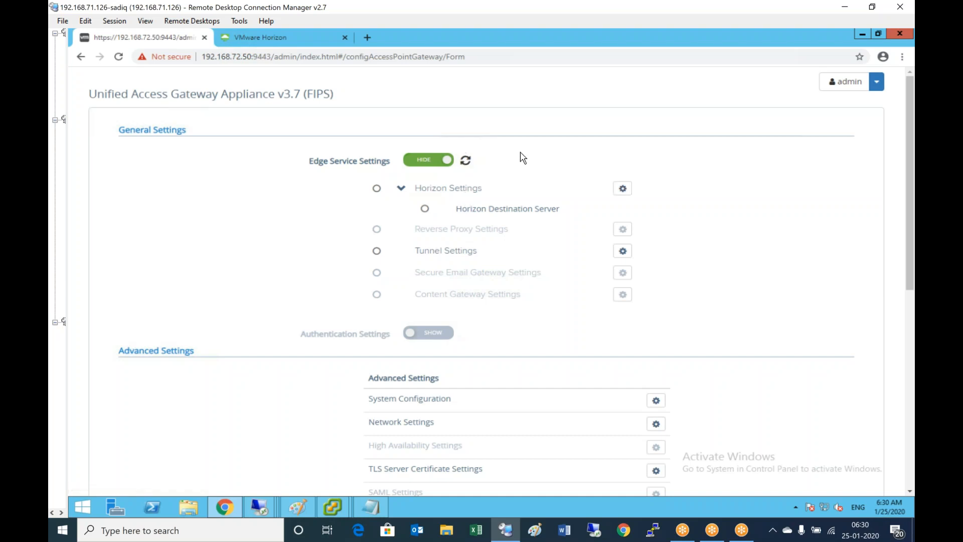
mouse_move(548, 193)
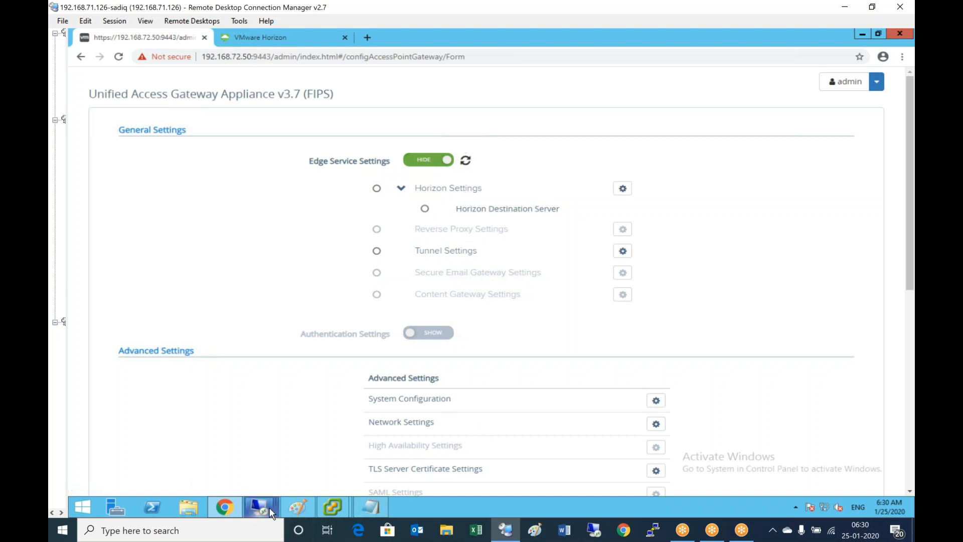
mouse_move(261, 507)
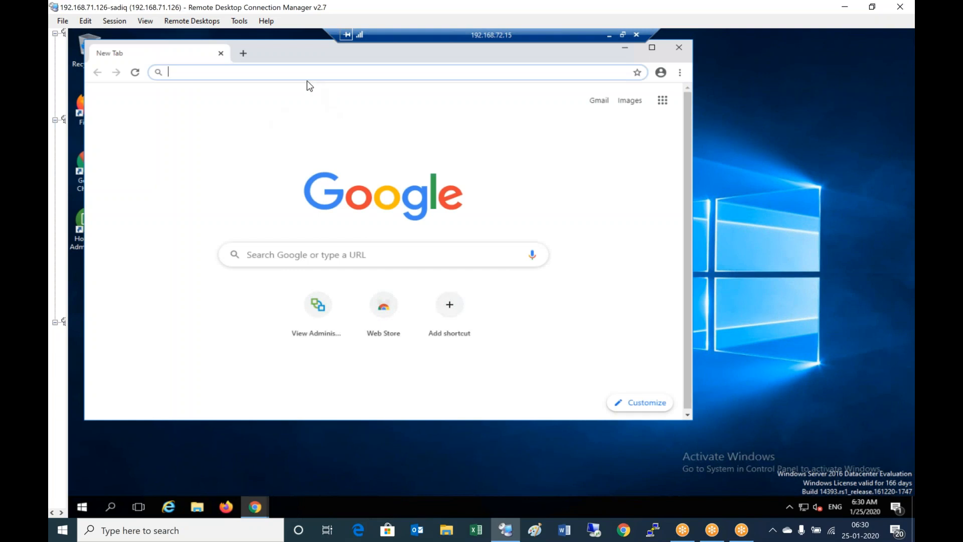
mouse_move(264, 75)
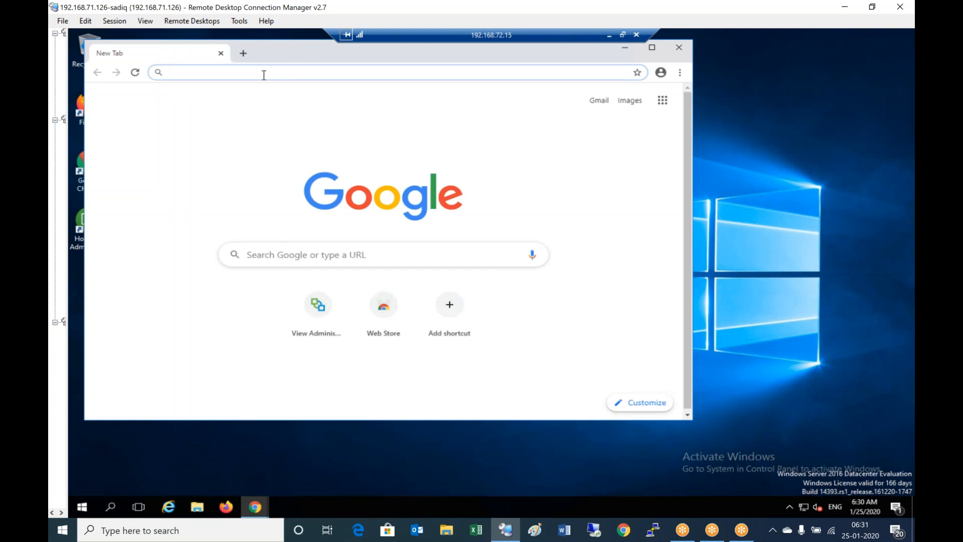
Browse to alvhnsrv01.alvhn.net/admin in Chrome and maximise the window.
text(alvhnsrv01.alvhn.net/admin/#)
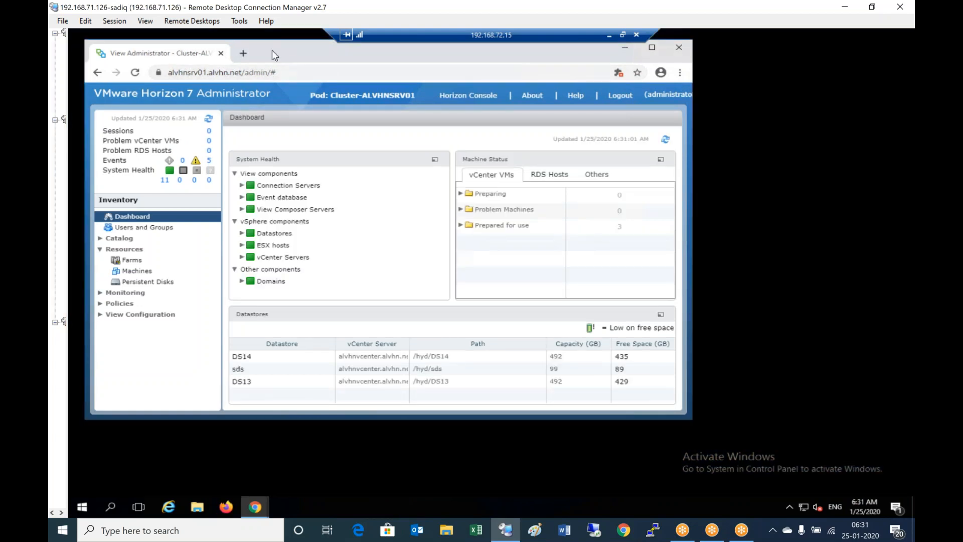
click(652, 47)
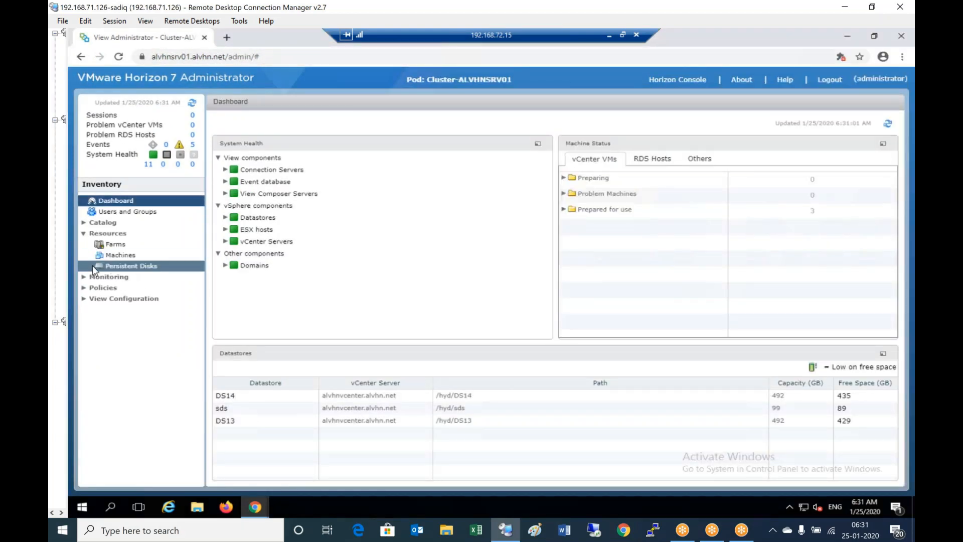
Show the Gateways list under View Configuration > Servers.
click(123, 298)
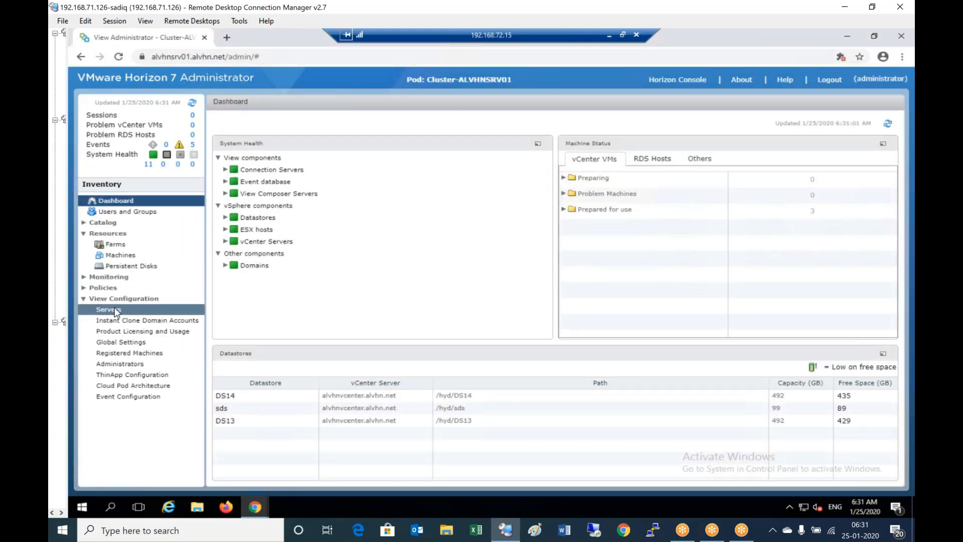
click(108, 309)
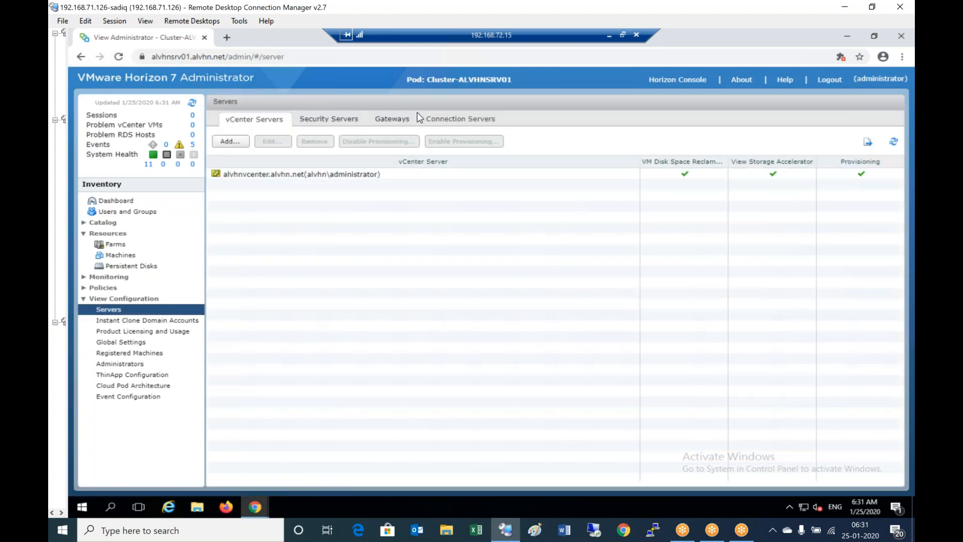
click(393, 118)
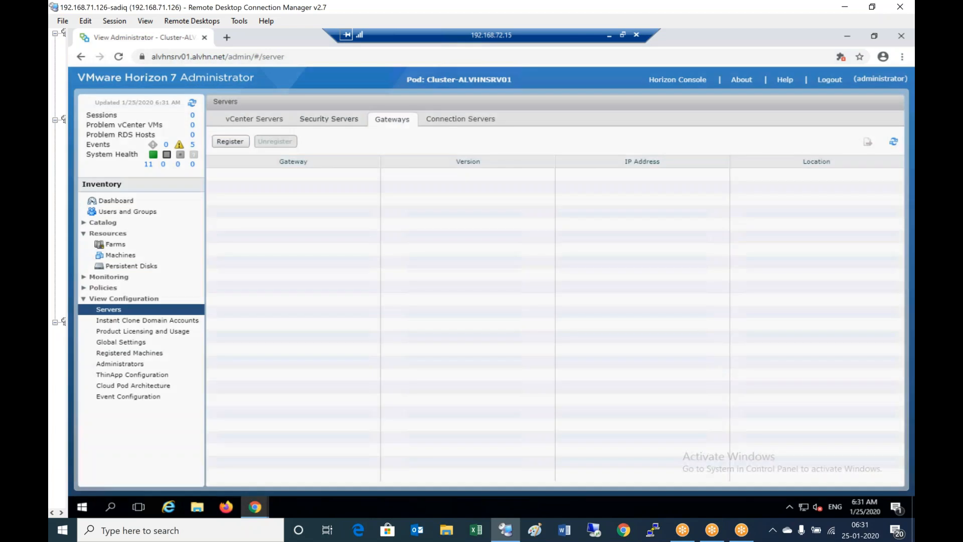
Register a new gateway with Gateway Name vhext.alvhn.net and confirm it.
click(230, 140)
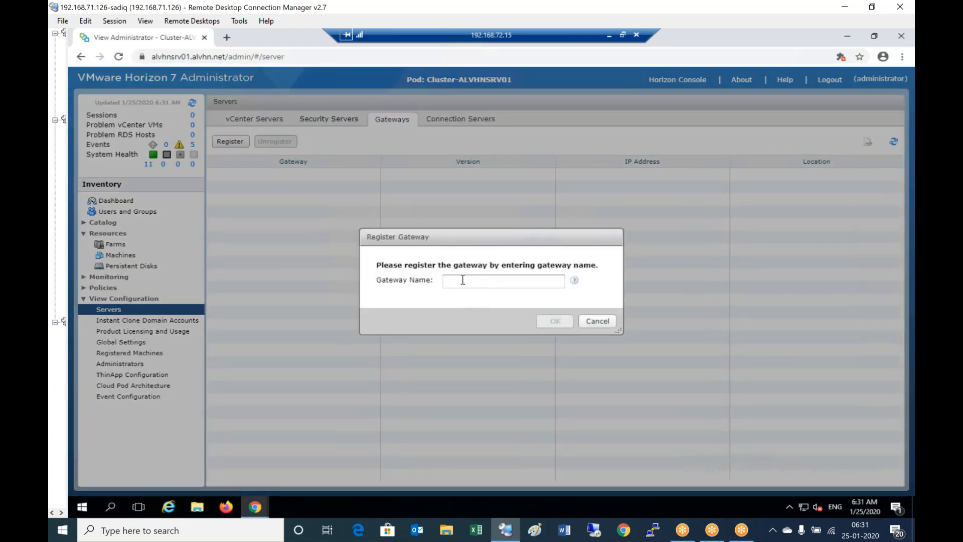
text(vhext.a)
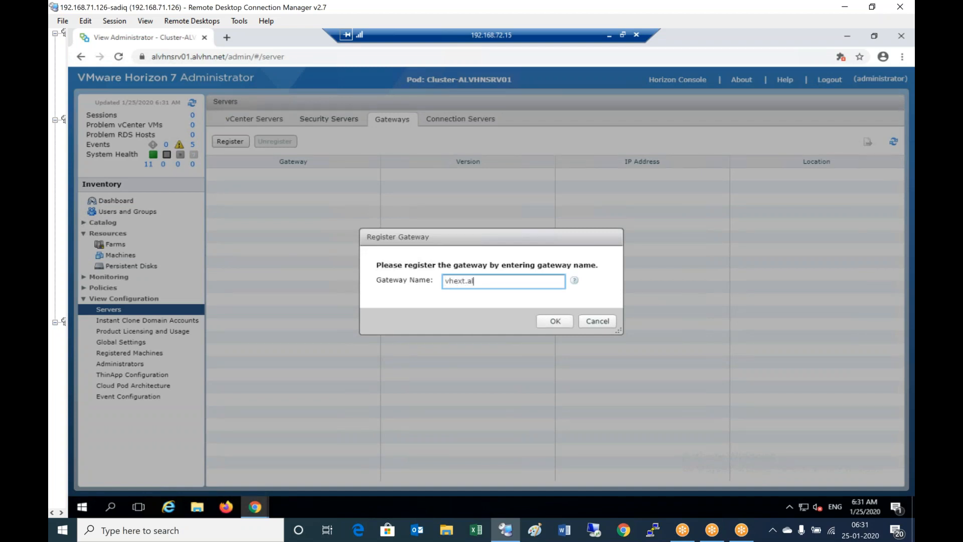
text(lvhn.net)
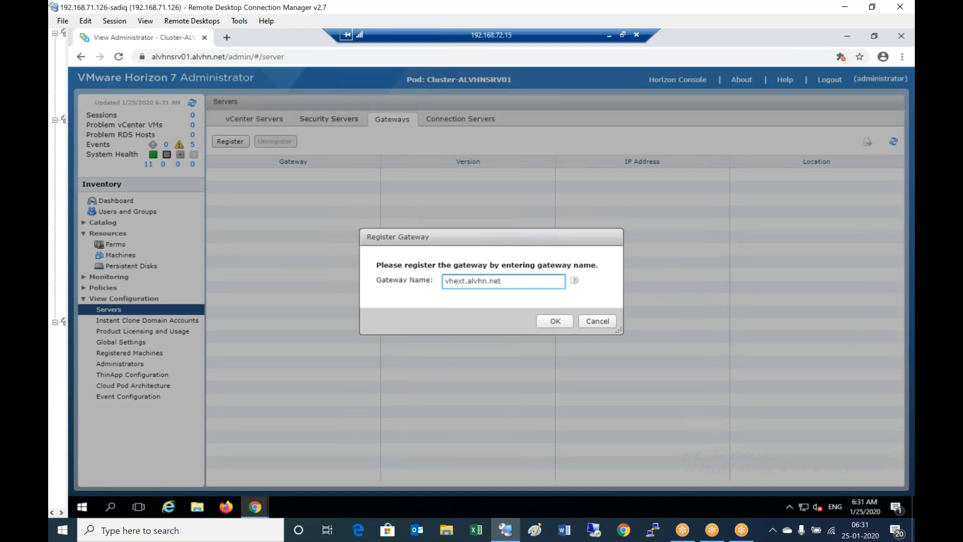
click(503, 281)
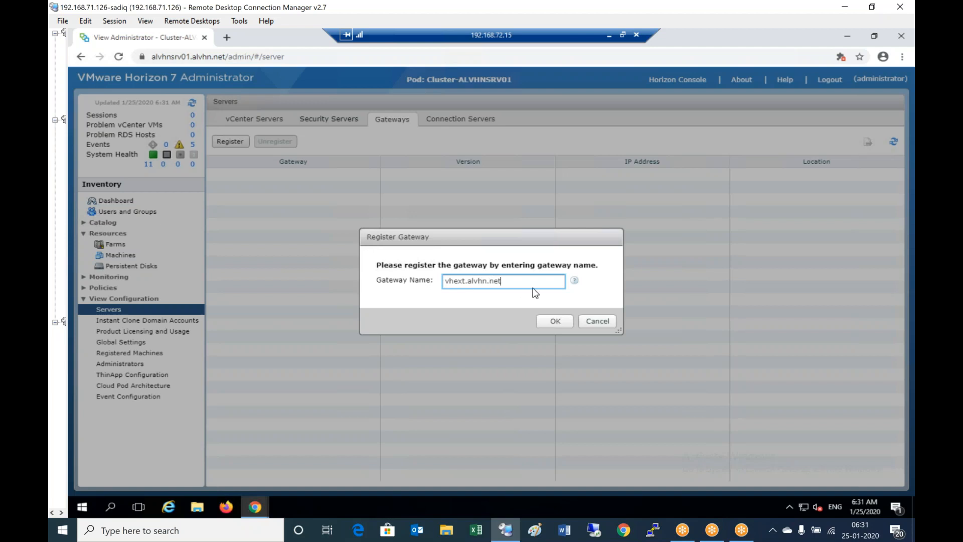
mouse_move(457, 300)
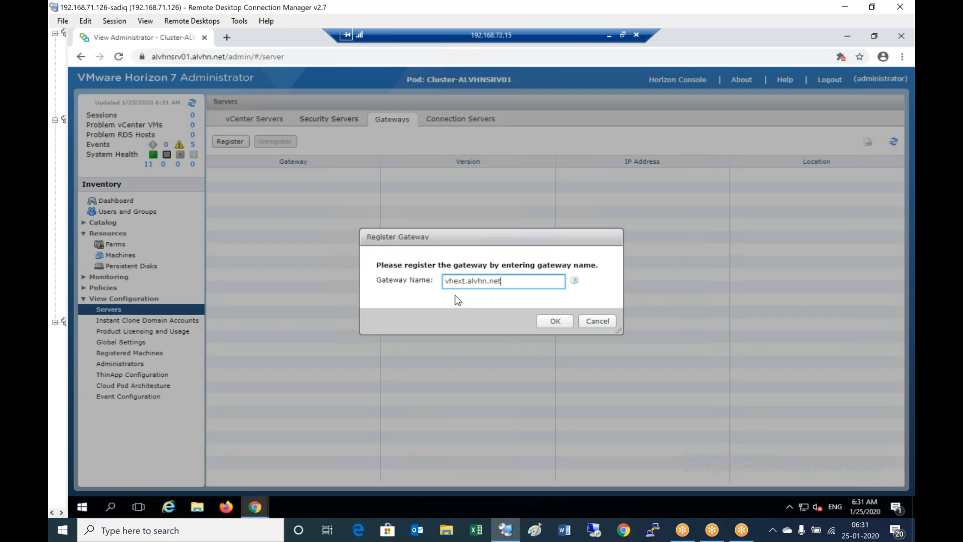
mouse_move(521, 292)
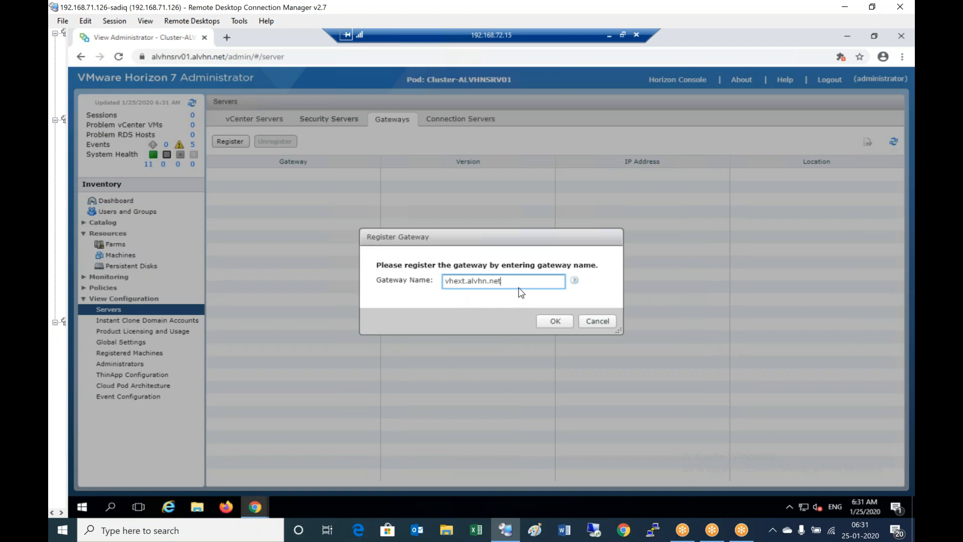
mouse_move(480, 299)
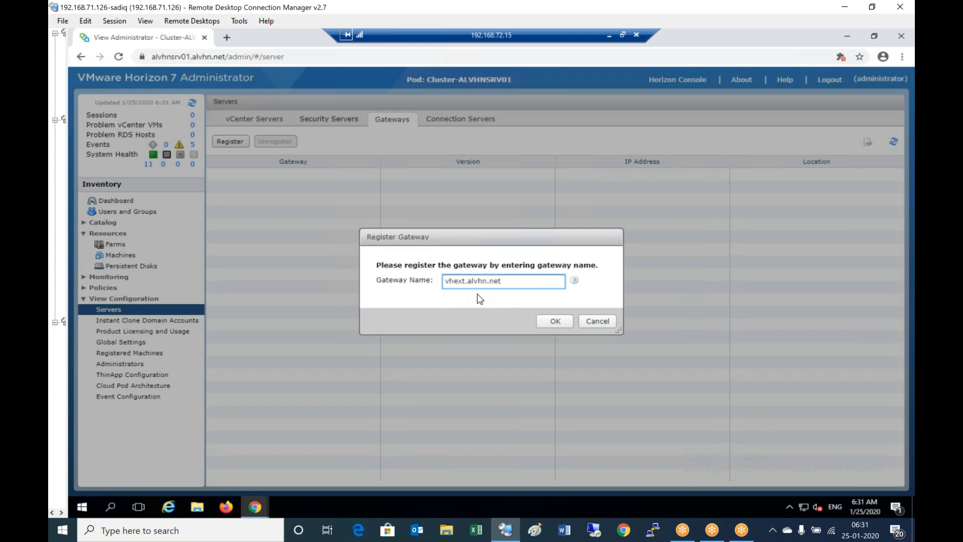
click(555, 321)
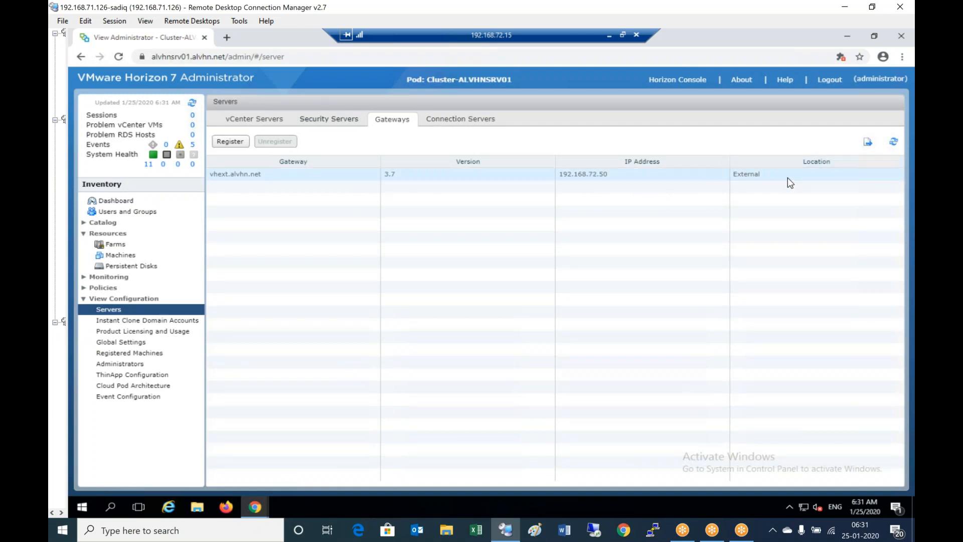
mouse_move(789, 202)
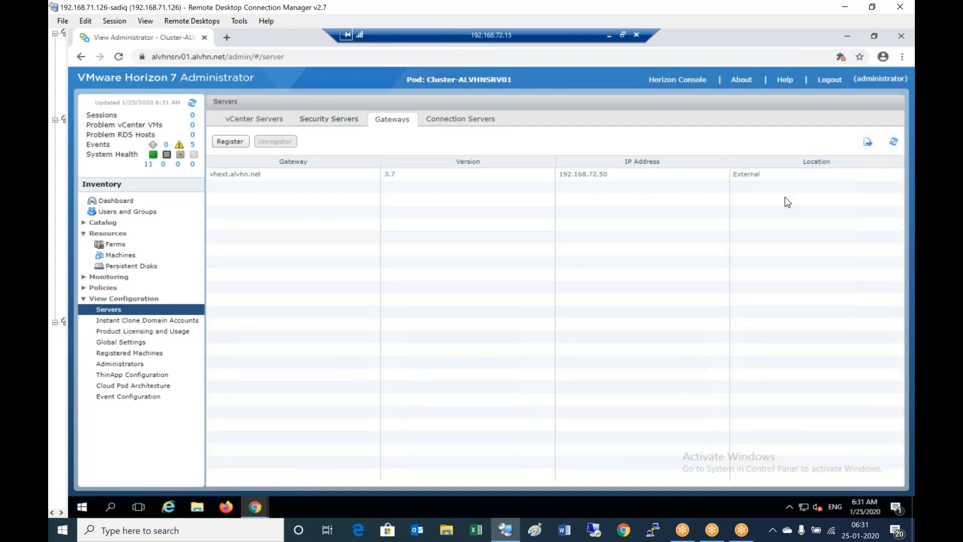
mouse_move(626, 215)
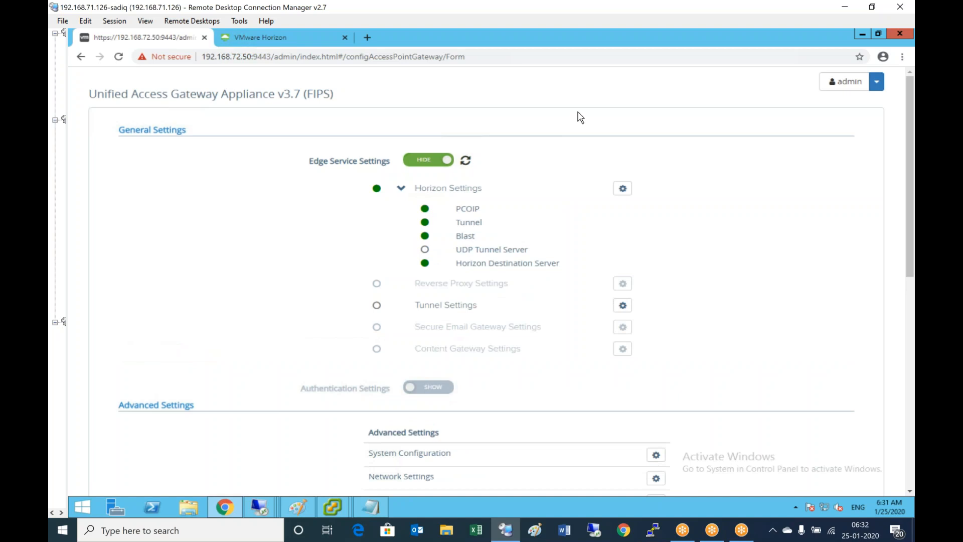
mouse_move(489, 233)
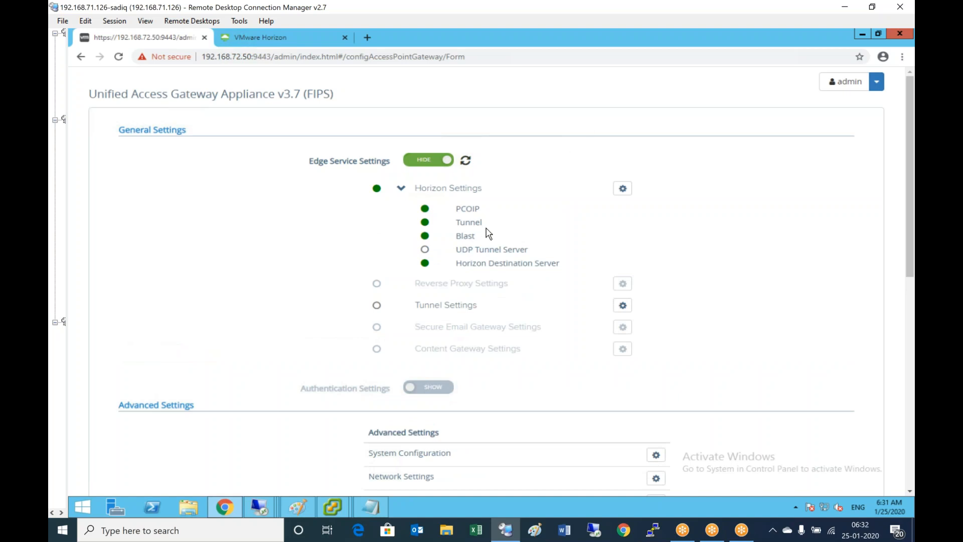
mouse_move(529, 277)
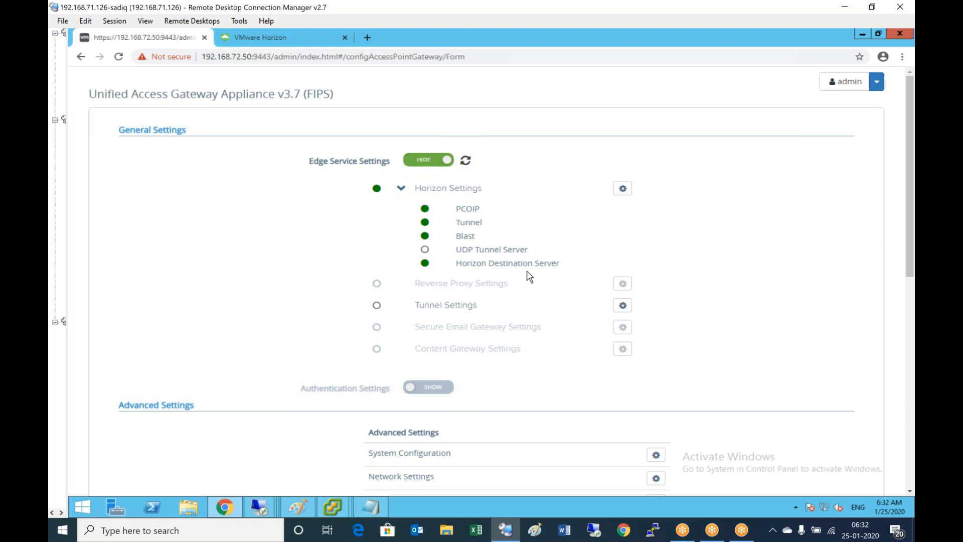
mouse_move(576, 264)
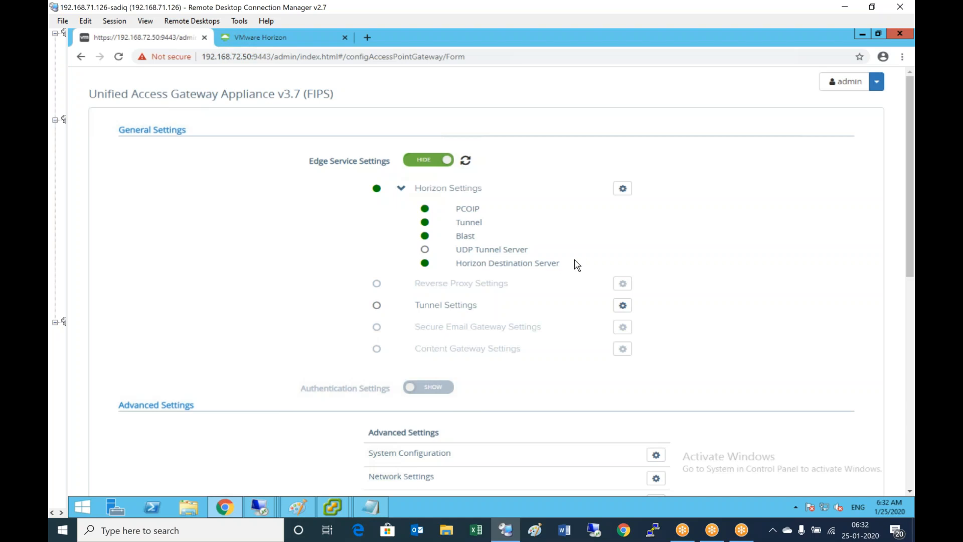
mouse_move(431, 277)
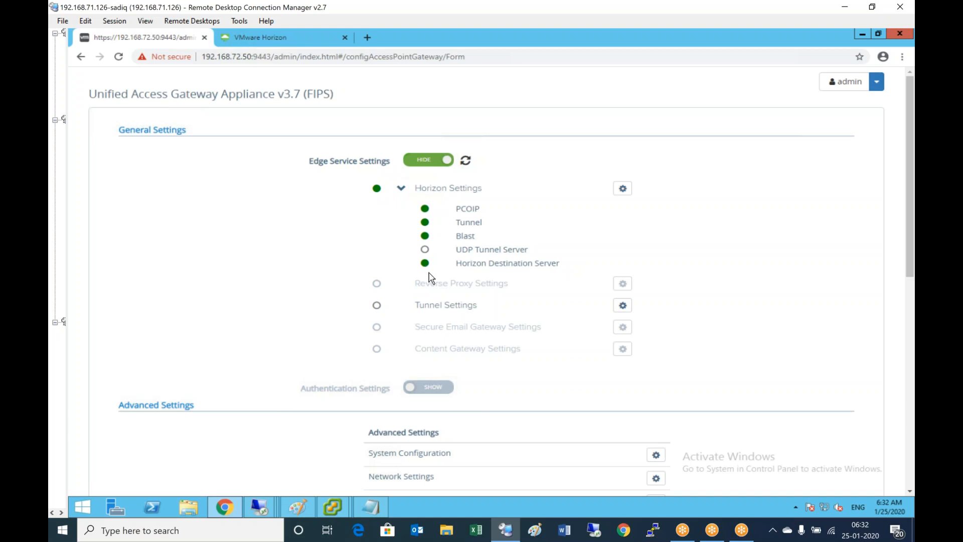
mouse_move(384, 507)
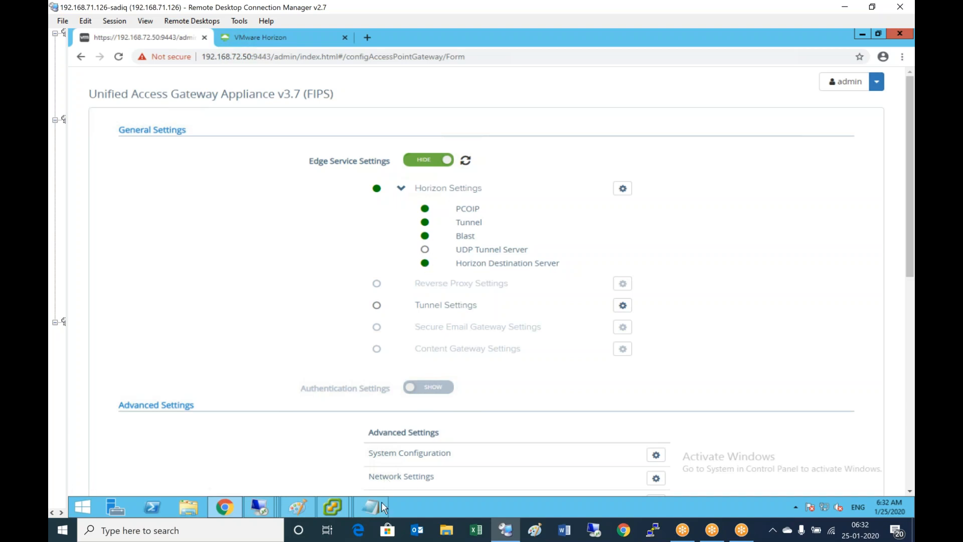
Bring the Notepad installation notes back to the front from the taskbar.
click(371, 507)
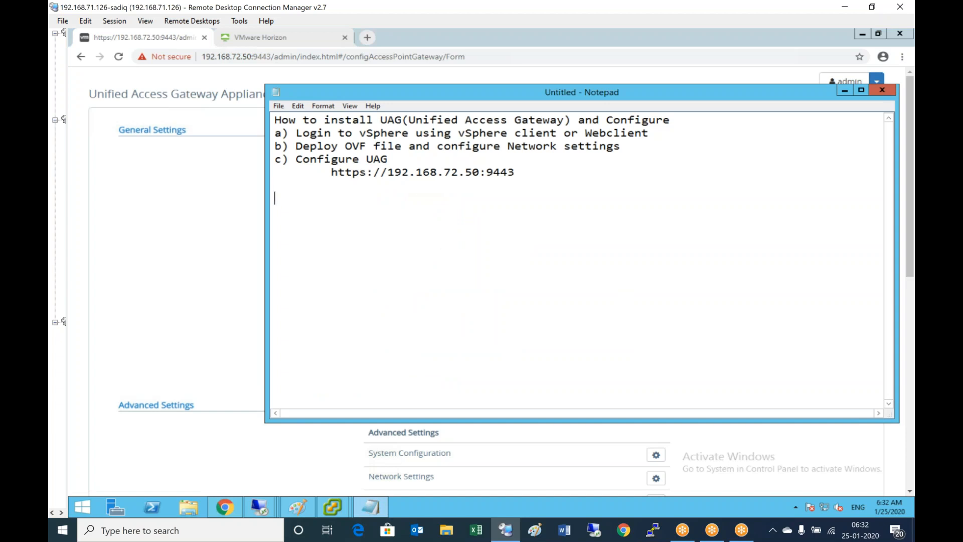
Add step 'd) Configure gateway settings in connection server' to the outline.
text(d)
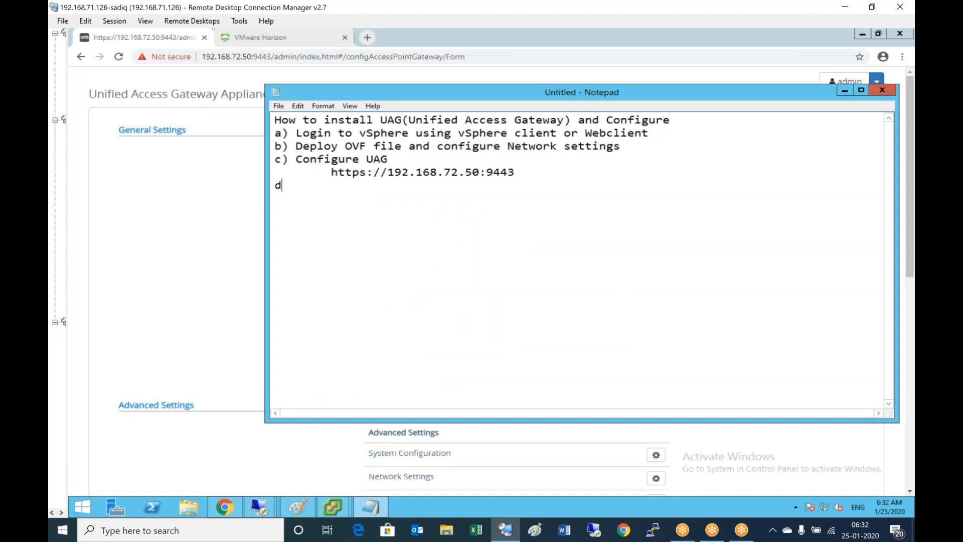
text() Configure)
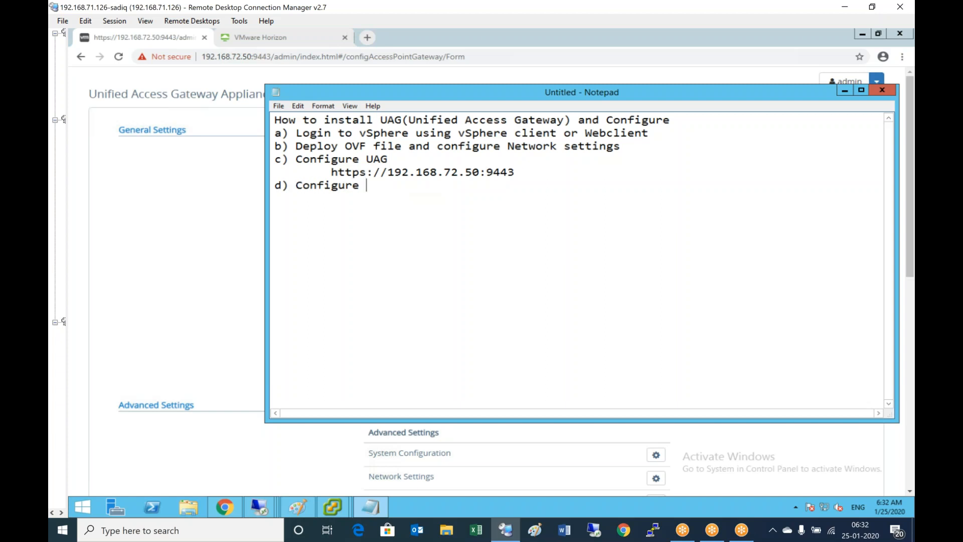
text(gateway)
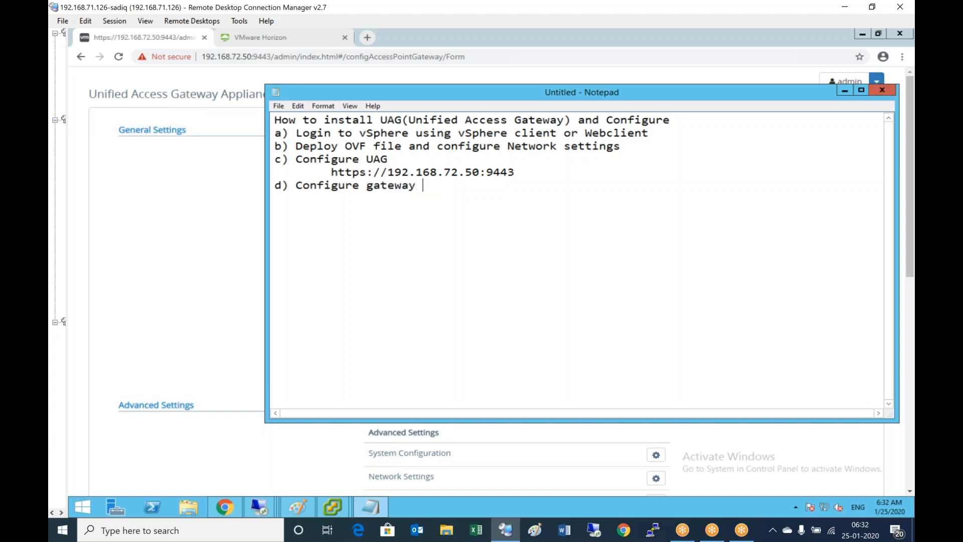
text(settings in)
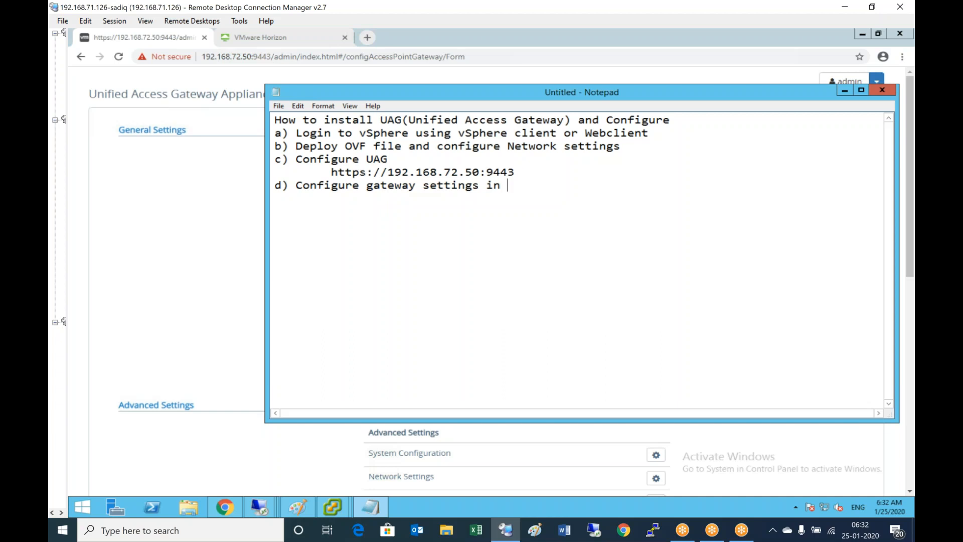
text(connection)
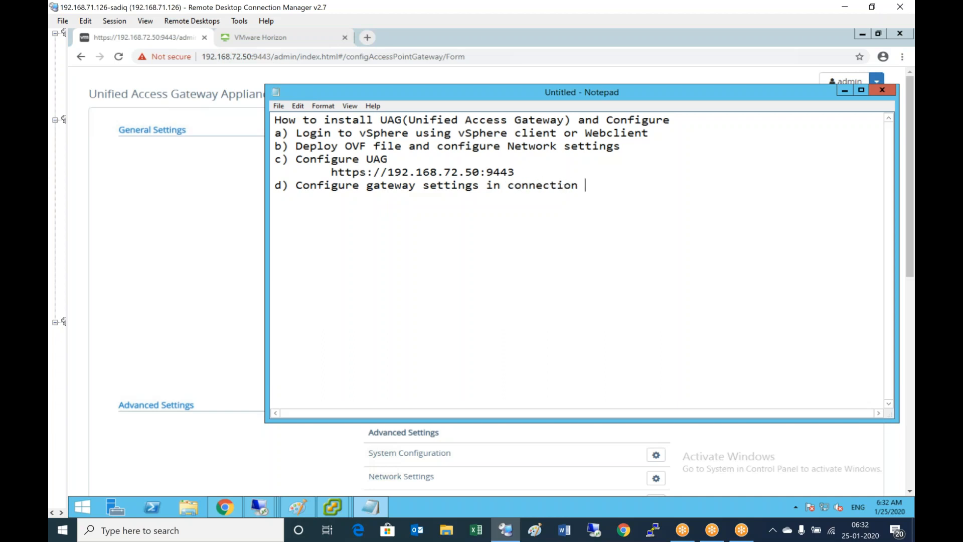
text(server)
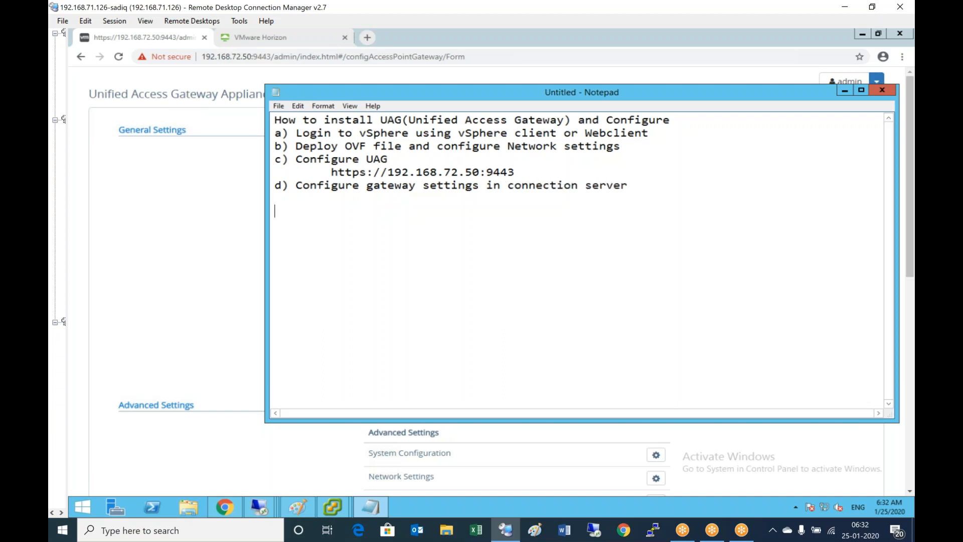
Add a 'Test the Client' section: log into end user PC / client PC, connection, c) Test.
text(Test th)
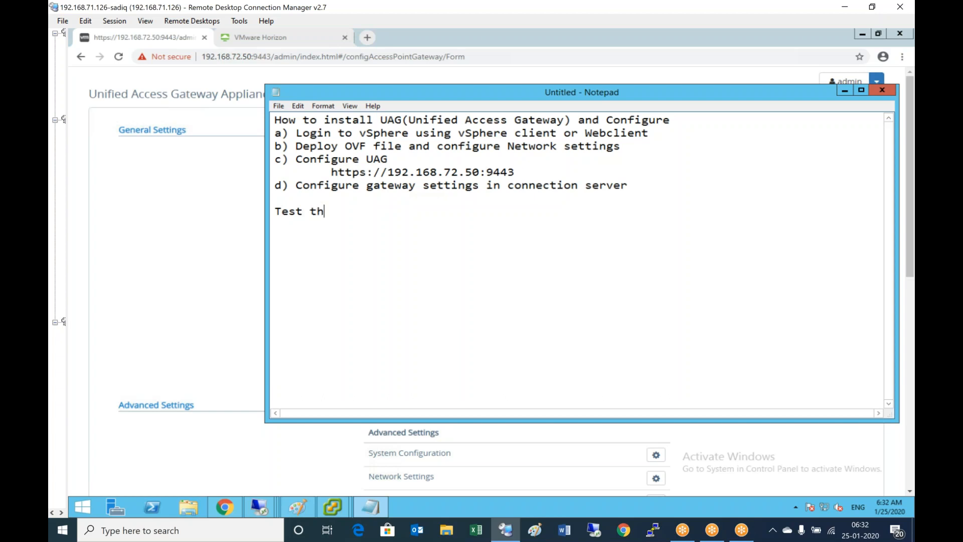
text(e Clie)
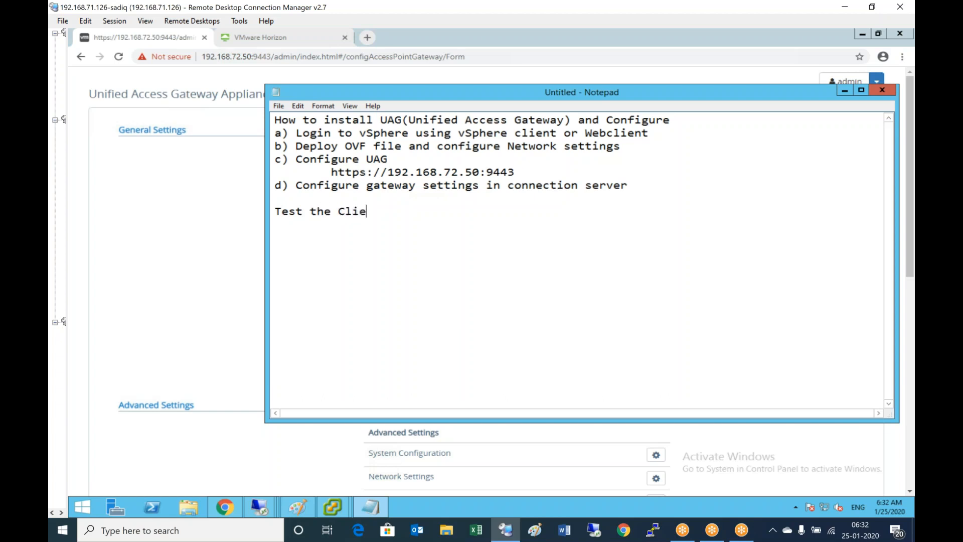
text(nt)
text(a))
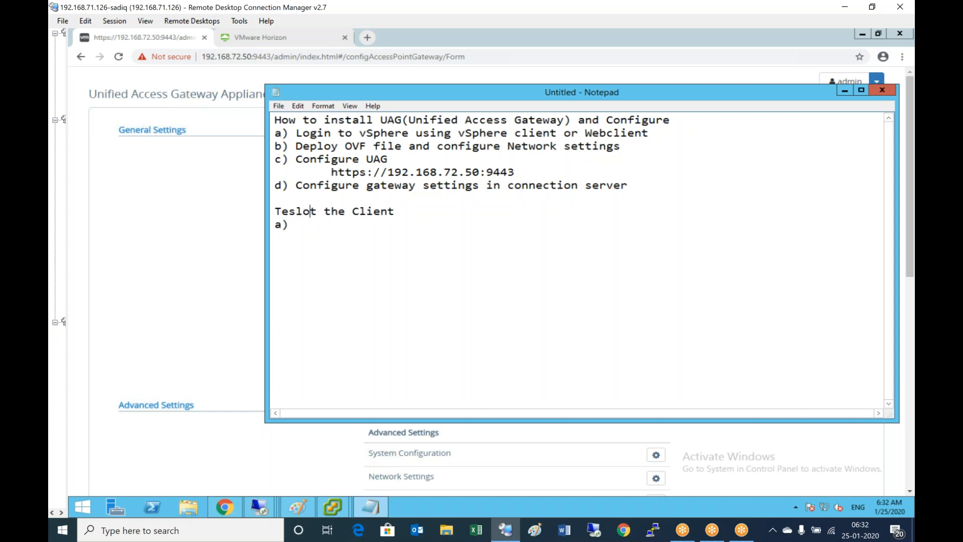
text(Test)
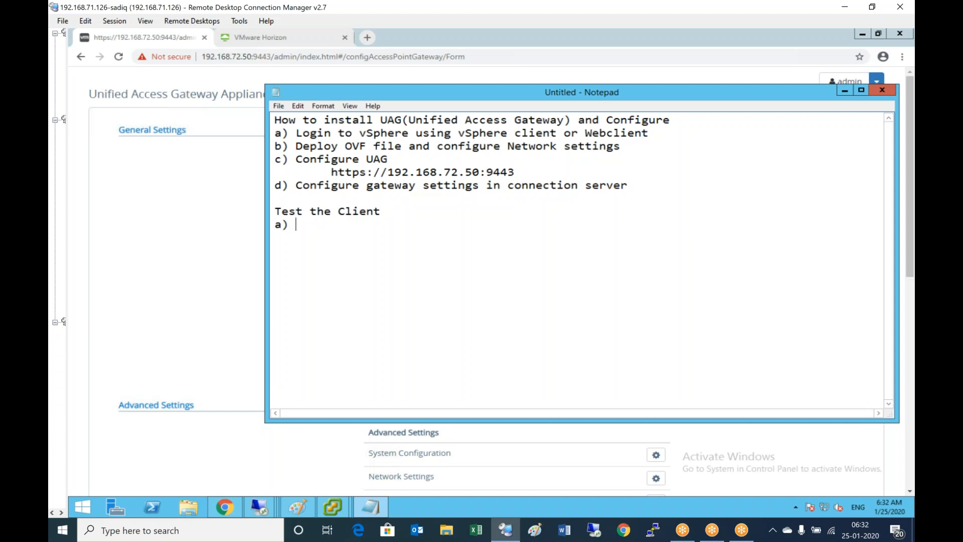
text(Loginto)
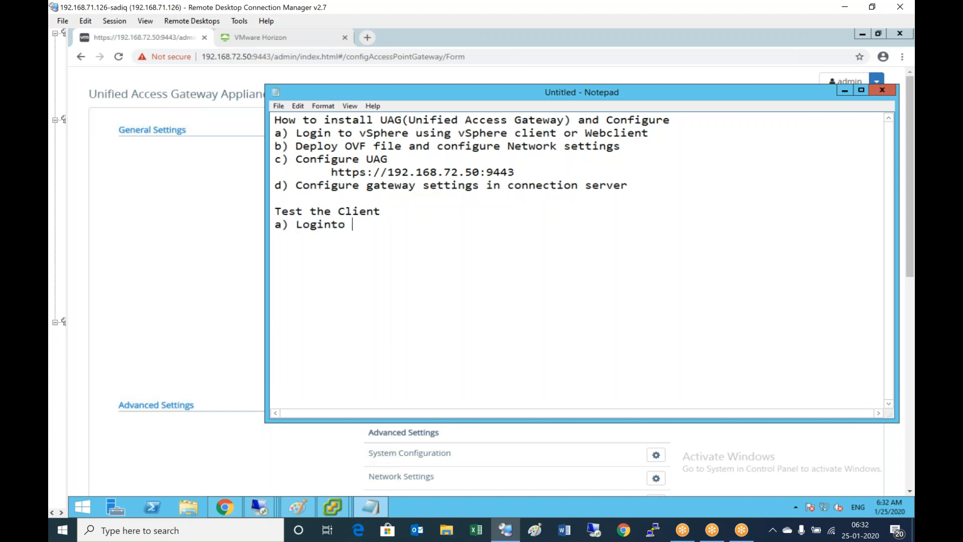
text(End user)
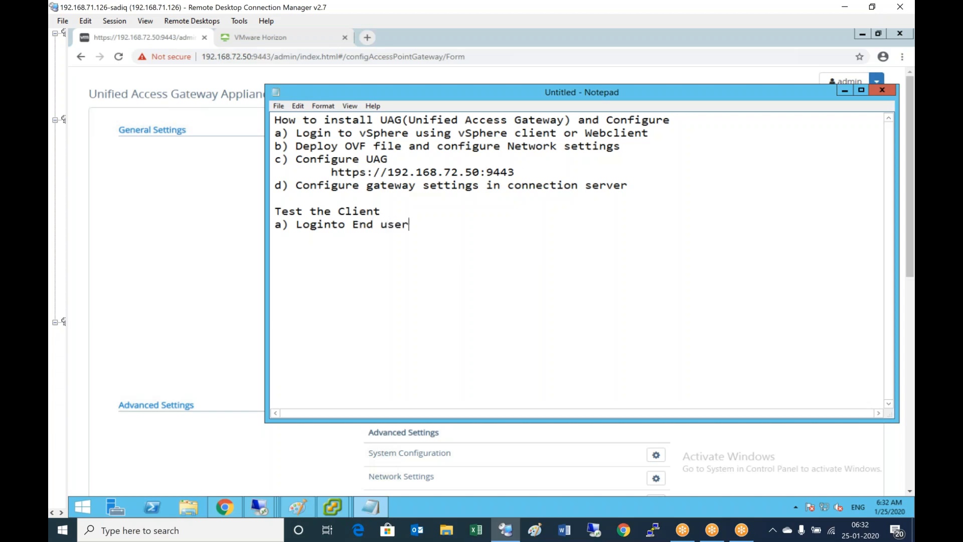
text(pc / client)
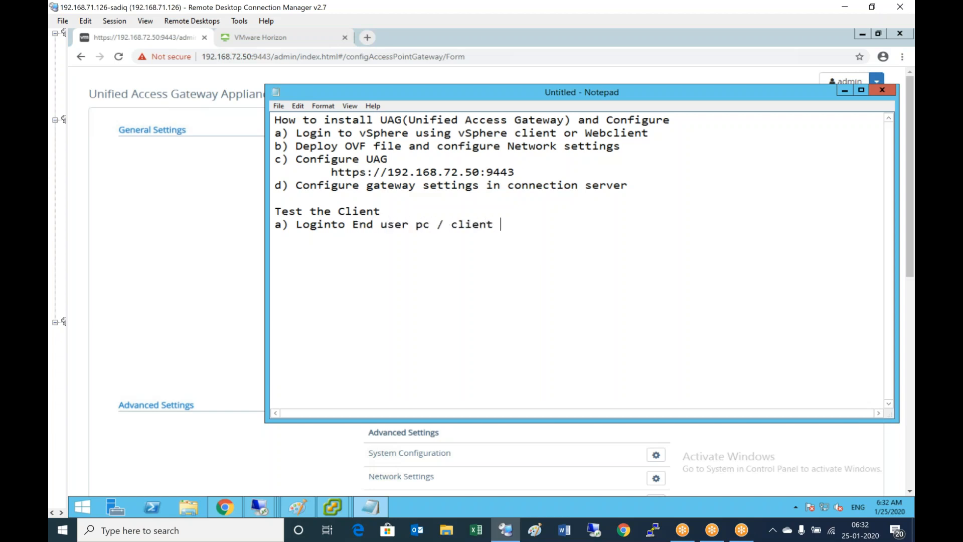
text(PC)
text(b) Add)
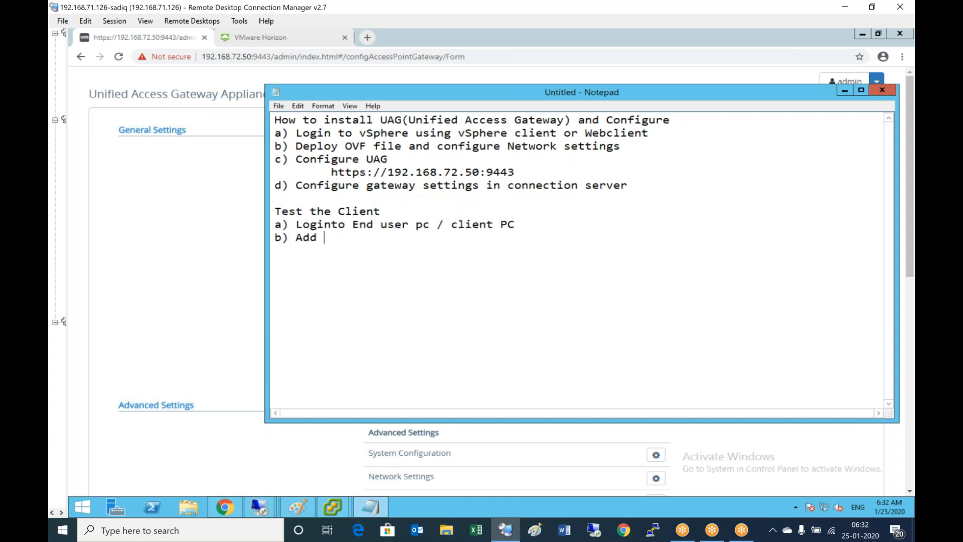
text(connec)
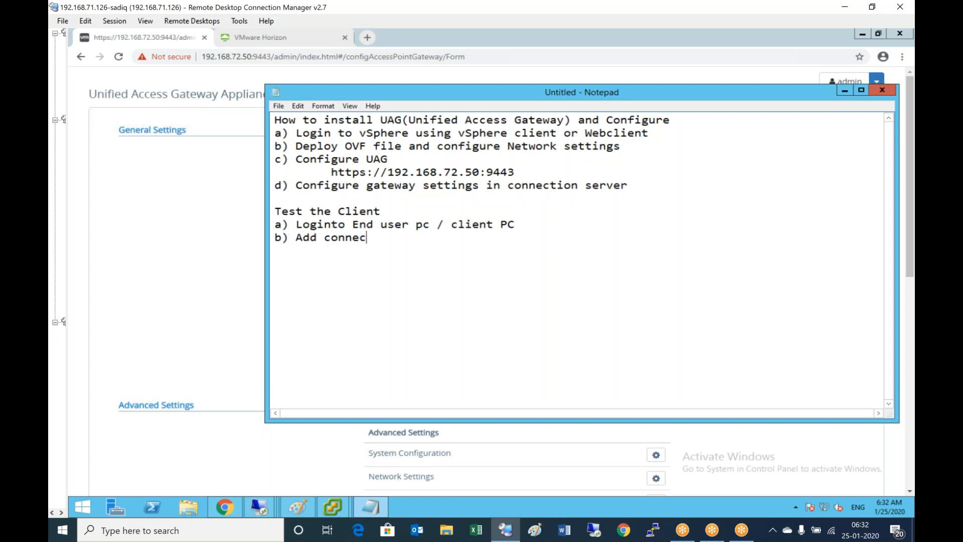
text(tion)
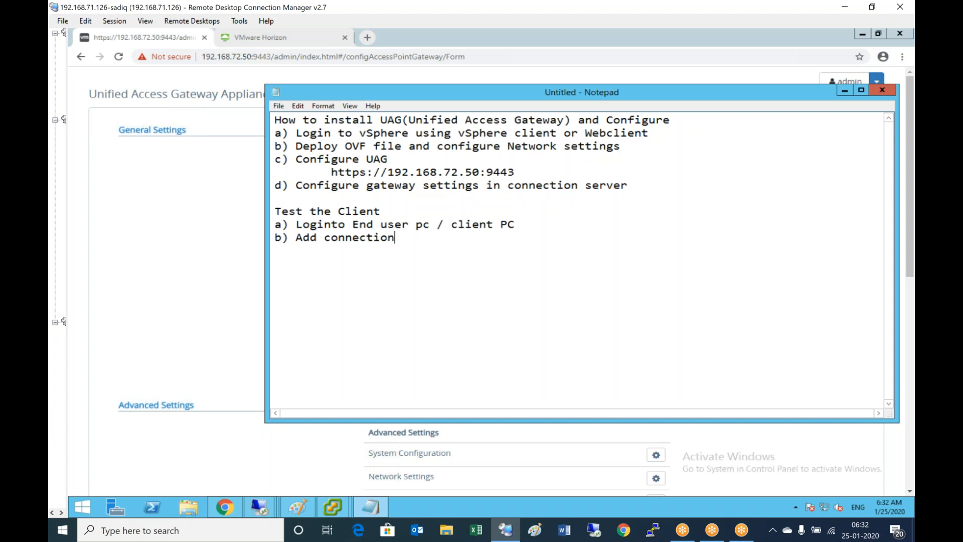
text(c) Tes)
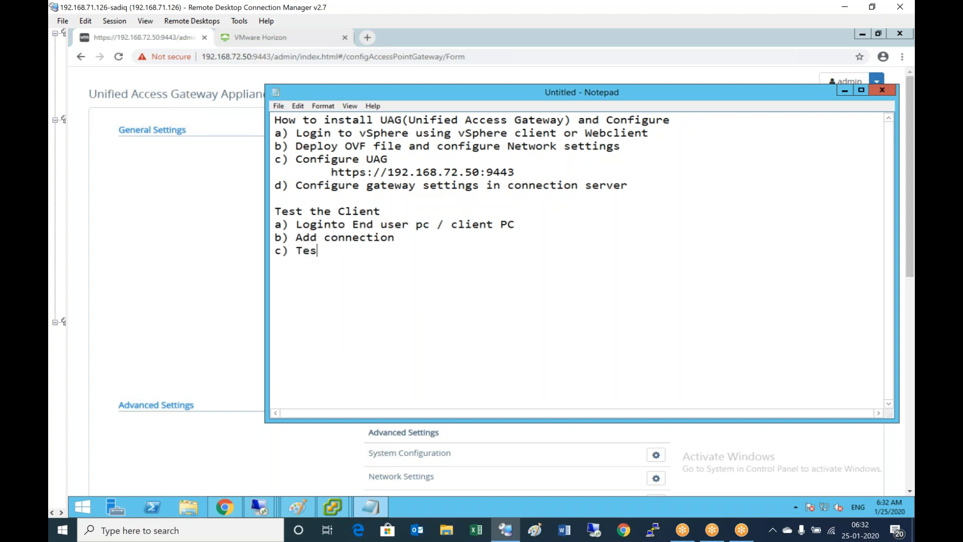
text(t)
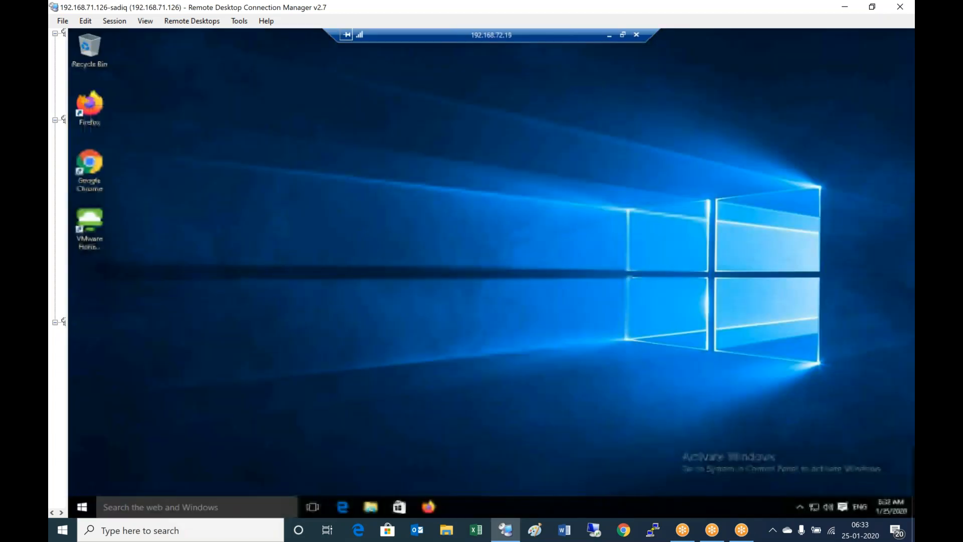
Launch VMware Horizon Client from its desktop shortcut on the end-user PC.
click(89, 231)
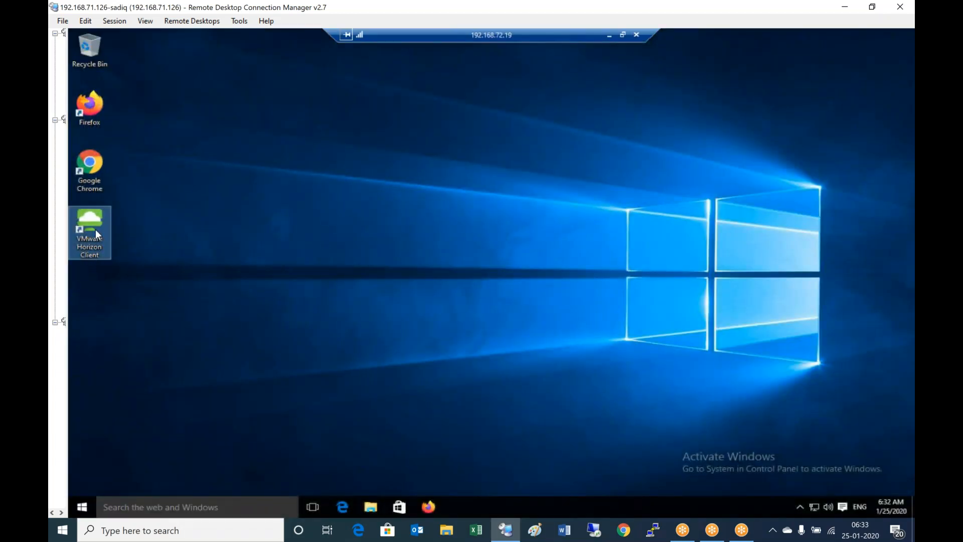
double_click(90, 232)
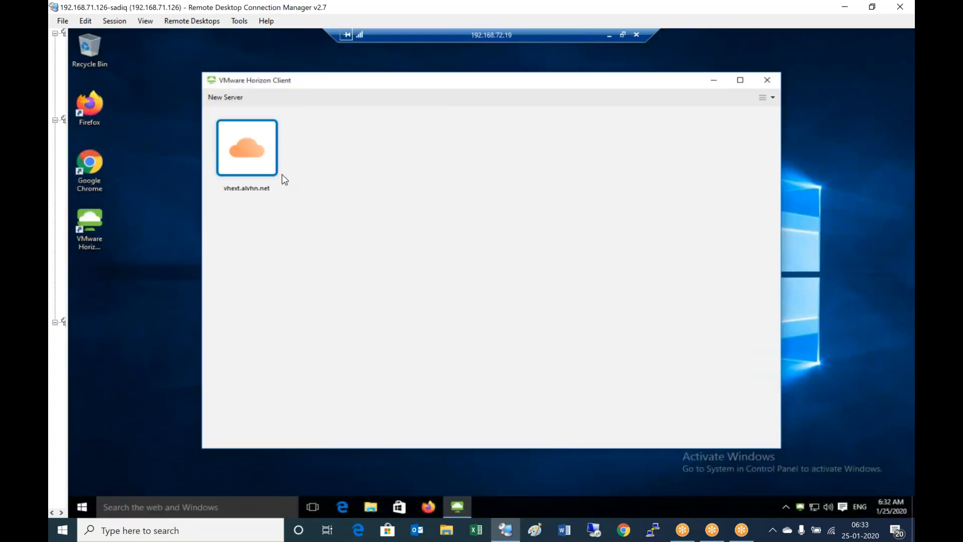
mouse_move(247, 148)
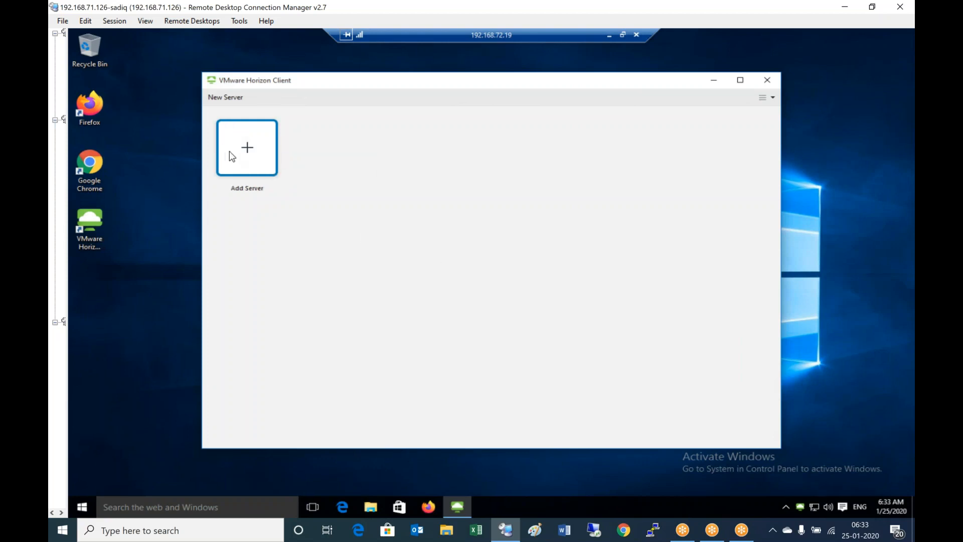
Add connection server vhext.alvhn.net and connect to it.
click(246, 148)
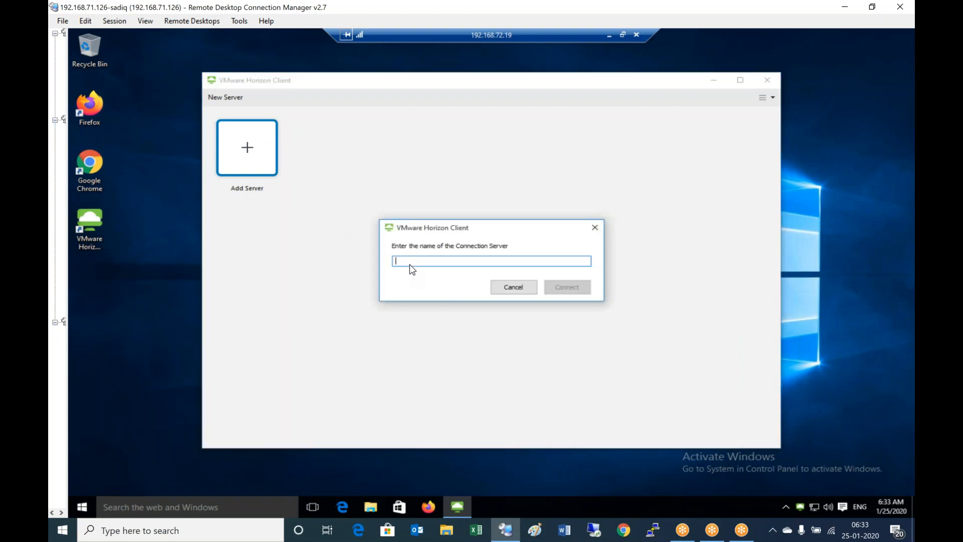
mouse_move(428, 263)
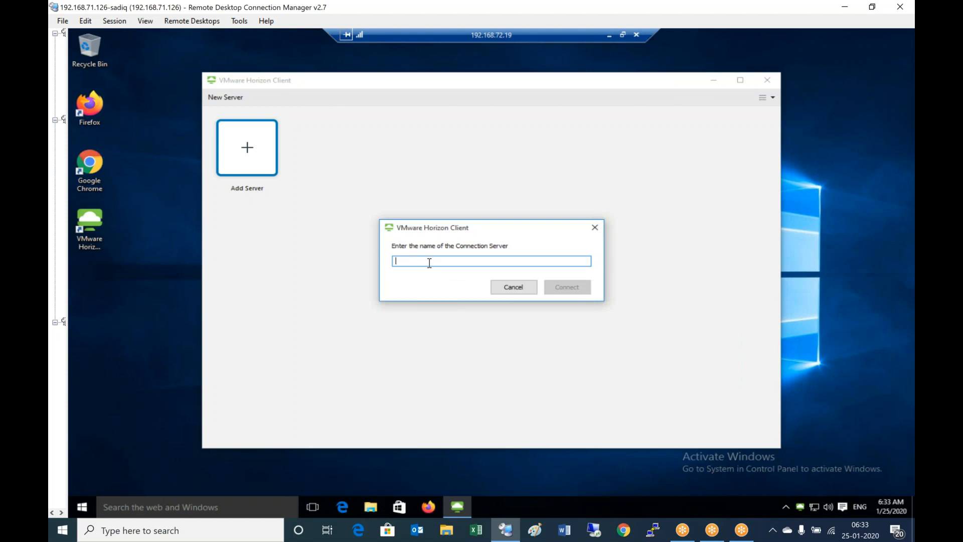
text(vhext)
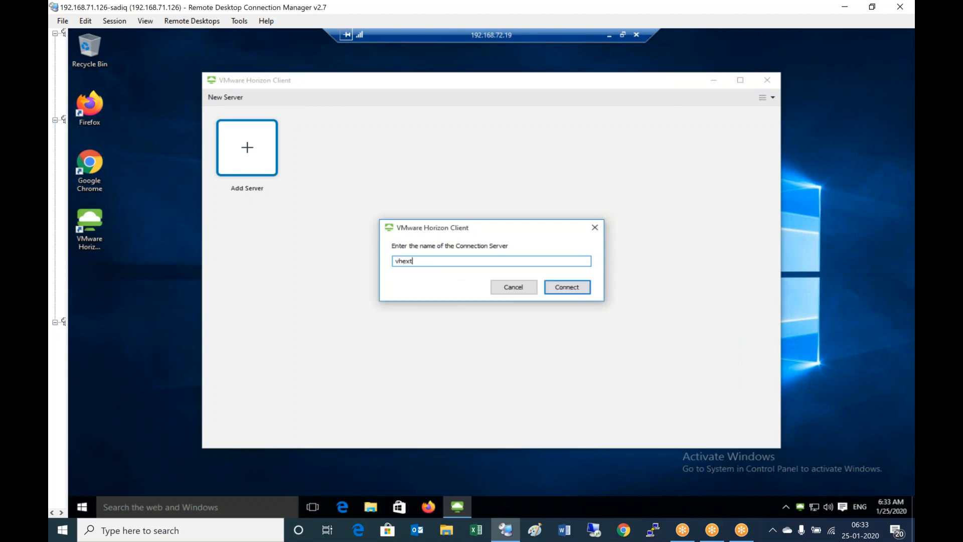
text(.alvhn)
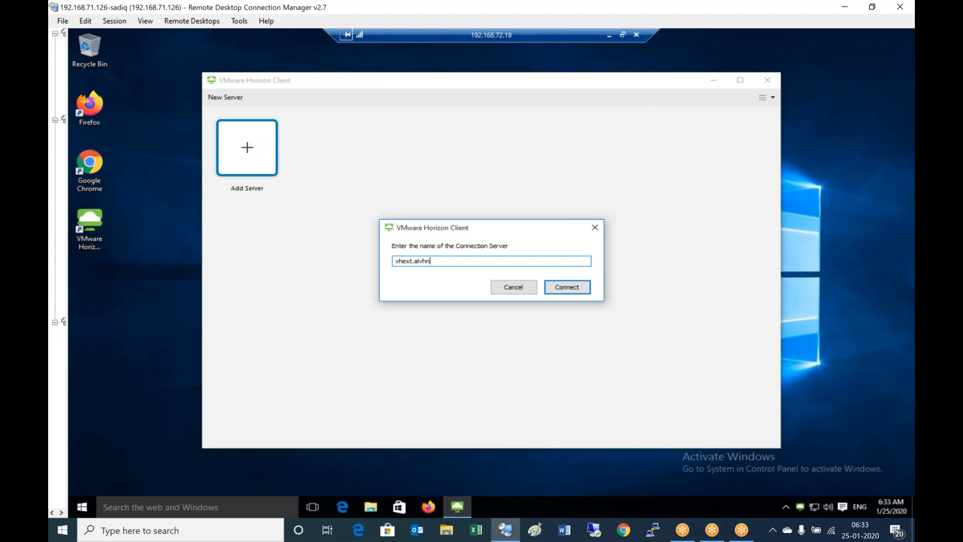
text(.net)
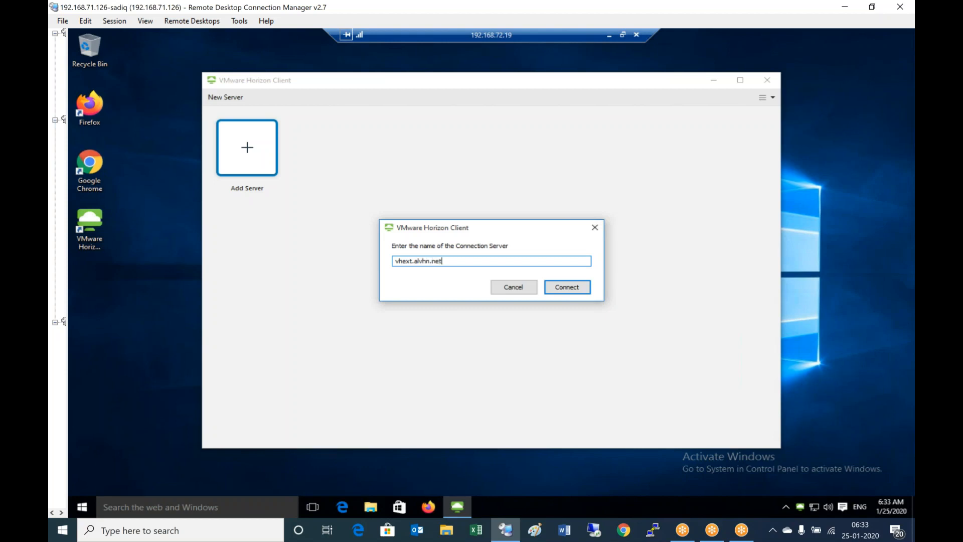
mouse_move(455, 275)
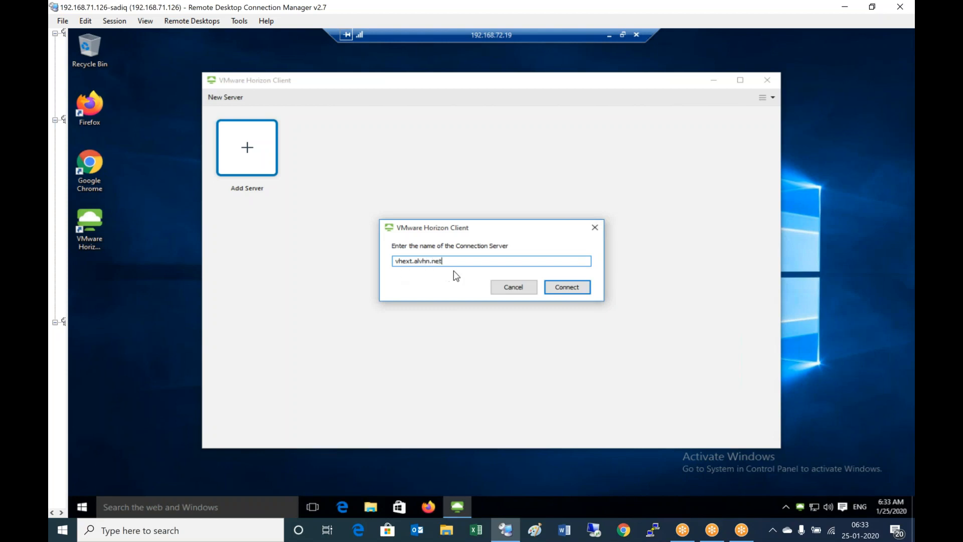
click(566, 287)
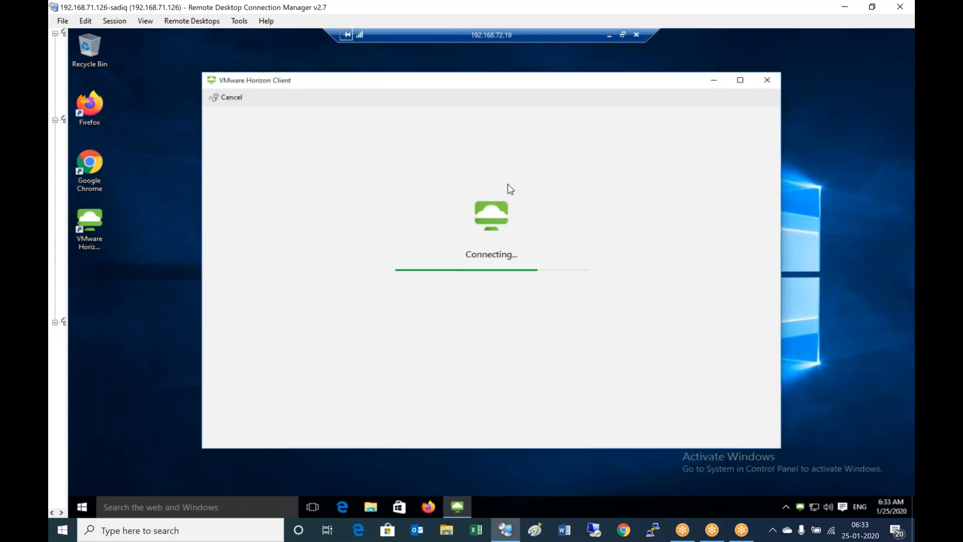
mouse_move(472, 170)
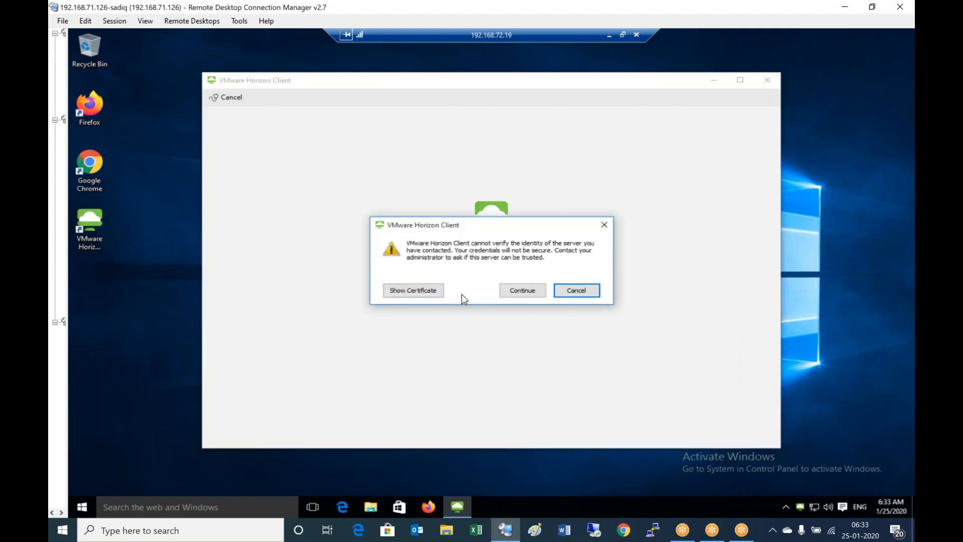
mouse_move(465, 293)
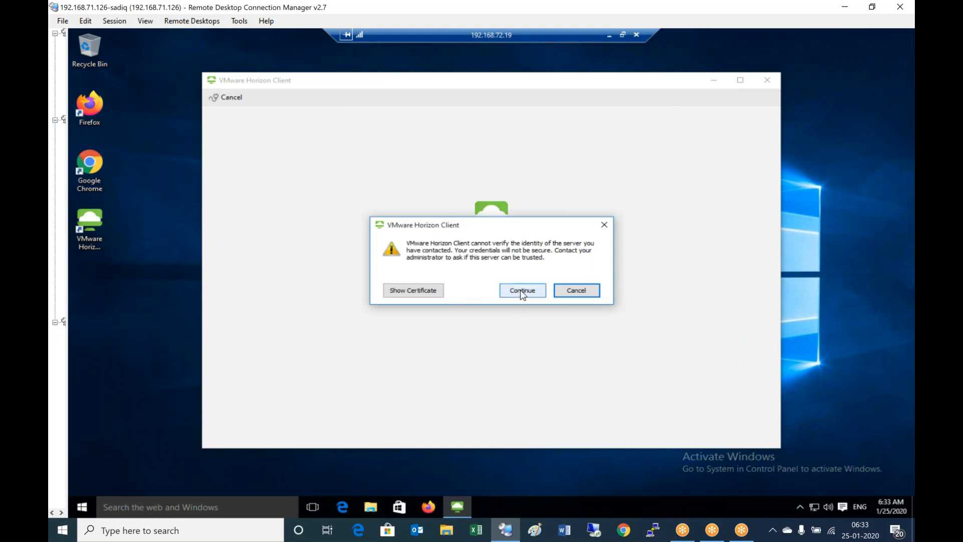
Continue past the unverified server identity warning for vhext.alvhn.net.
click(522, 290)
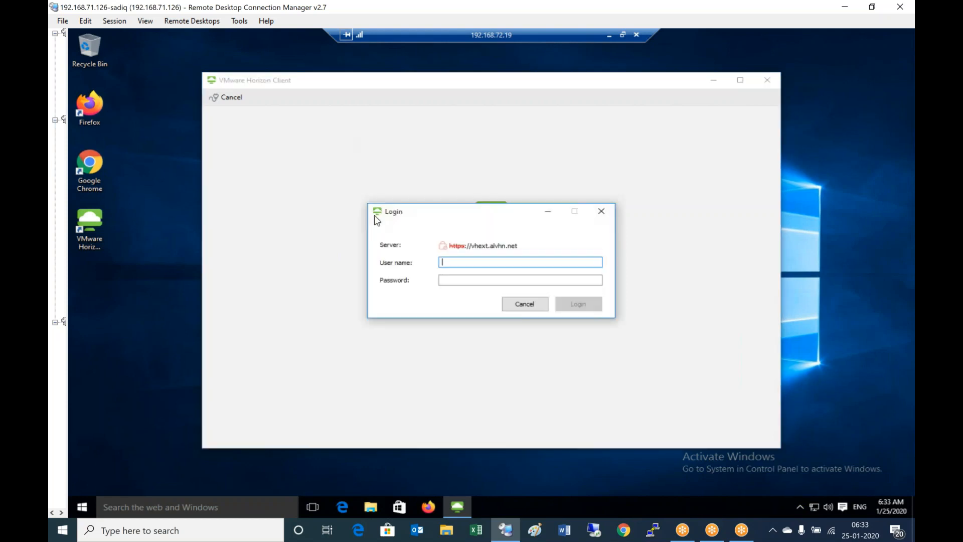
mouse_move(474, 262)
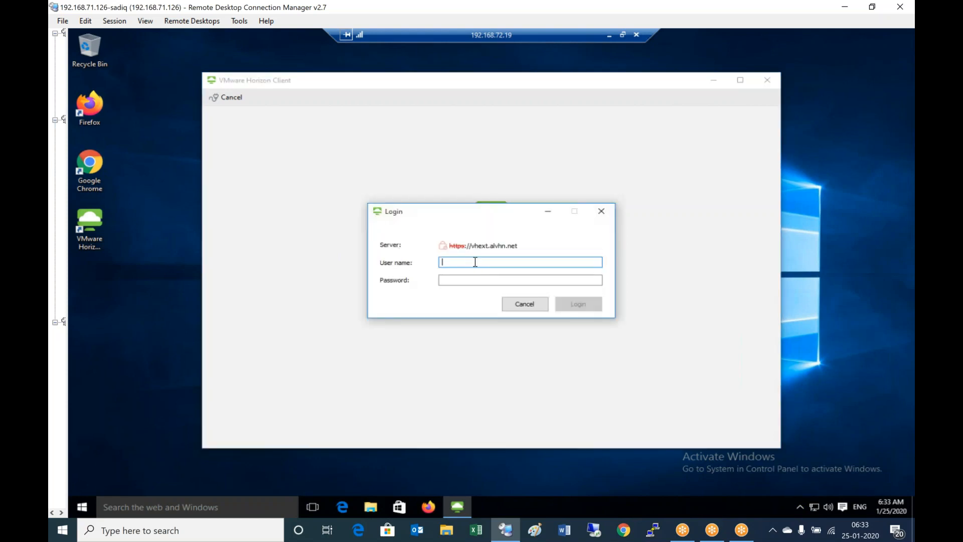
Enter the alvhn domain credentials and log in to vhext.alvhn.net.
text(alvhn\fin1)
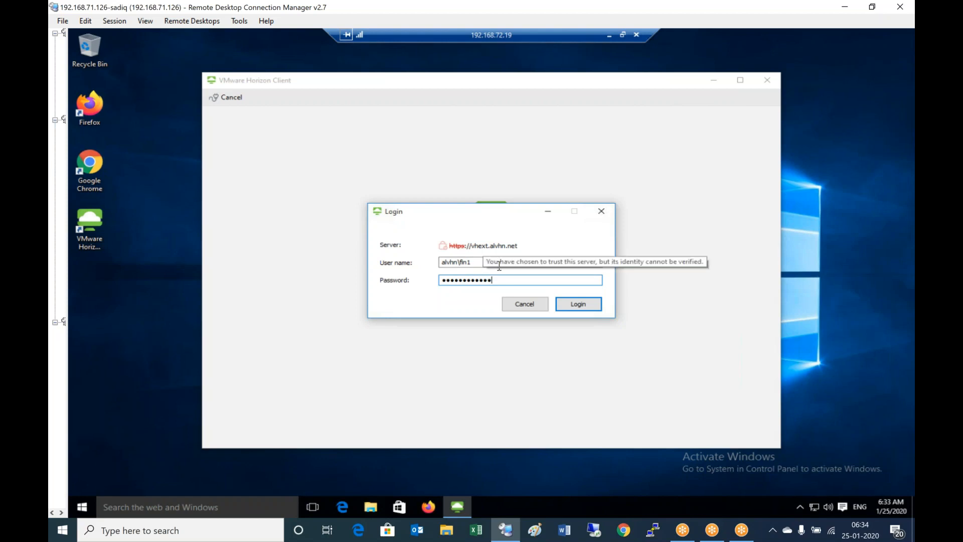
click(576, 303)
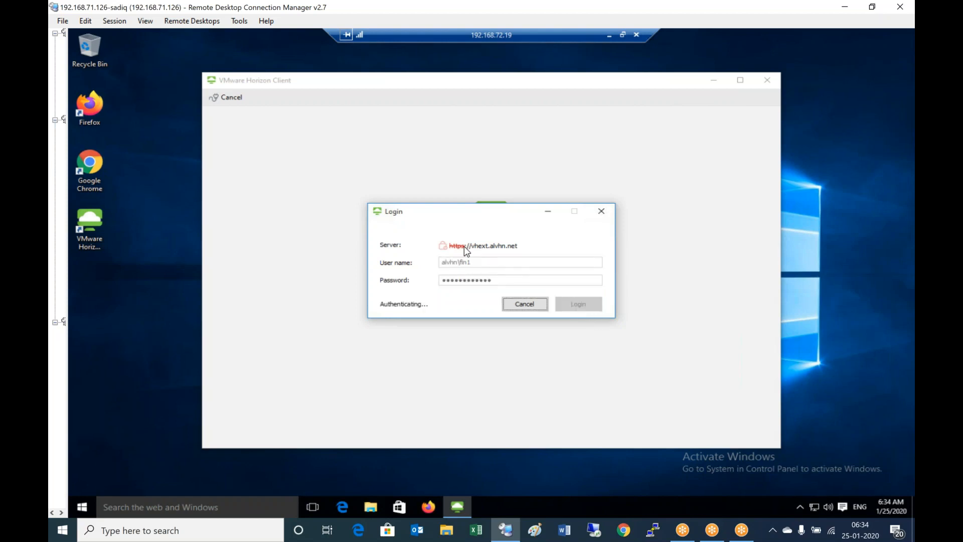
mouse_move(479, 250)
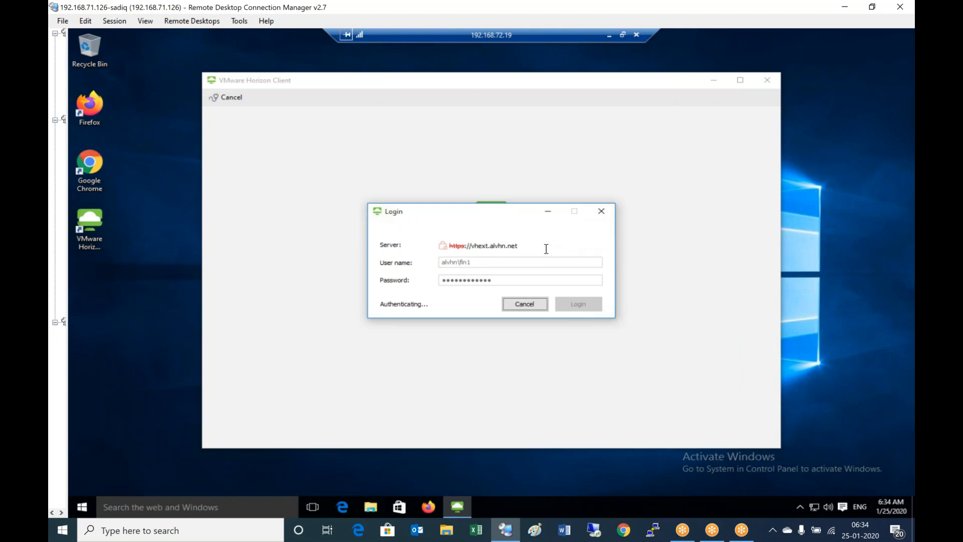
mouse_move(399, 12)
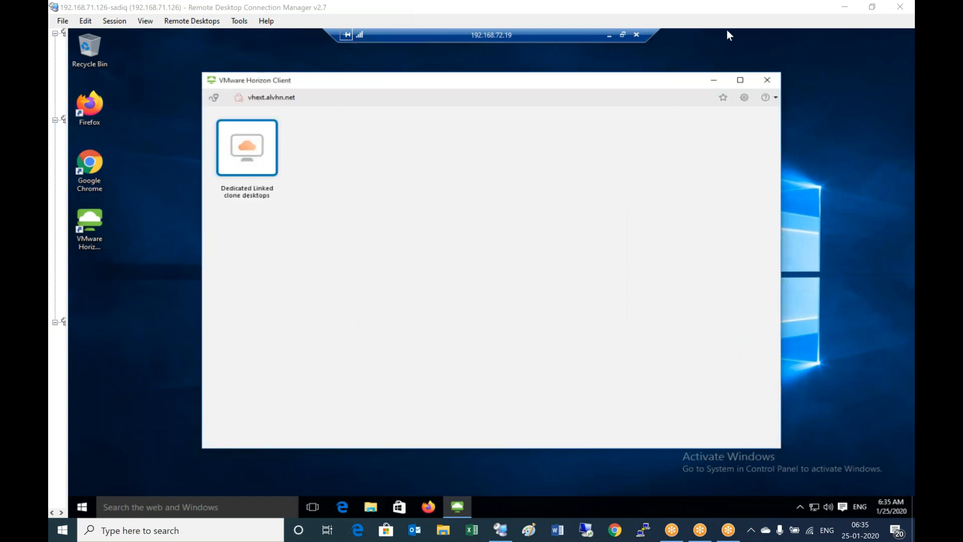
mouse_move(357, 159)
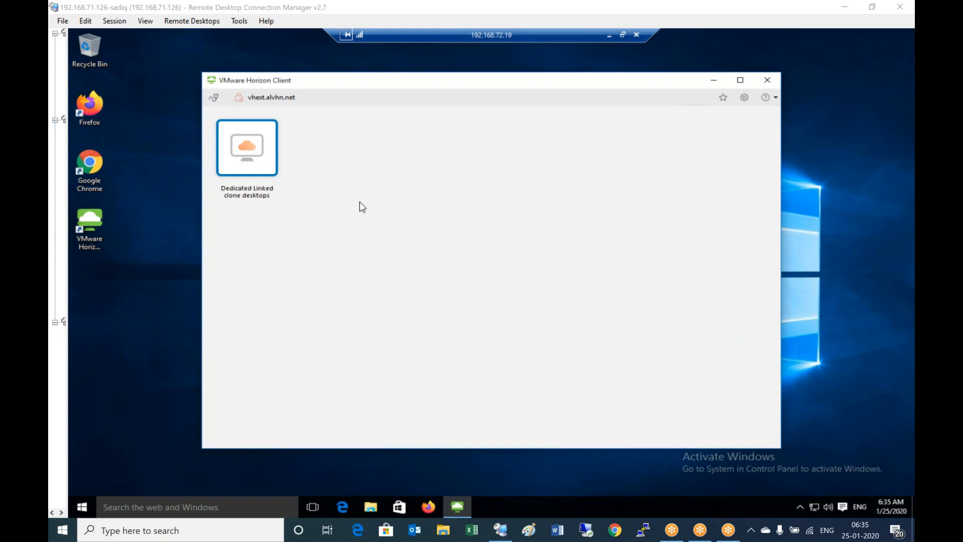
mouse_move(249, 151)
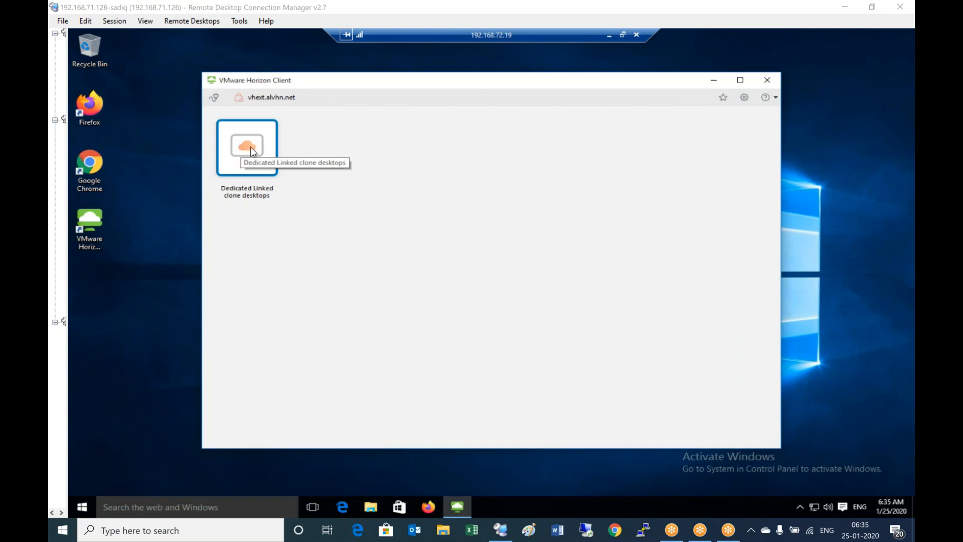
Launch the Dedicated Linked clone desktops twice, then cancel after loading fails.
double_click(247, 145)
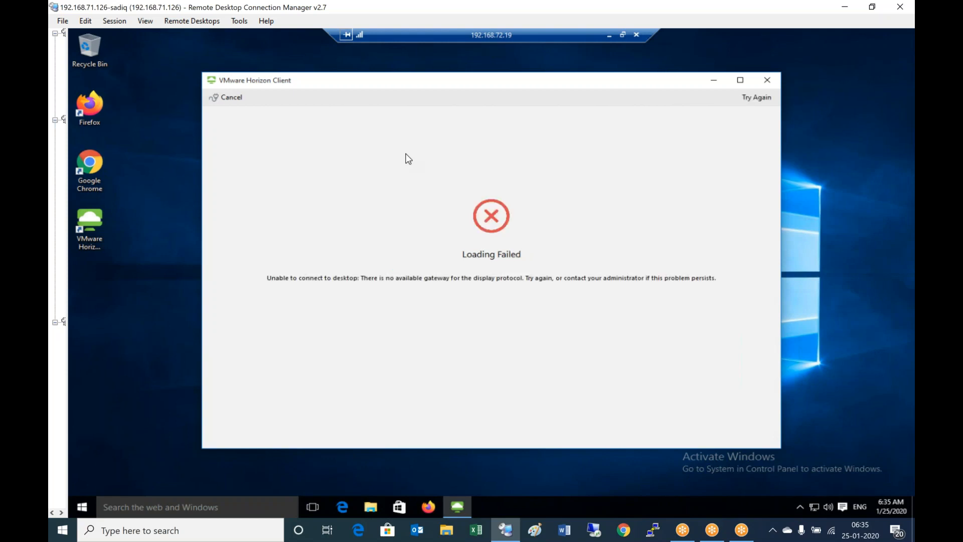
mouse_move(488, 254)
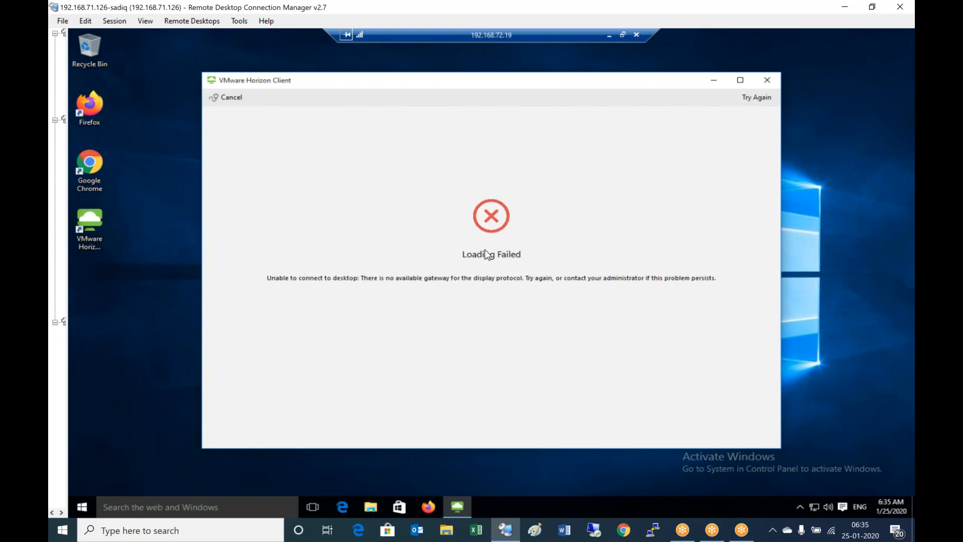
mouse_move(242, 102)
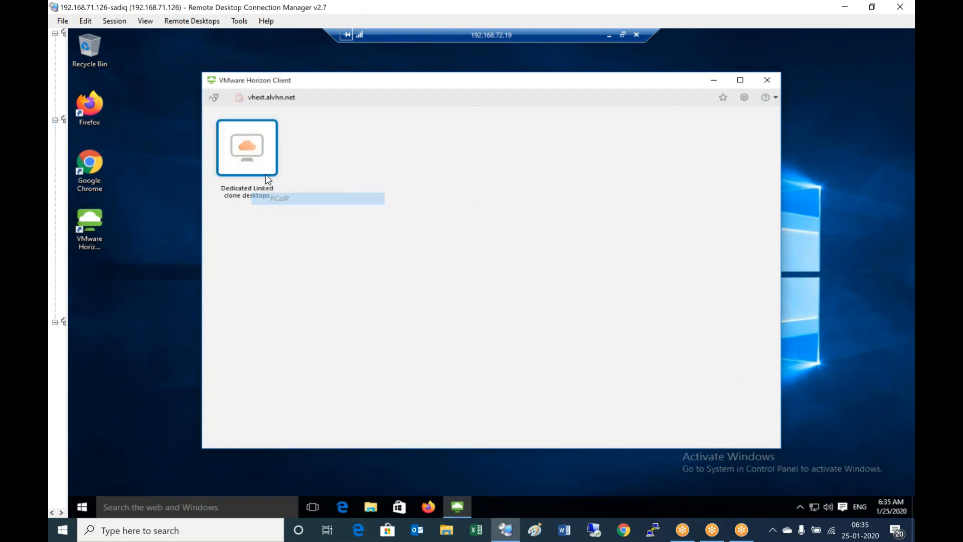
double_click(247, 148)
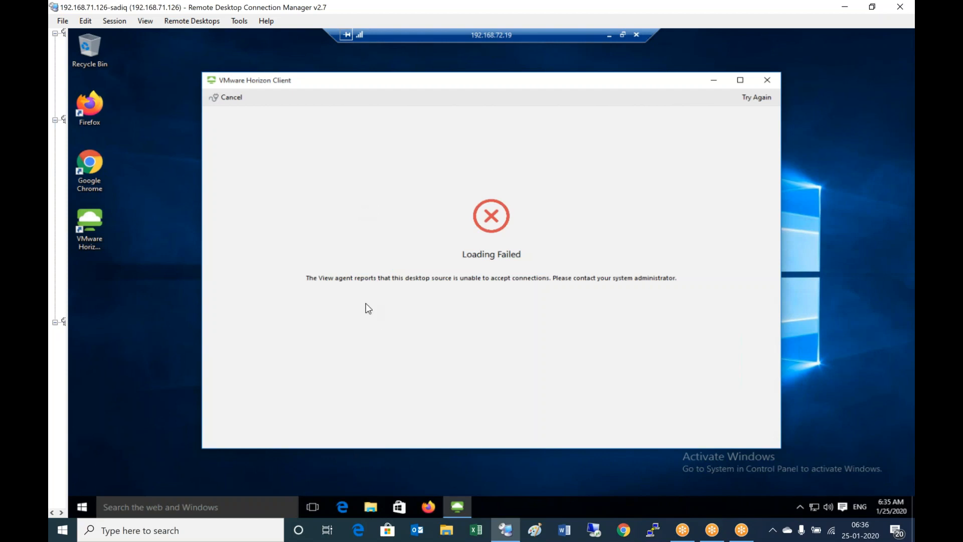
mouse_move(483, 295)
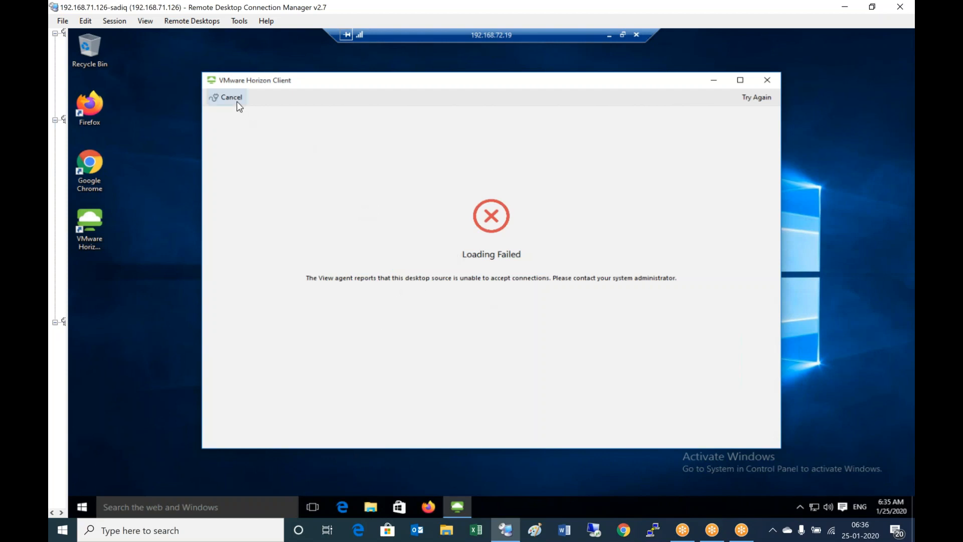
click(757, 97)
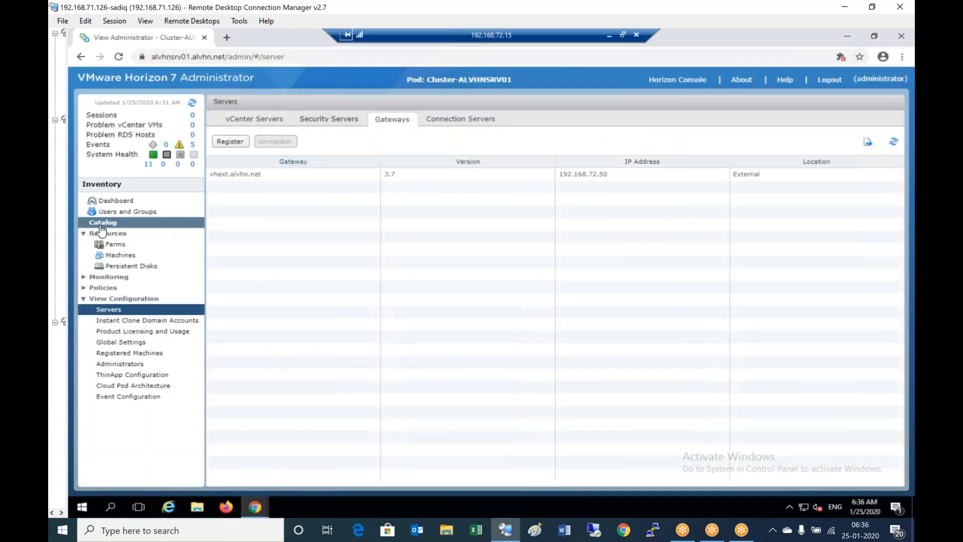
View the fin-ded-lc pool's Inventory showing fin-1, fin-2 and fin-3 Available.
click(102, 222)
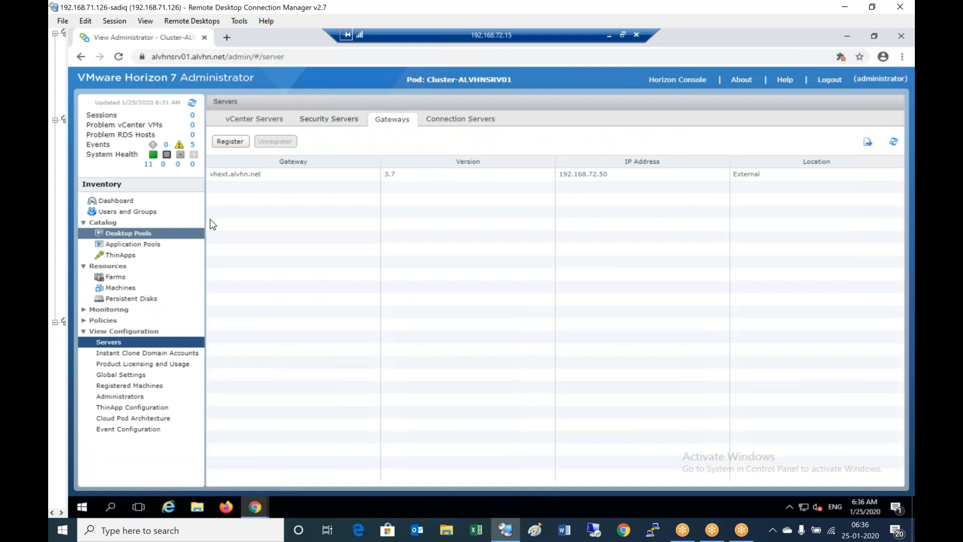
click(127, 232)
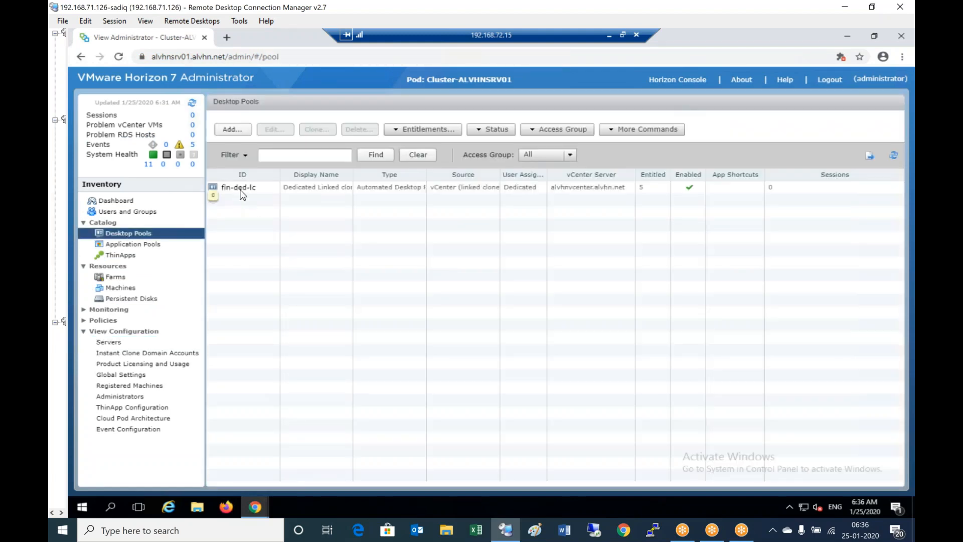
click(238, 186)
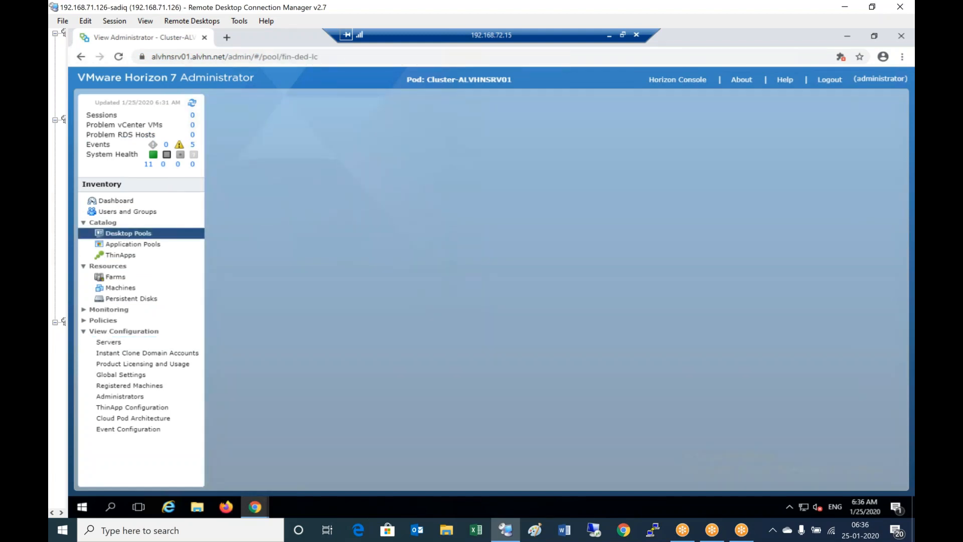
click(127, 232)
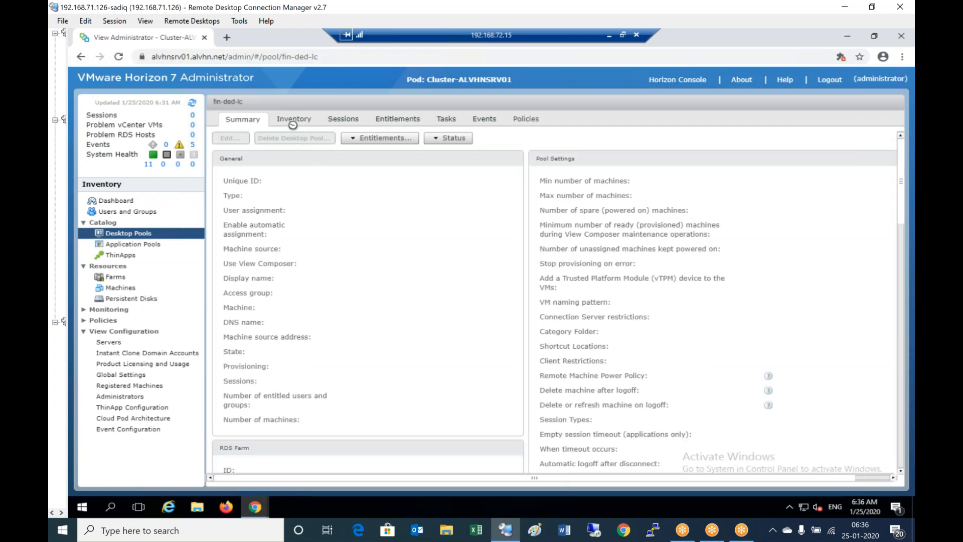
click(294, 118)
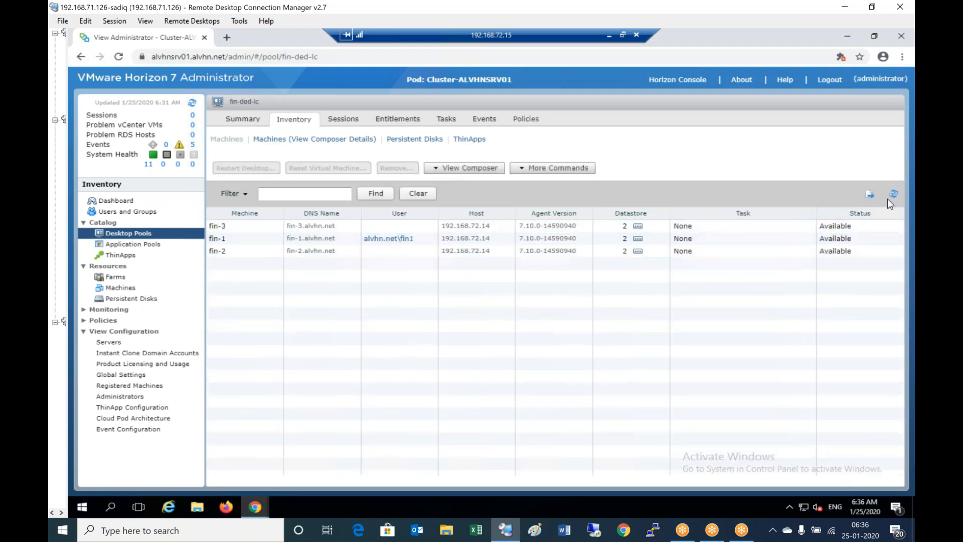
mouse_move(360, 395)
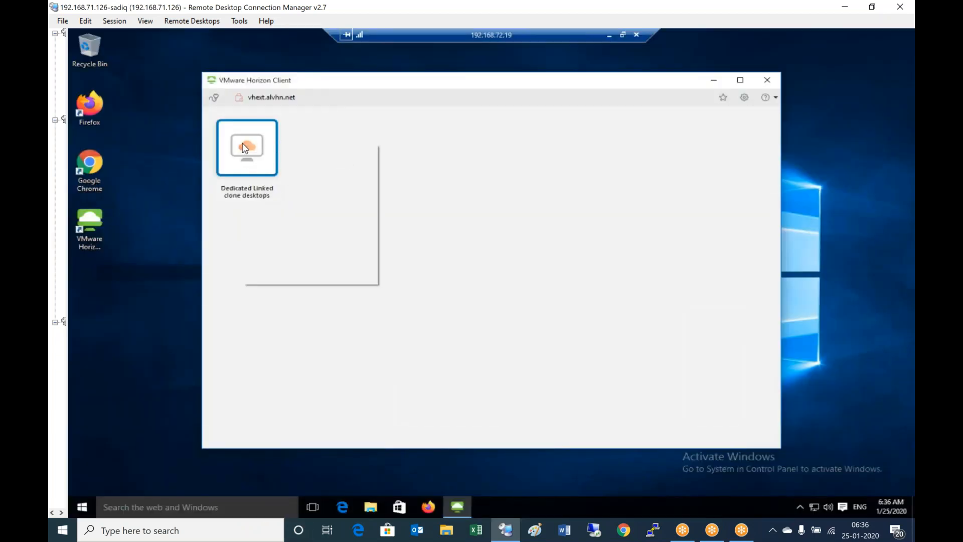
Launch the Dedicated Linked clone desktops from its right-click menu.
right_click(247, 148)
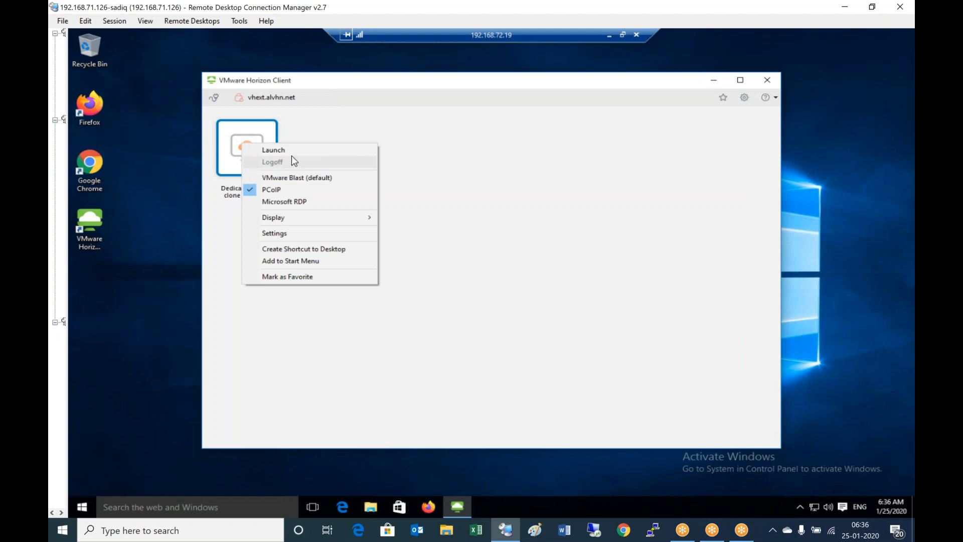
click(273, 150)
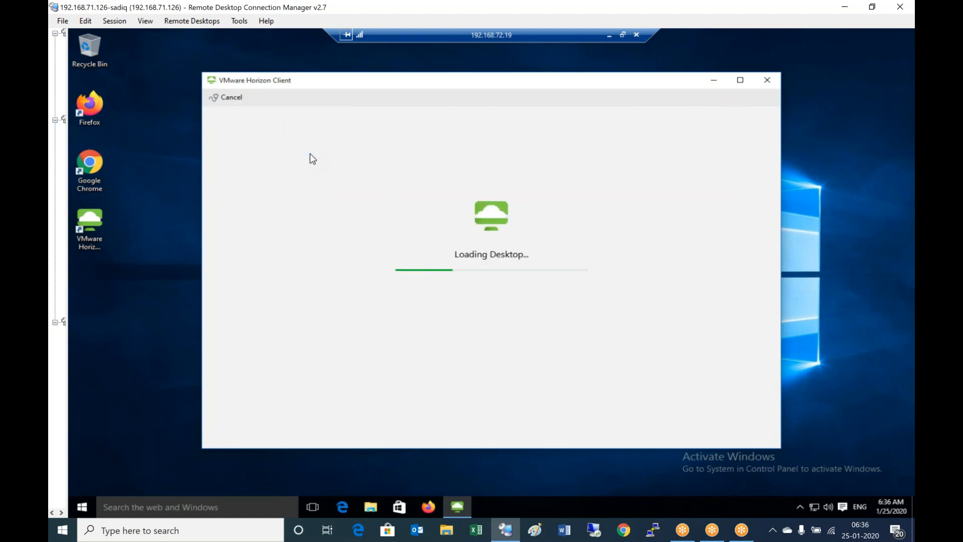
mouse_move(831, 83)
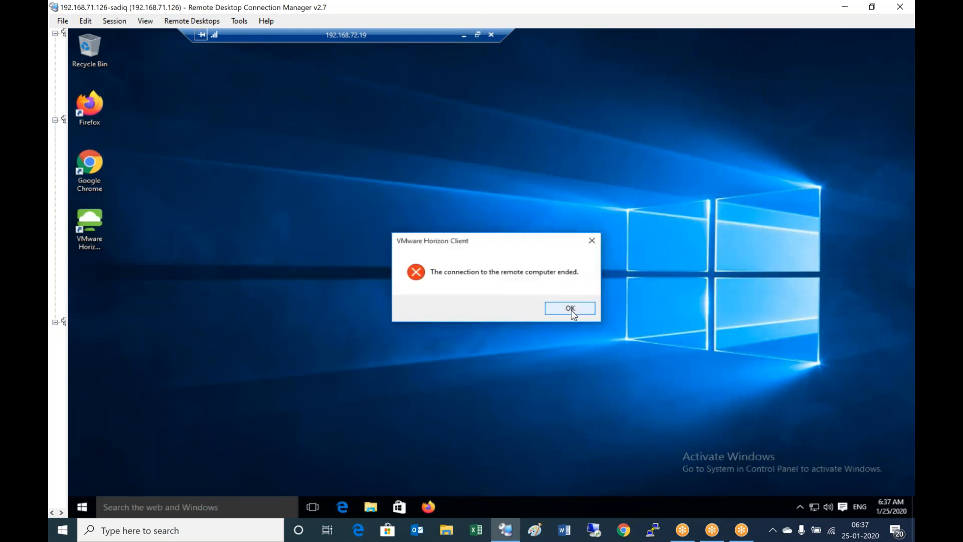
Dismiss the connection-ended error, relaunch Horizon Client and connect to vhext.alvhn.net past the certificate warning.
click(569, 308)
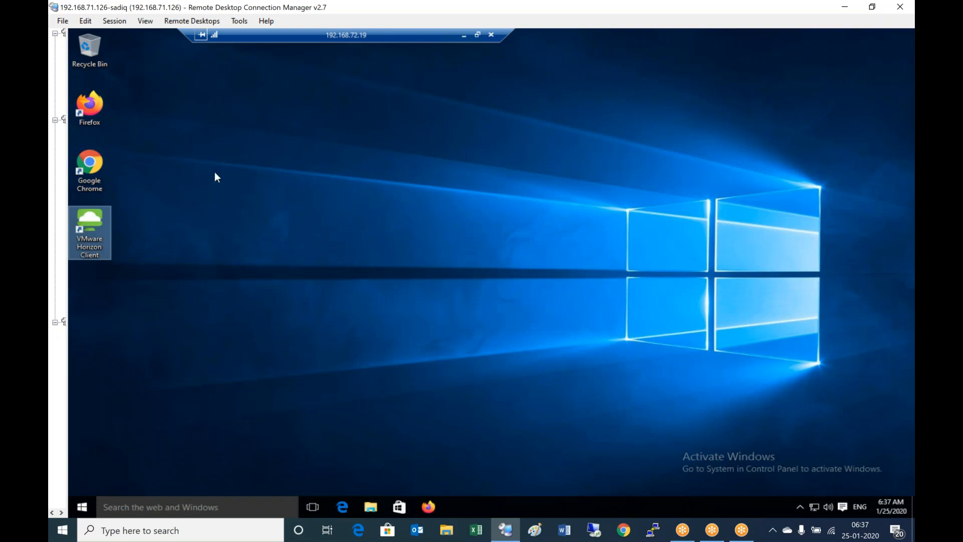
double_click(89, 232)
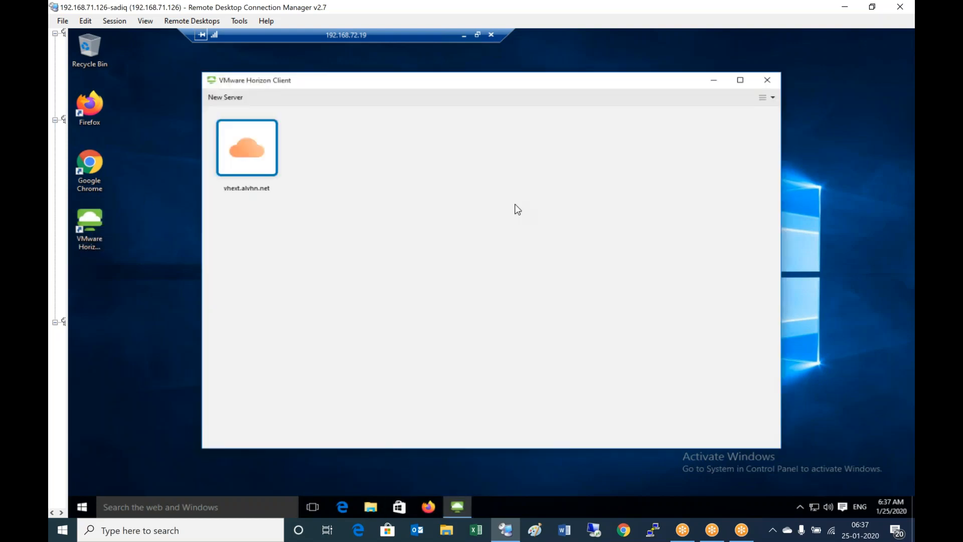
double_click(246, 147)
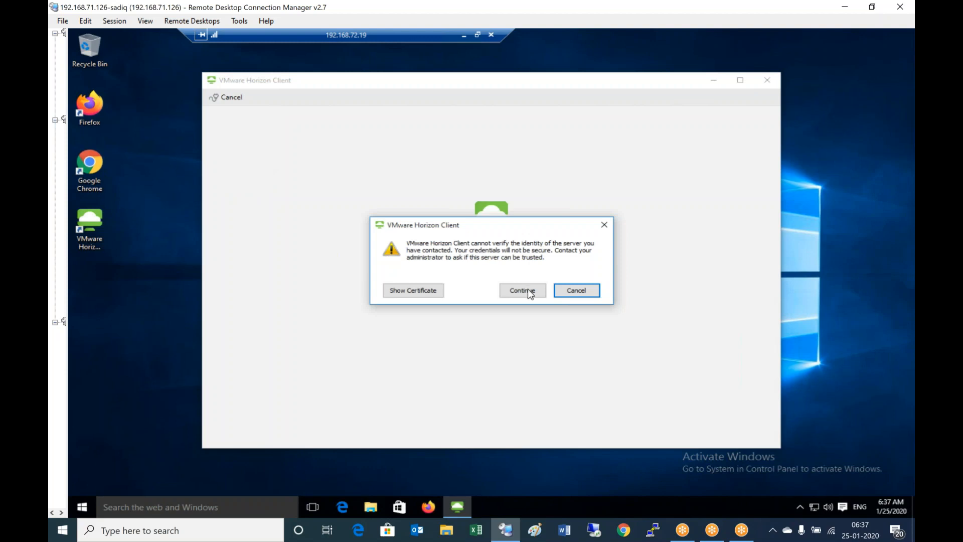
click(522, 290)
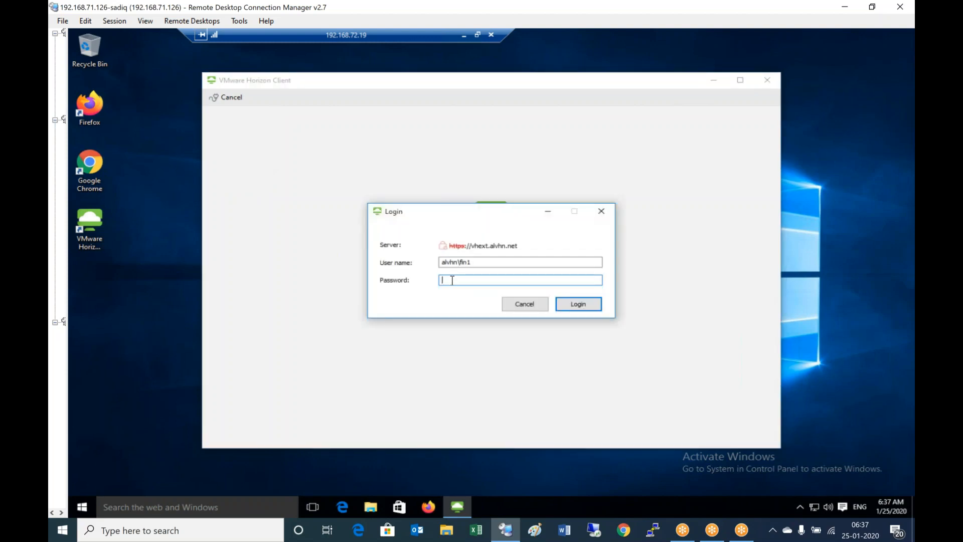
Log in with the password so the Dedicated Linked clone desktops are listed.
text(•••)
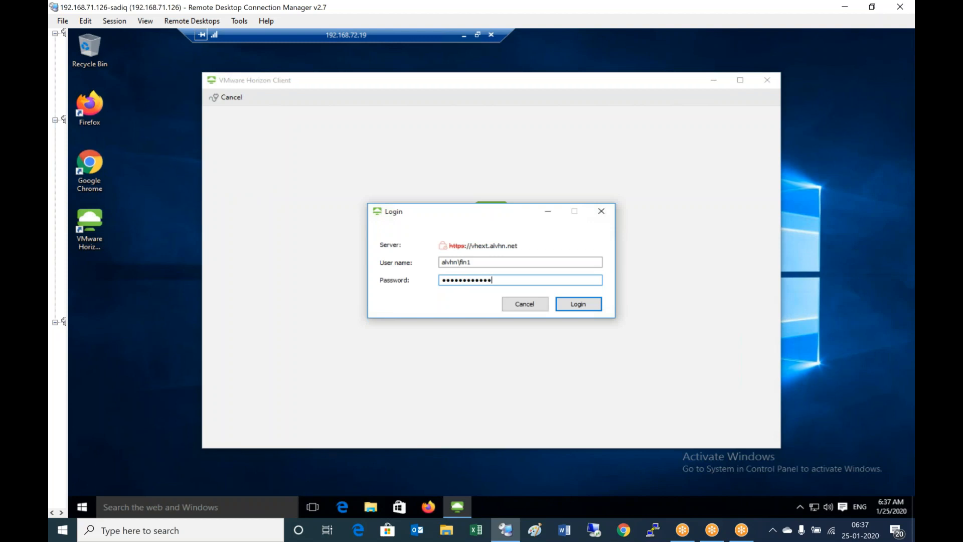
click(577, 303)
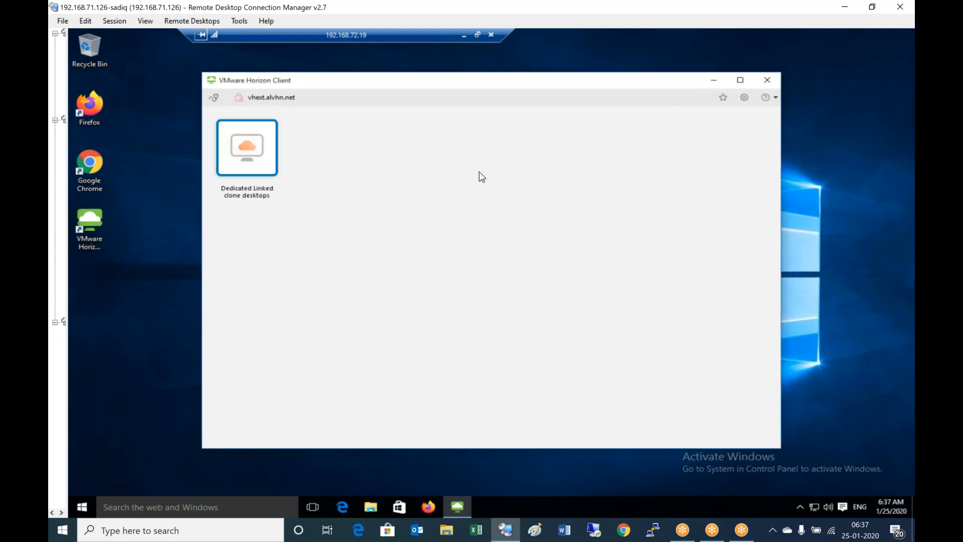
Bring up the launch options for the Dedicated Linked clone desktops.
right_click(247, 147)
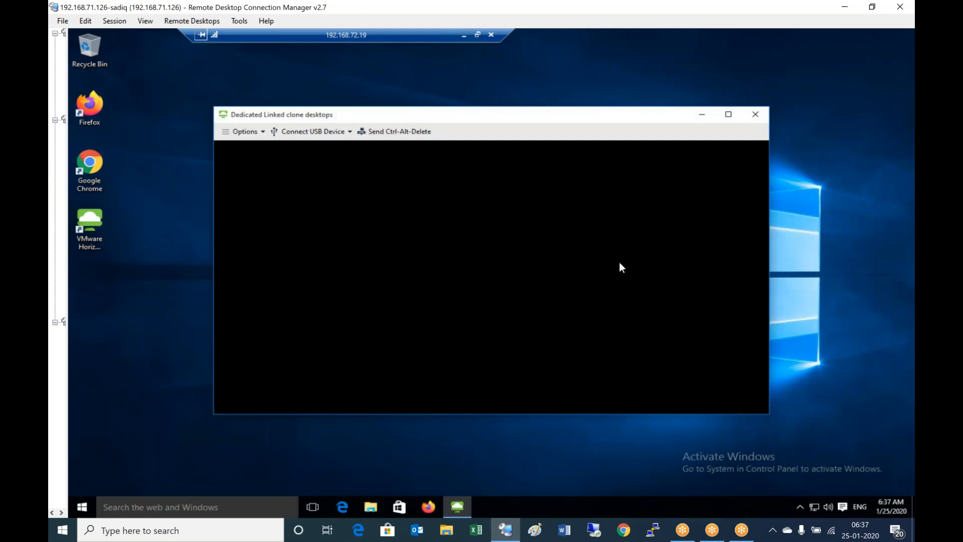
mouse_move(415, 48)
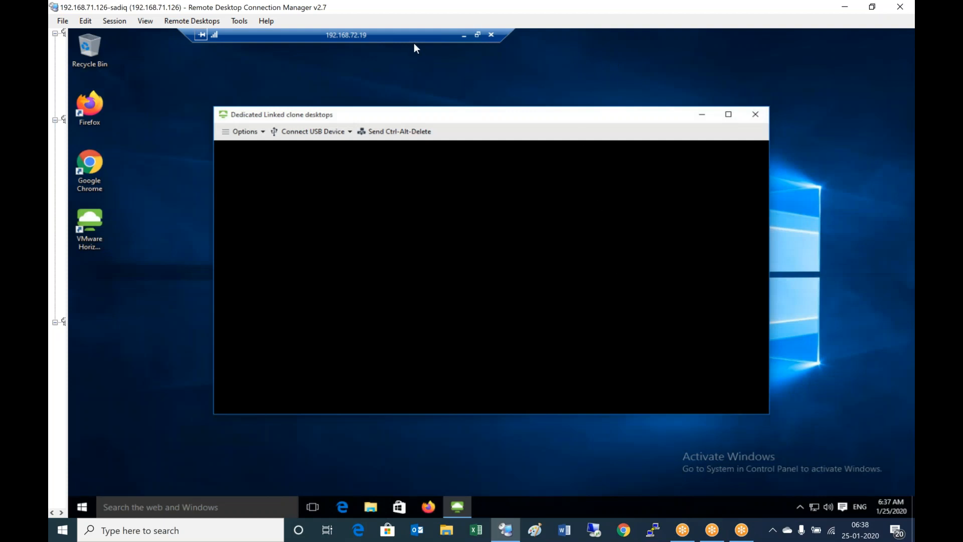